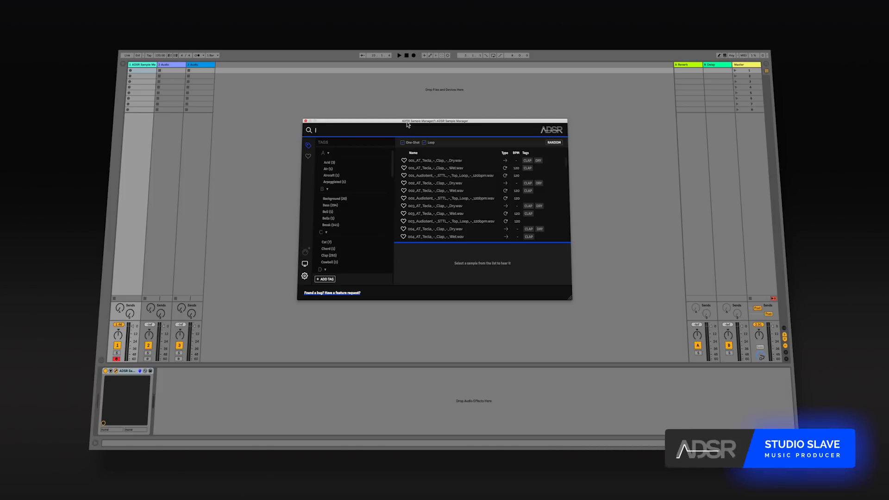
pyautogui.moveTo(401, 123)
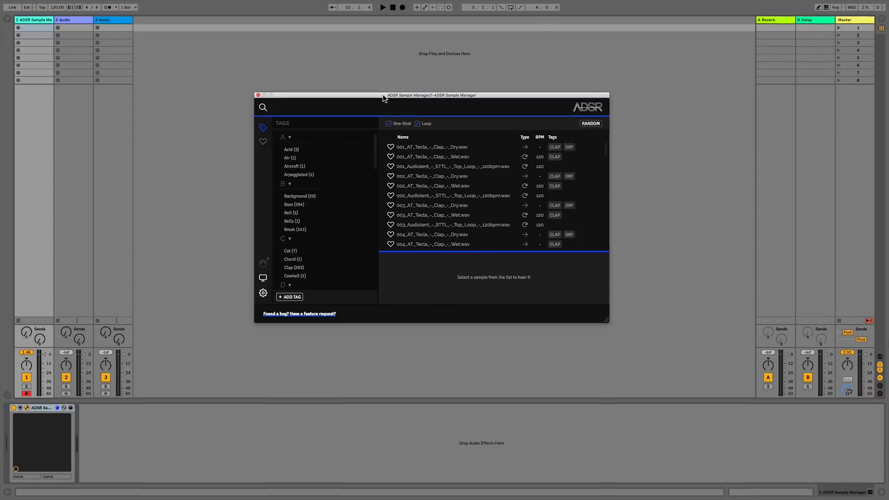
# - Narrow the plugin window slightly and focus the search bar
pyautogui.click(340, 107)
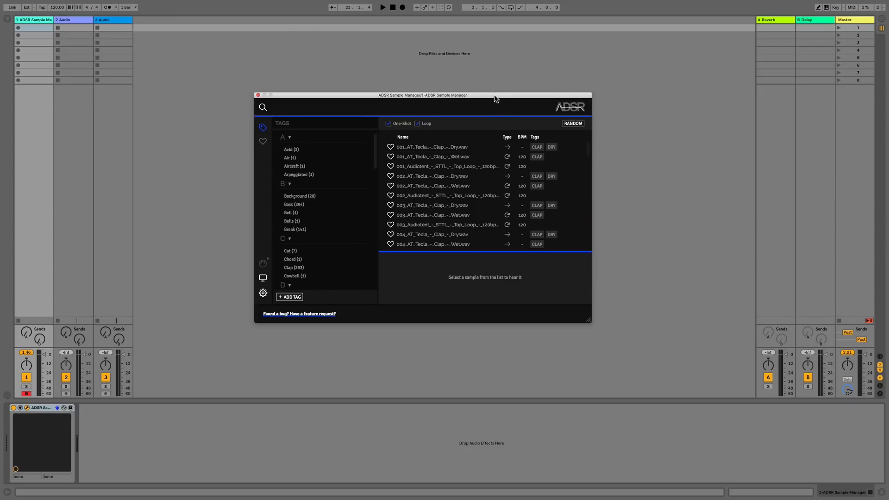
pyautogui.click(272, 107)
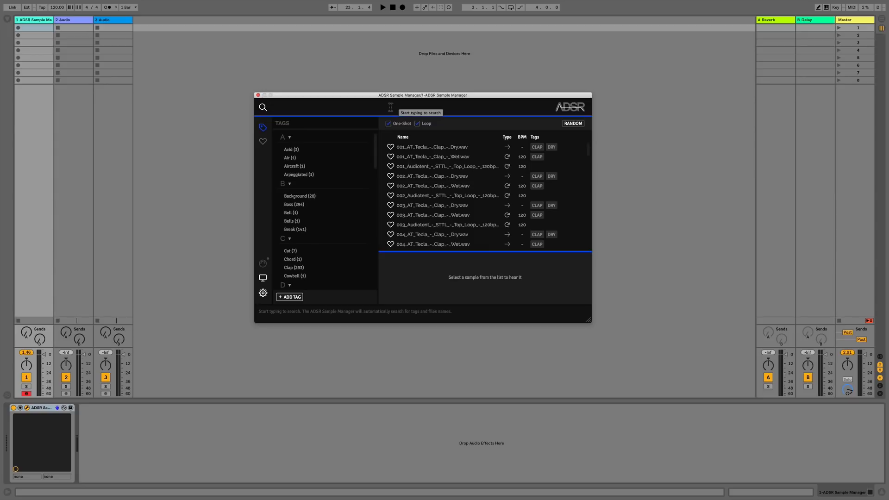
pyautogui.click(273, 107)
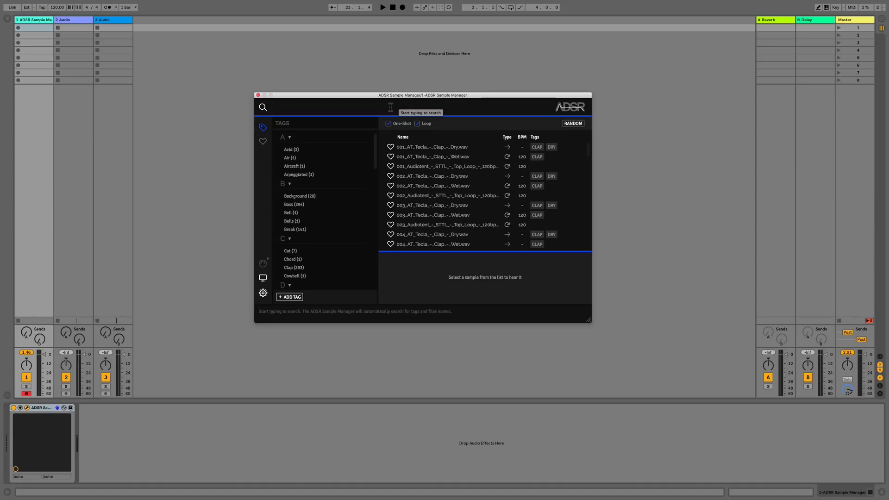
pyautogui.write('audiotent')
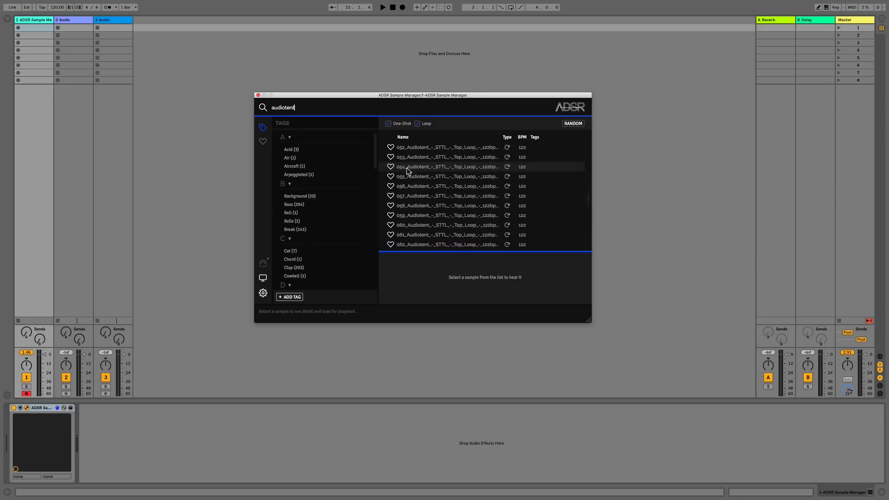
pyautogui.scroll(3)
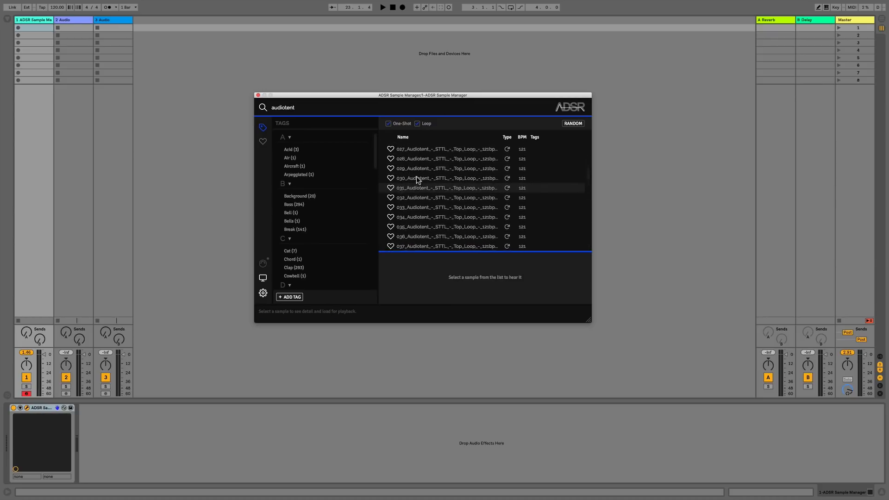
pyautogui.click(286, 108)
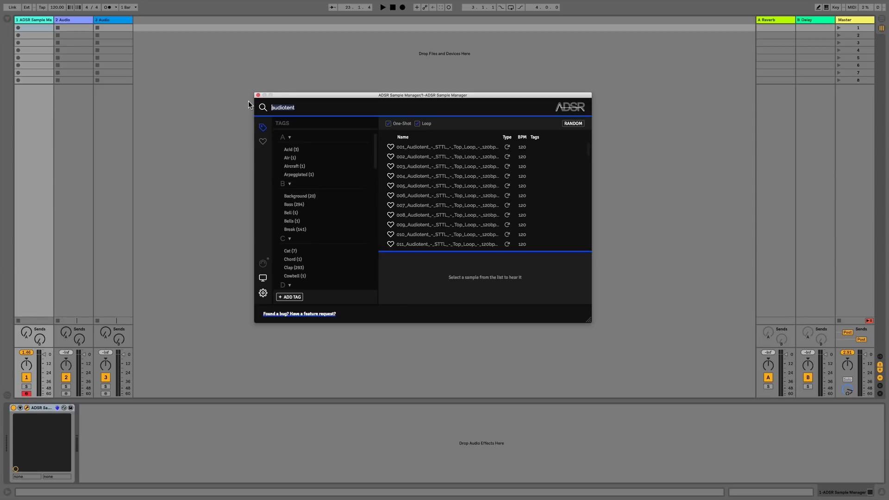
pyautogui.write('top_')
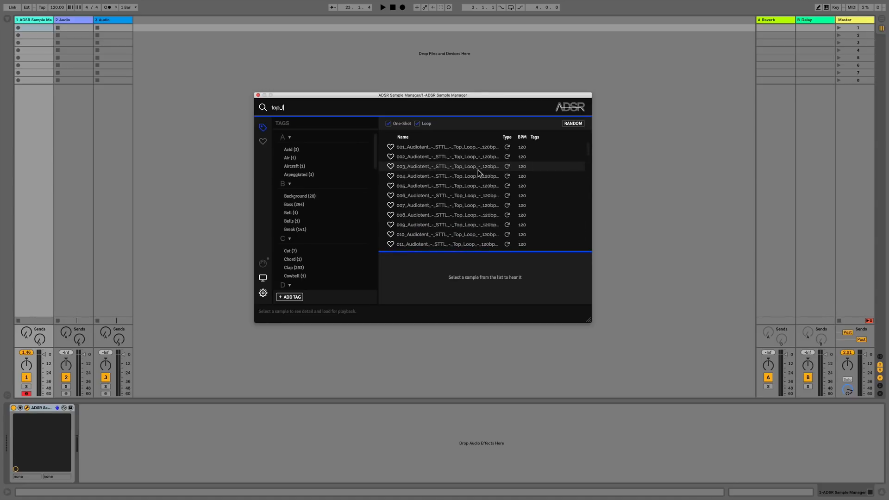
pyautogui.write('loop')
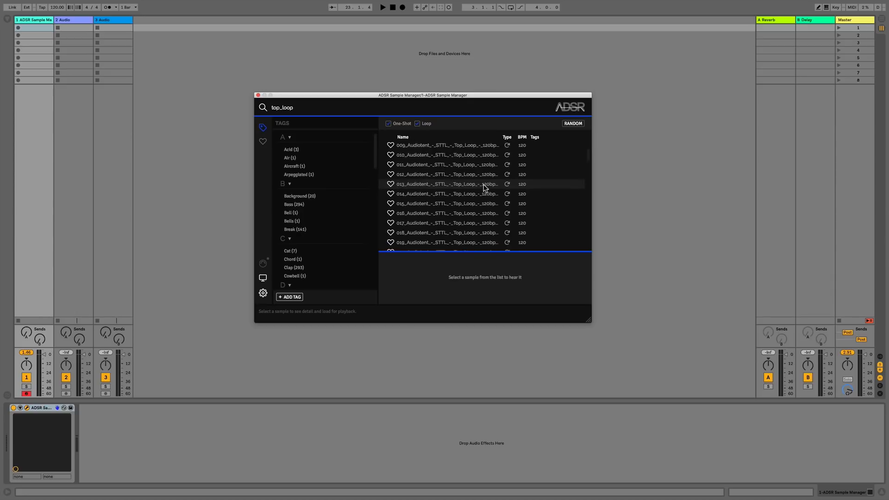
pyautogui.scroll(-3)
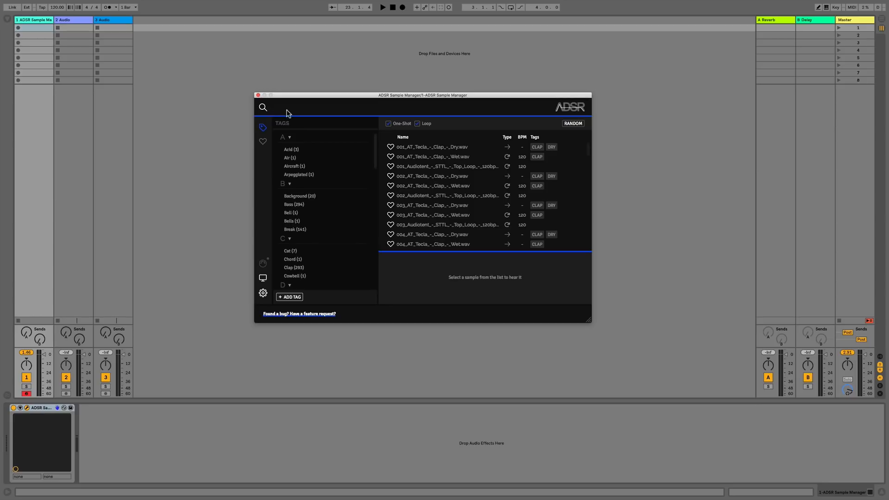
# - Filter the library by the Clap tag, then remove that filter again
pyautogui.click(278, 107)
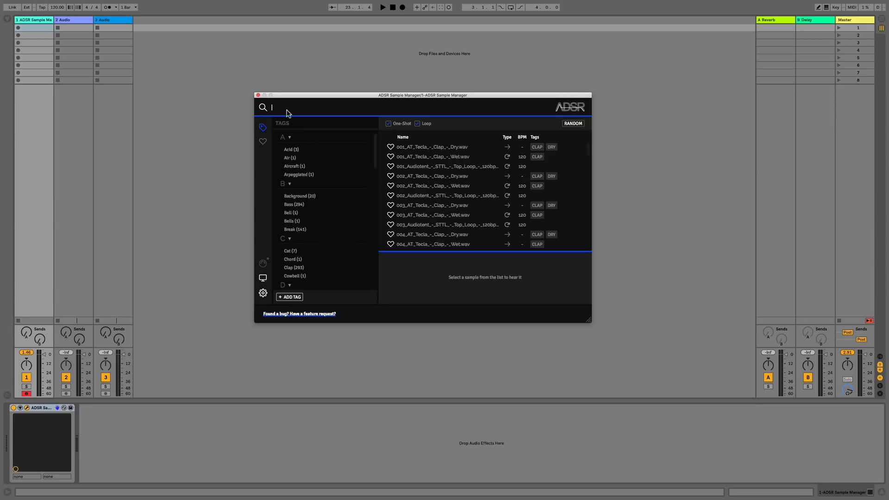
pyautogui.write('clap')
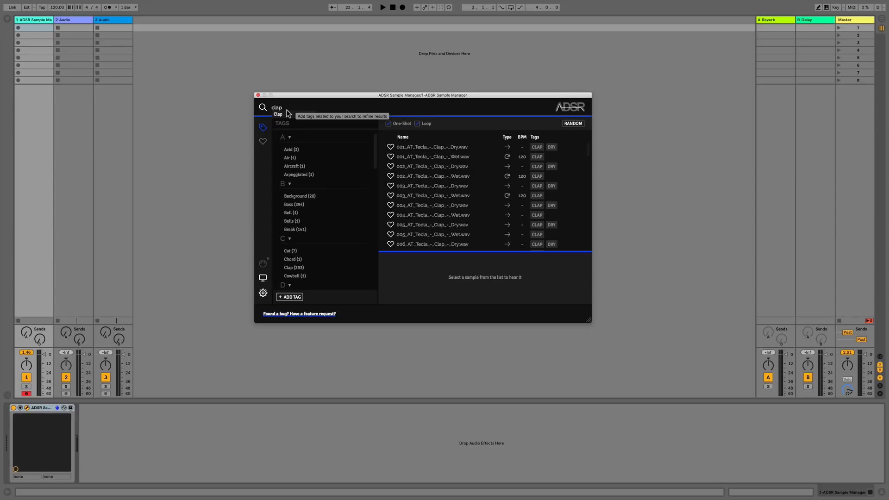
pyautogui.click(294, 266)
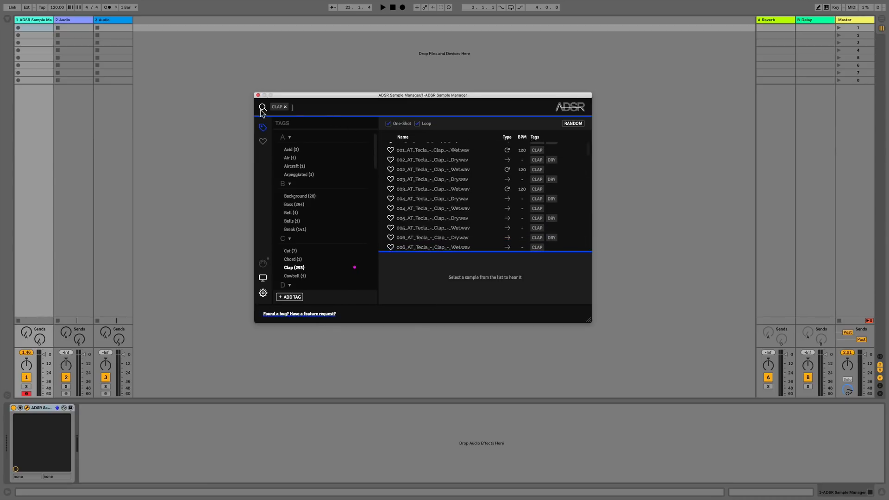
pyautogui.click(285, 108)
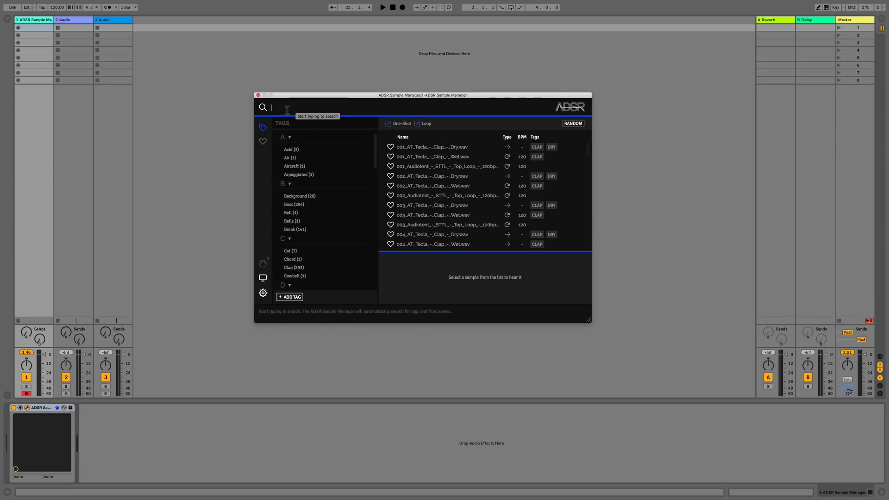
# - Filter the library by the Bass tag, listing the Rumble Sub Tool bass samples
pyautogui.write('ba')
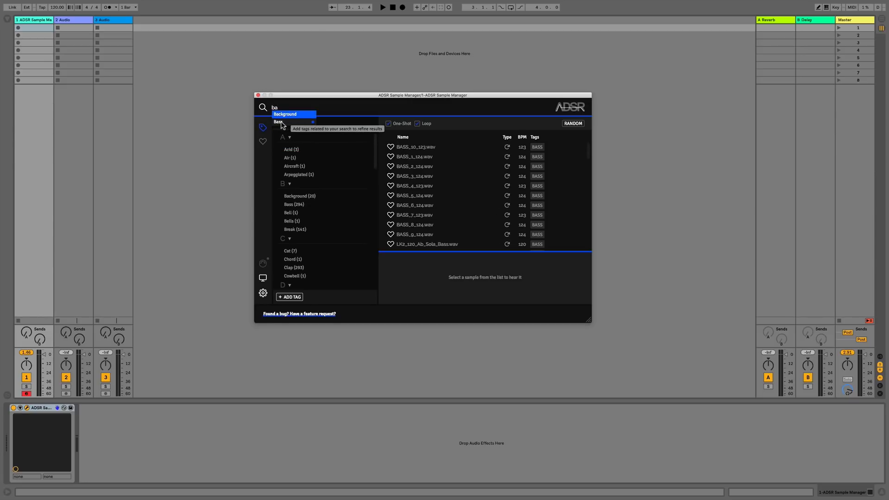
pyautogui.click(278, 121)
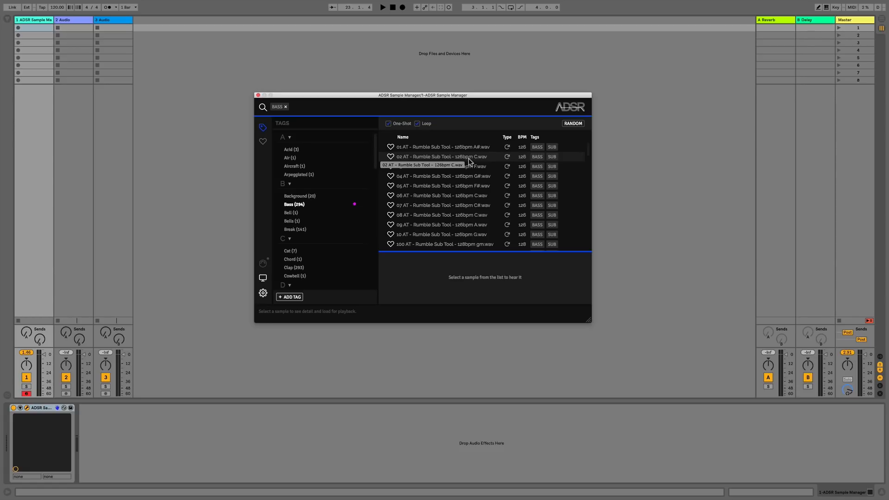
pyautogui.click(292, 107)
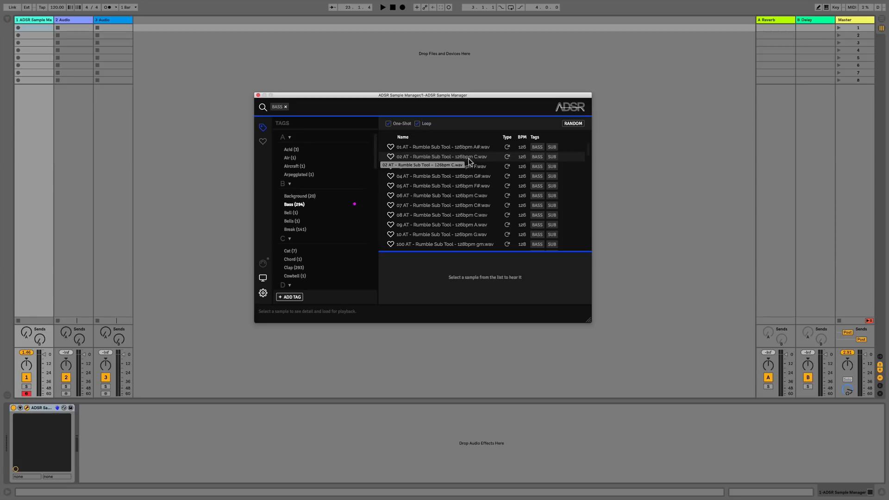
# - Add the Lead tag to the Bass filter and load LK2_A2_Reece.wav for preview, stopping playback
pyautogui.write('le')
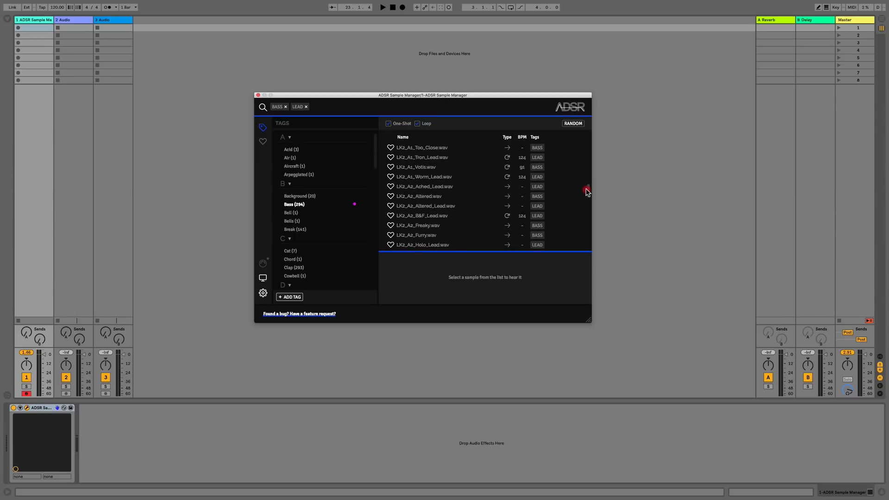
pyautogui.scroll(-3)
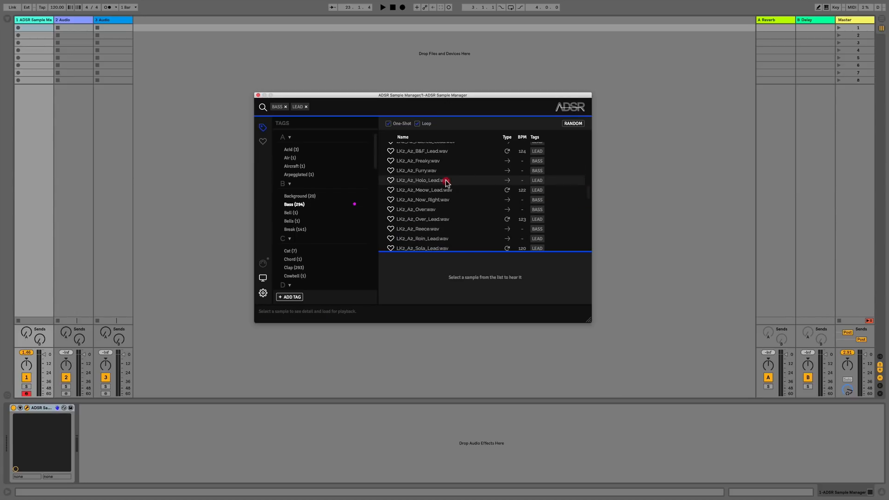
pyautogui.click(423, 180)
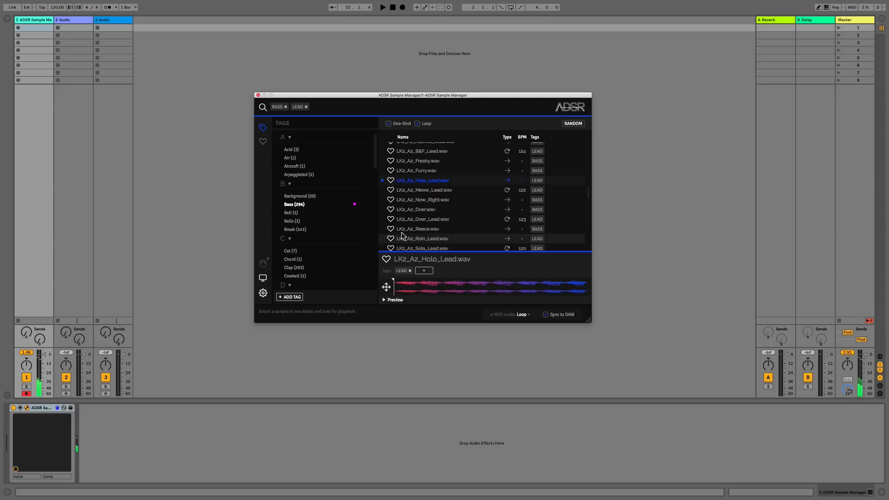
pyautogui.moveTo(404, 231)
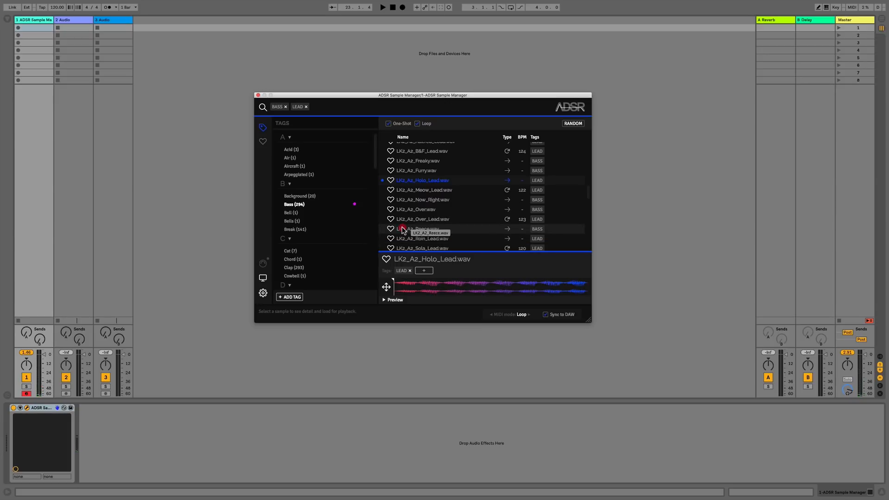
pyautogui.click(422, 229)
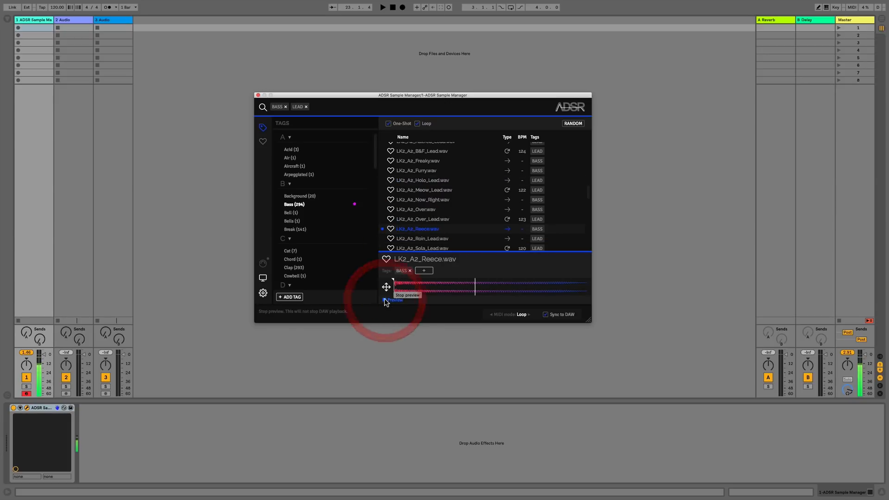
pyautogui.click(395, 300)
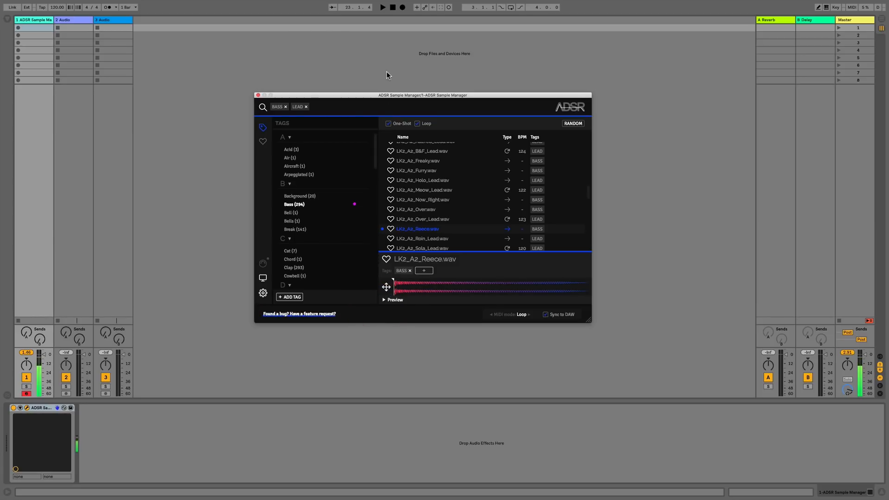
pyautogui.moveTo(390, 180)
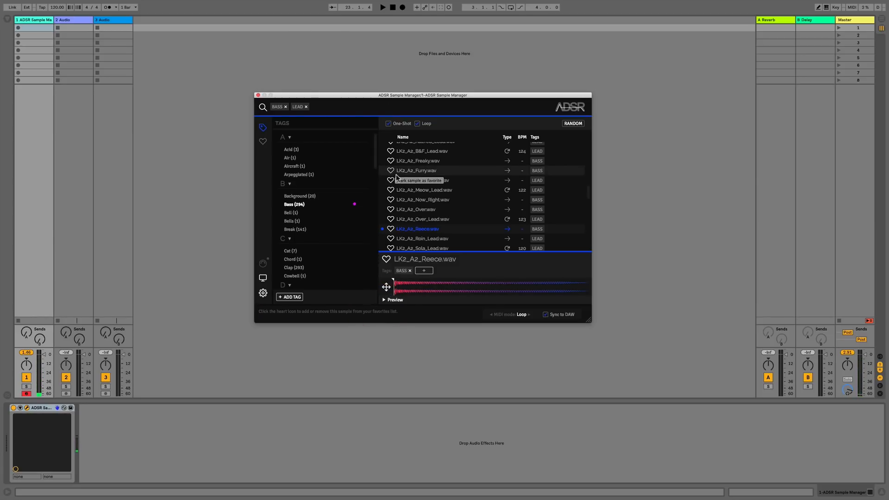
# - Remove the Lead and Bass filters and briefly filter by the Clap tag
pyautogui.click(304, 107)
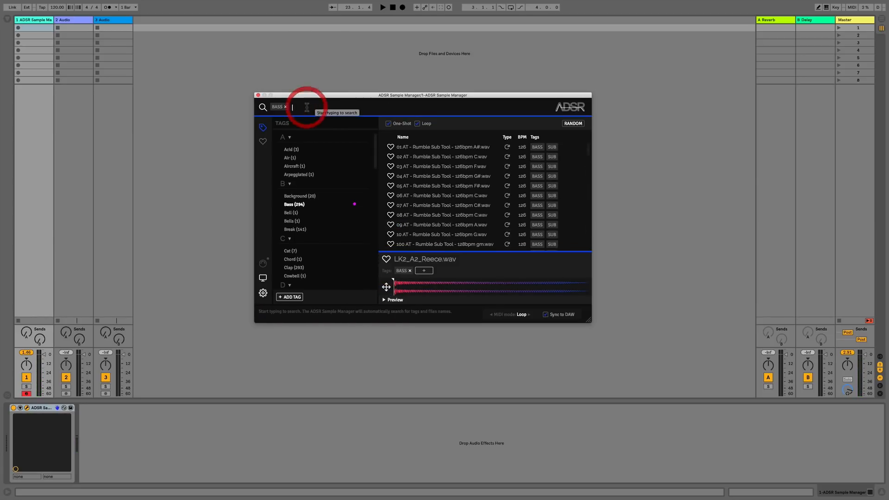
pyautogui.click(286, 107)
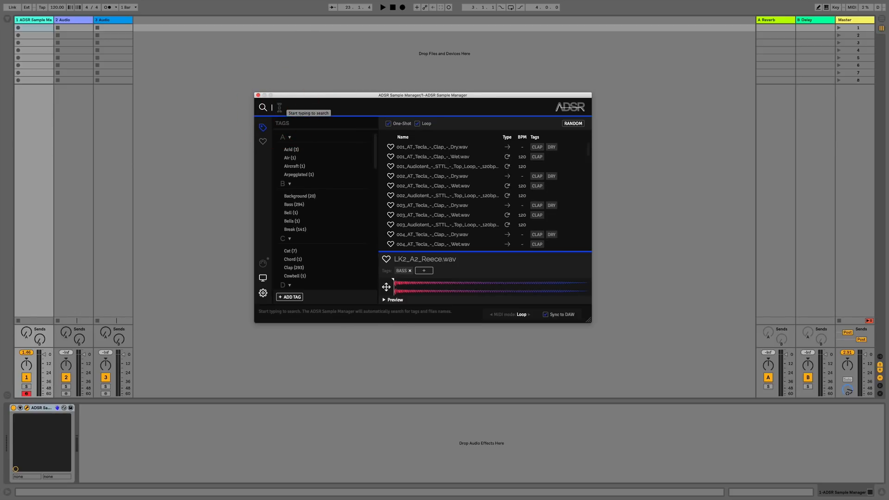
pyautogui.click(294, 267)
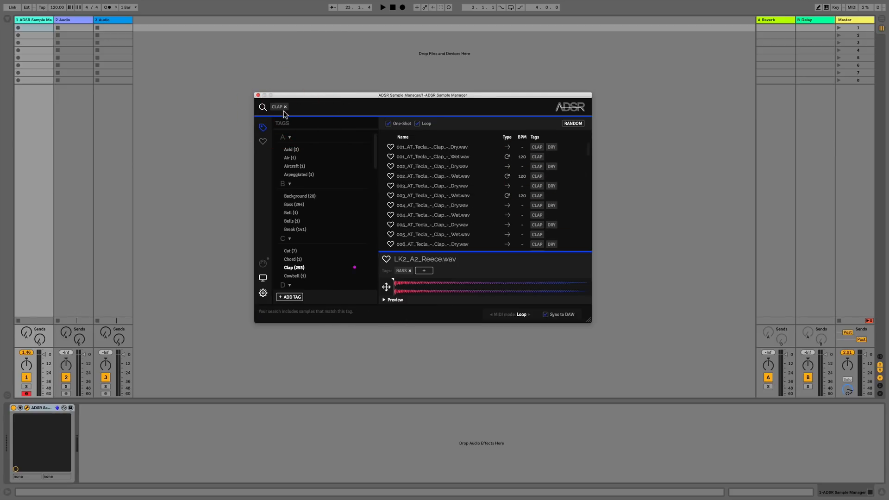
pyautogui.click(287, 107)
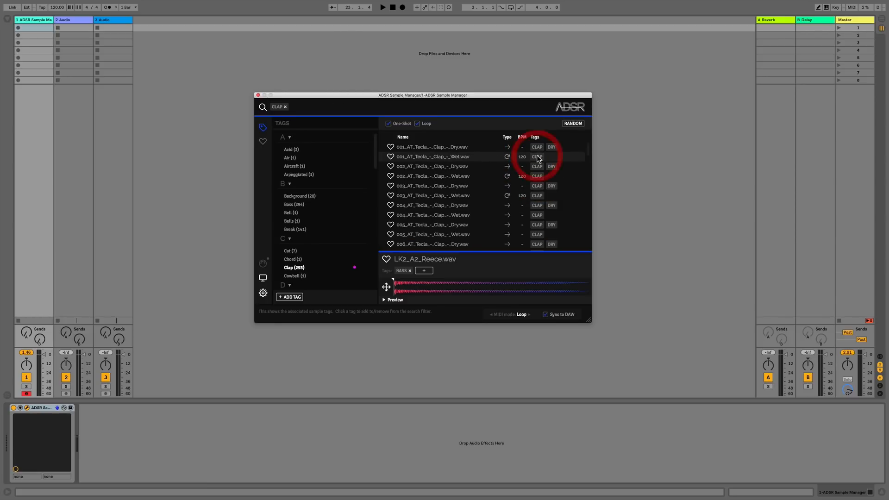
# - Clear the DRY and CLAP tag filters so the full library lists again
pyautogui.click(551, 147)
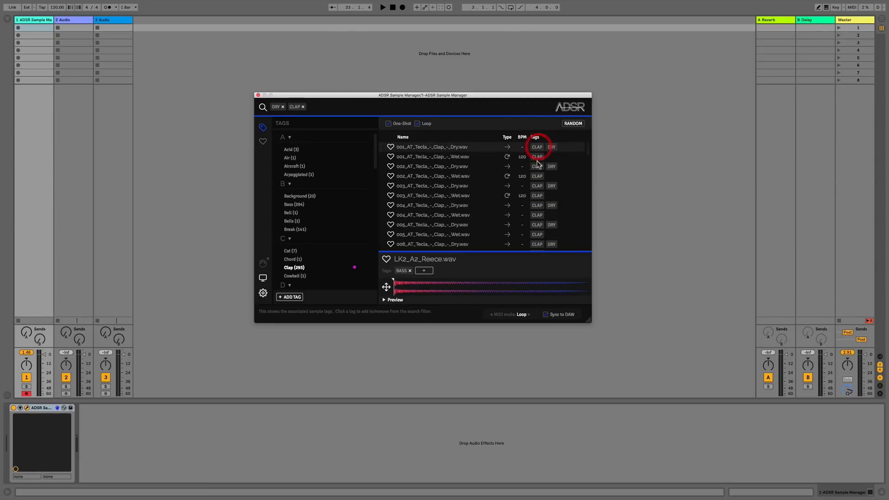
pyautogui.click(283, 106)
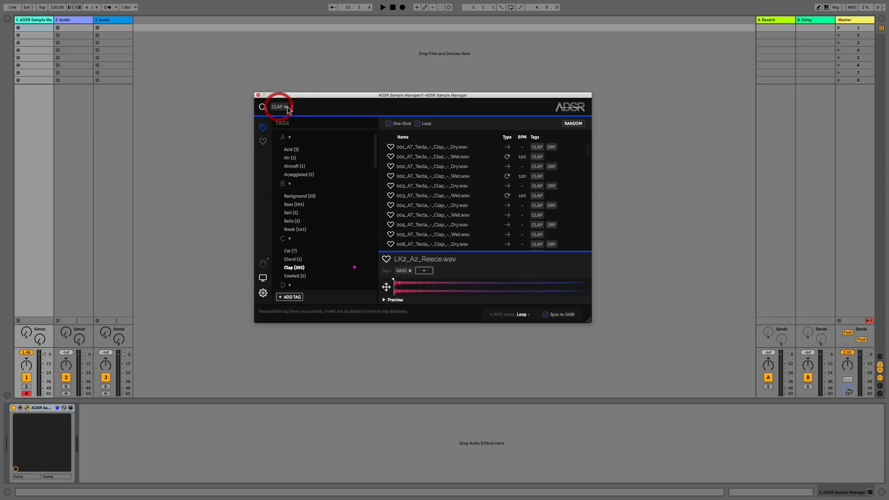
pyautogui.click(286, 107)
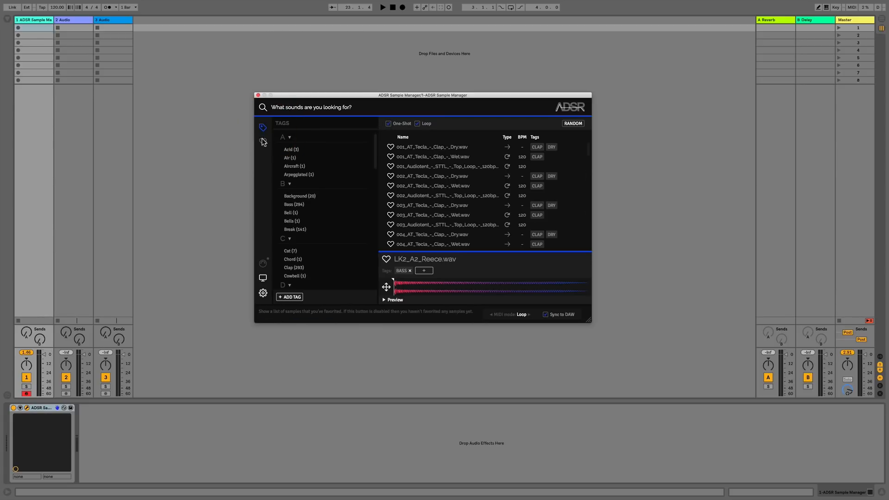
pyautogui.click(263, 141)
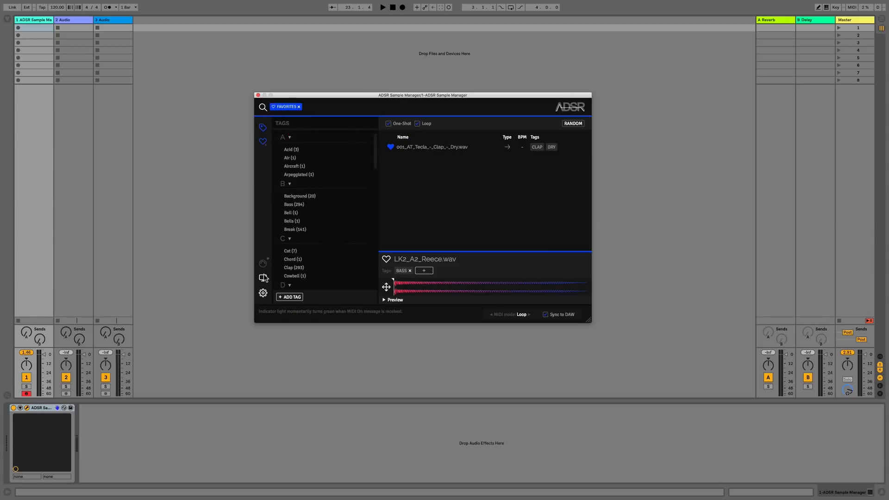
pyautogui.click(263, 293)
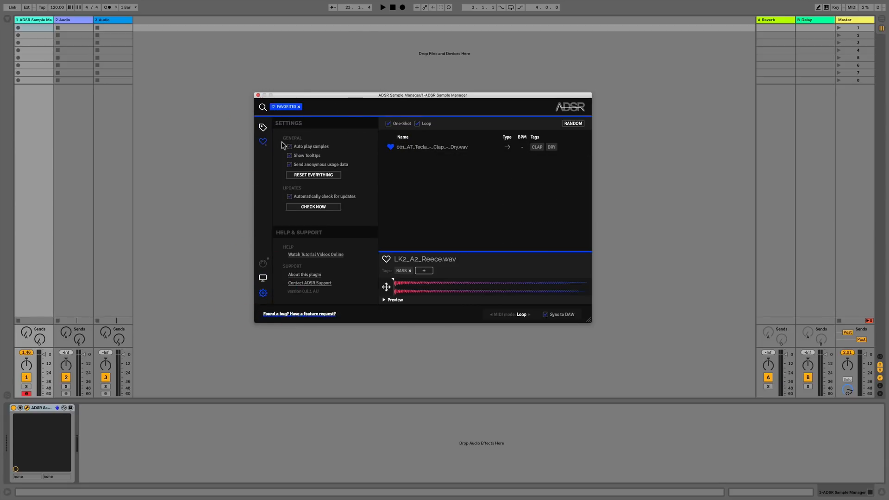
pyautogui.click(263, 127)
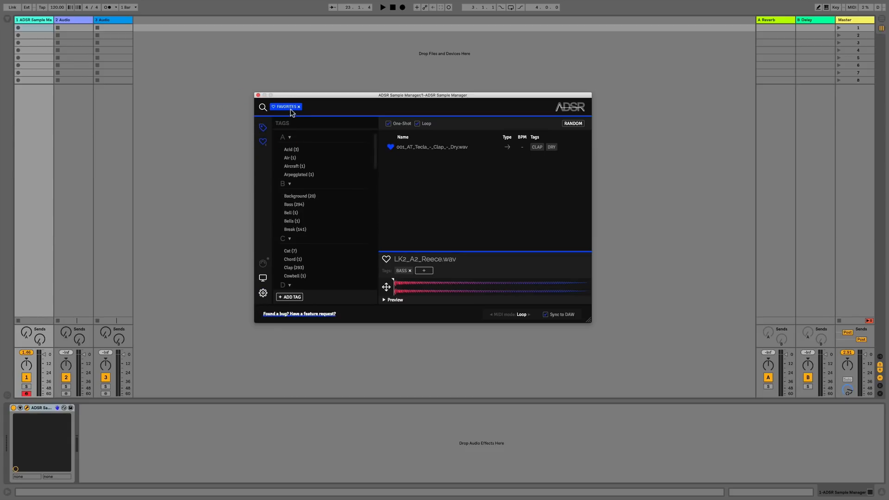
pyautogui.click(298, 107)
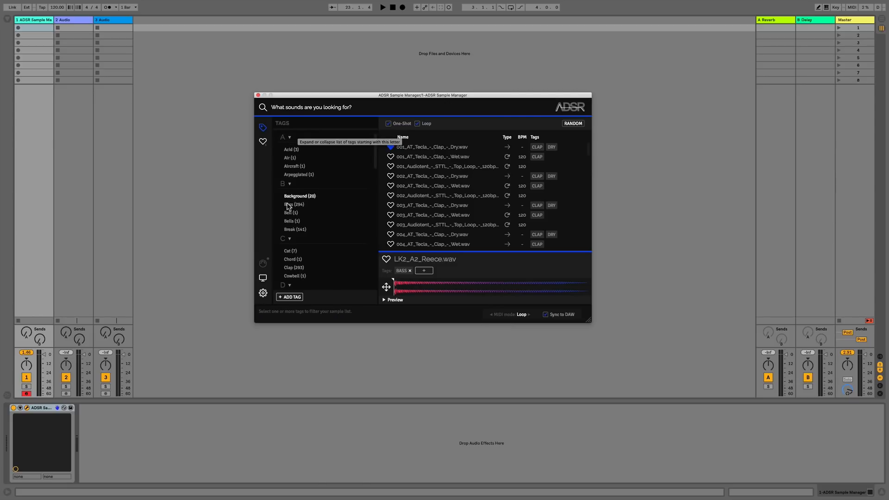
# - Toggle the A tag group, filter by Acid and load Acid_Moog_Filtered.wav for preview
pyautogui.click(289, 137)
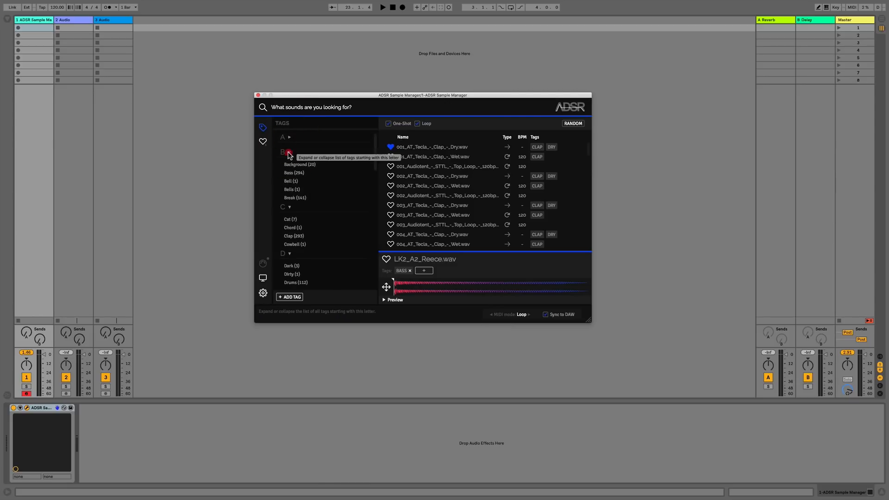
pyautogui.click(289, 138)
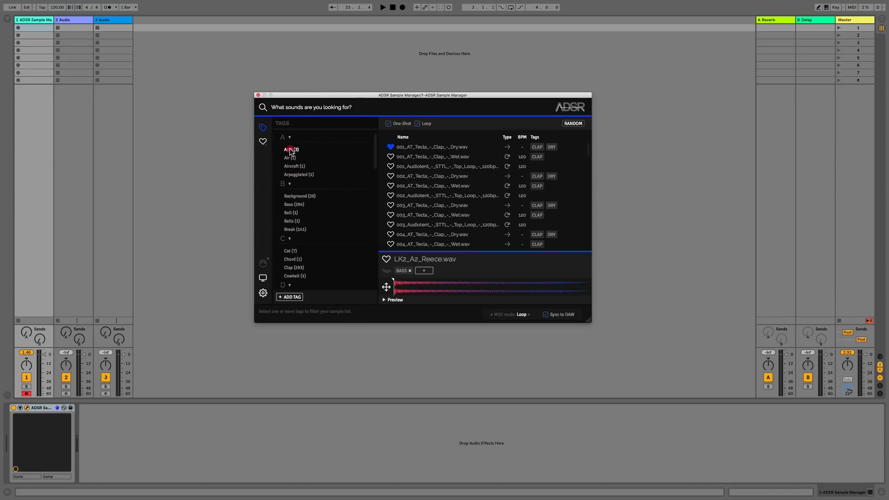
pyautogui.click(289, 149)
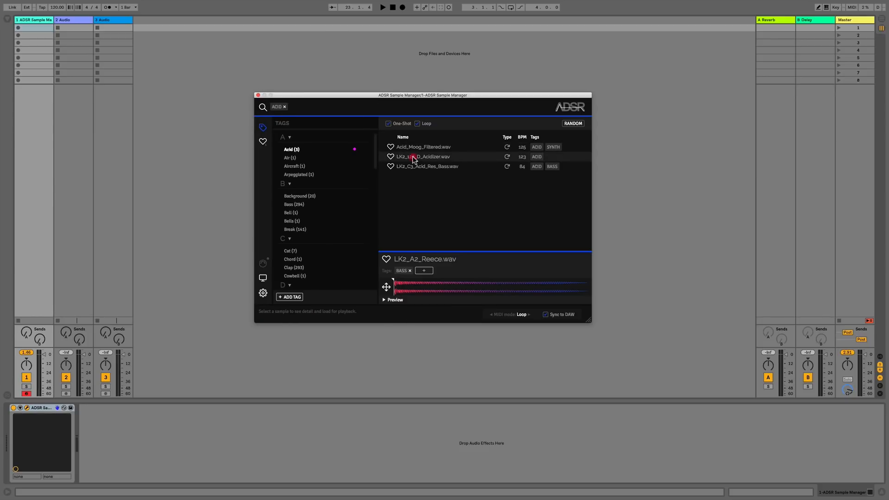
pyautogui.click(423, 147)
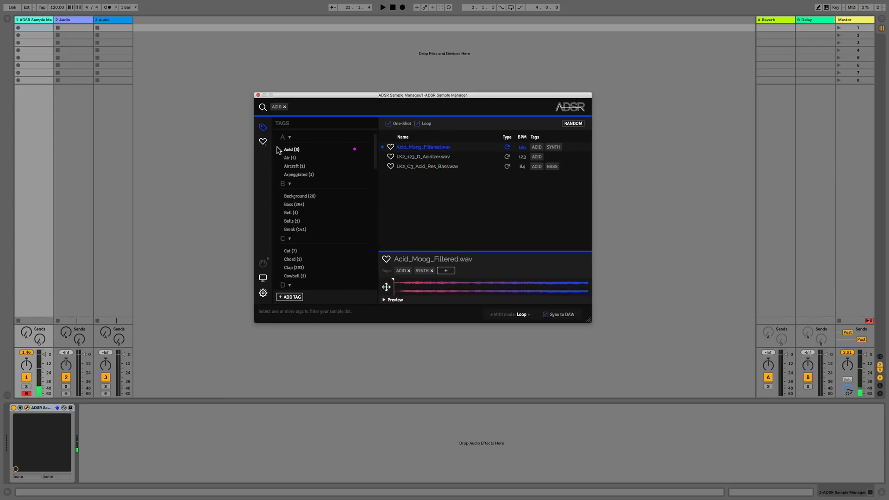
pyautogui.moveTo(291, 149)
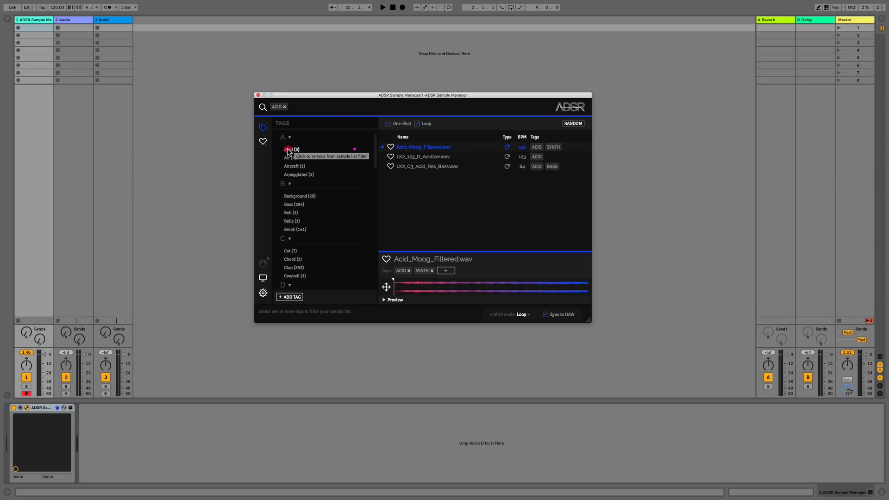
# - Swap the Acid filter for the Arpeggiated tag
pyautogui.click(285, 107)
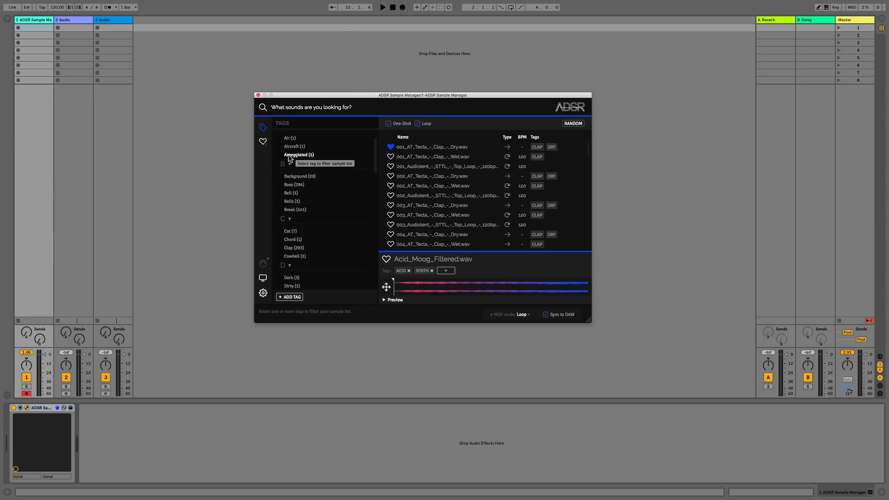
pyautogui.click(294, 185)
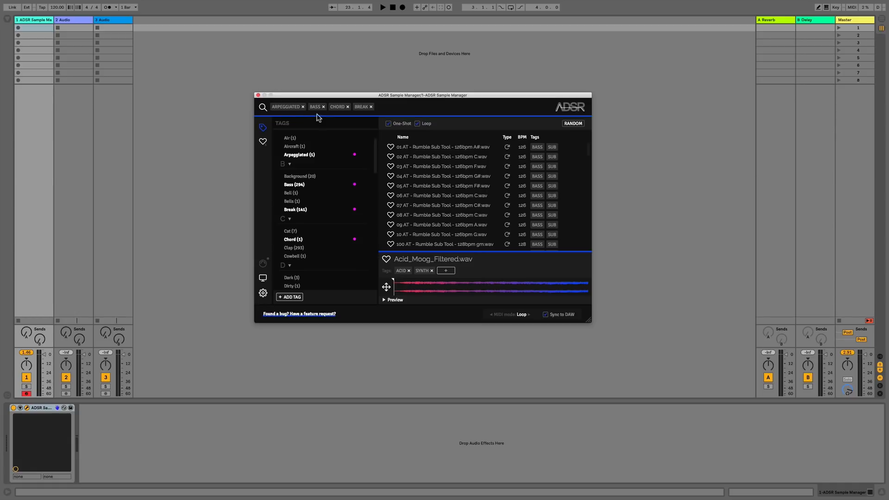
# - Clear all tag filters and start creating a new custom tag via + ADD TAG
pyautogui.click(302, 107)
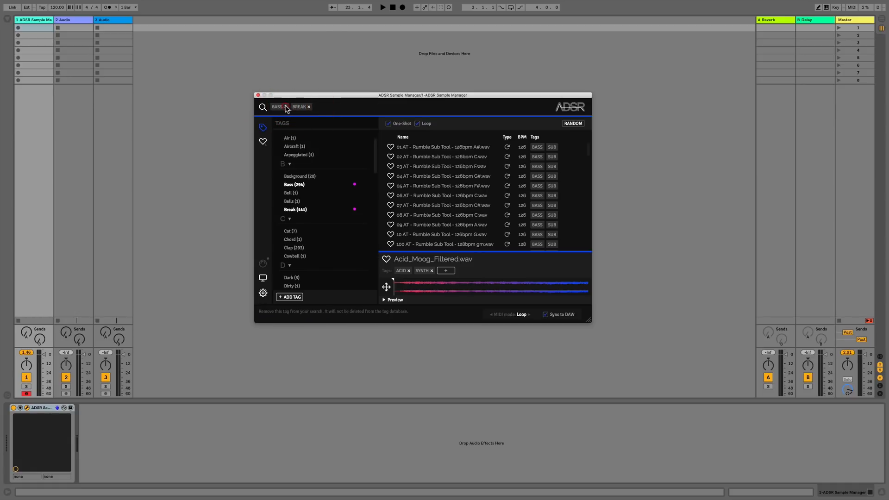
pyautogui.click(286, 106)
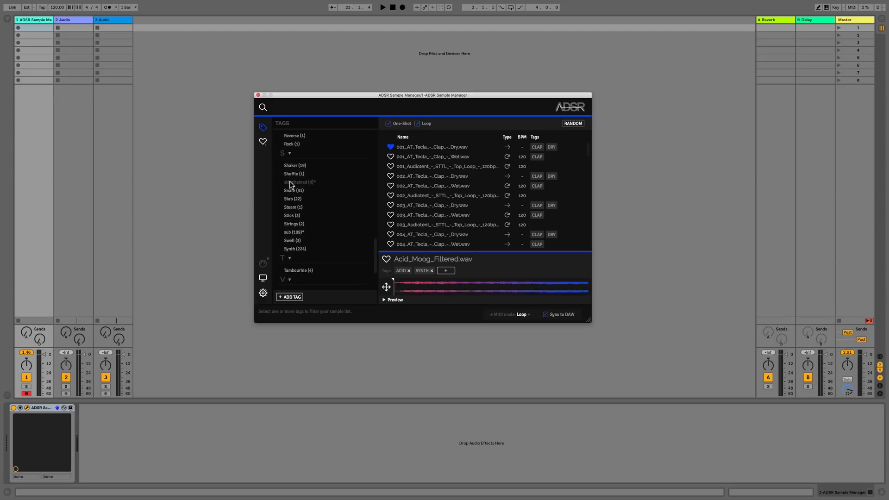
pyautogui.click(273, 108)
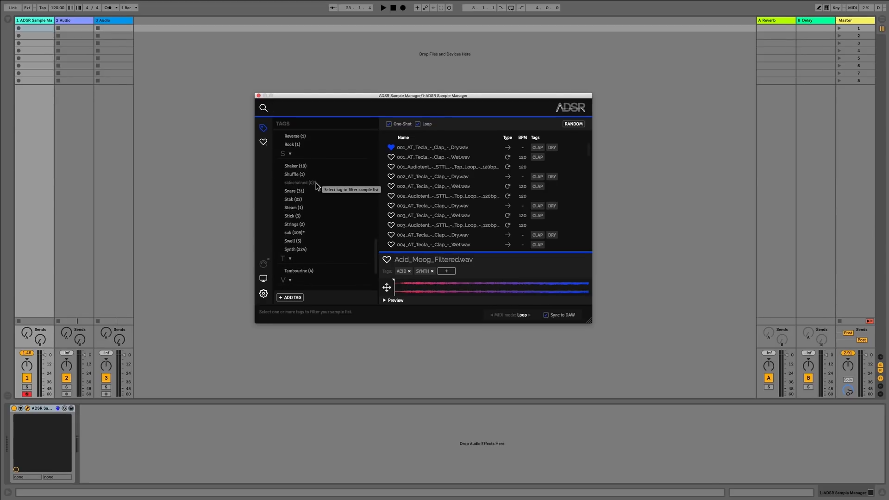
pyautogui.moveTo(290, 297)
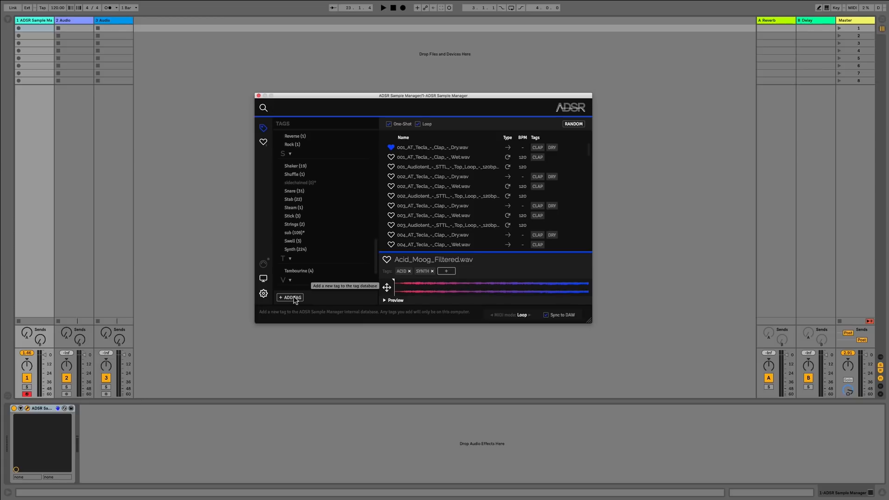
pyautogui.click(289, 297)
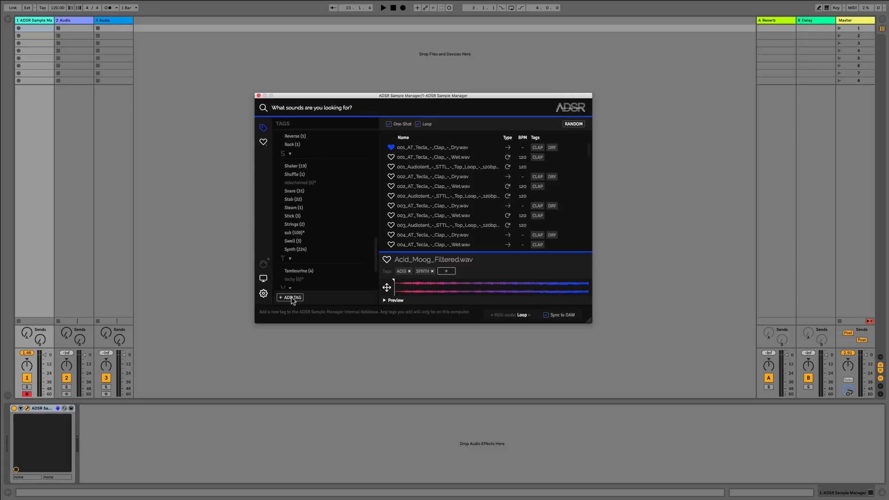
pyautogui.moveTo(298, 283)
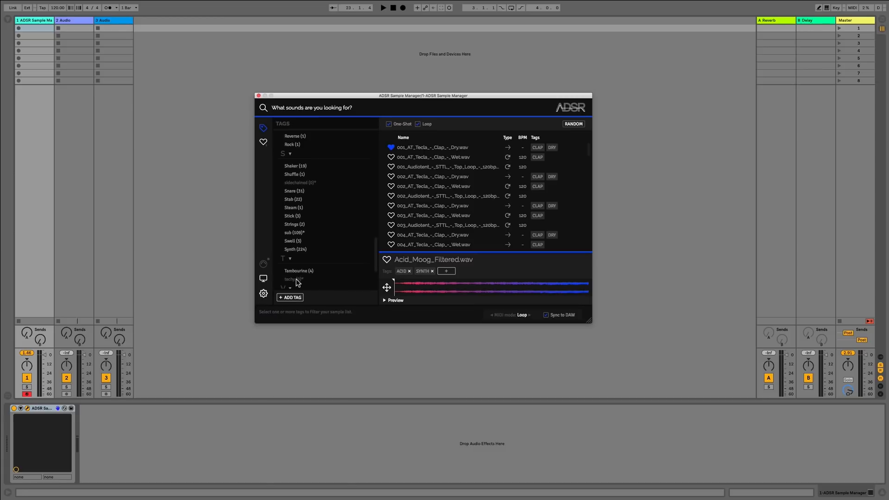
pyautogui.moveTo(484, 186)
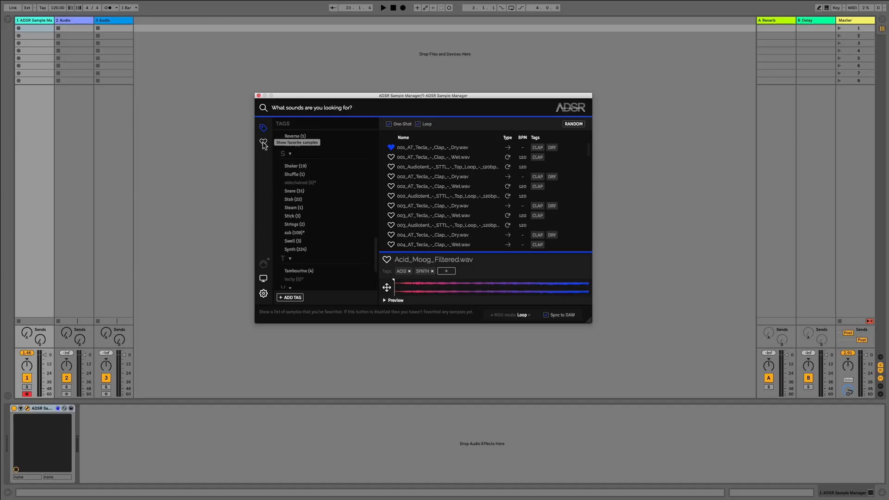
# - Favourite several samples and show only the five favourites
pyautogui.click(263, 143)
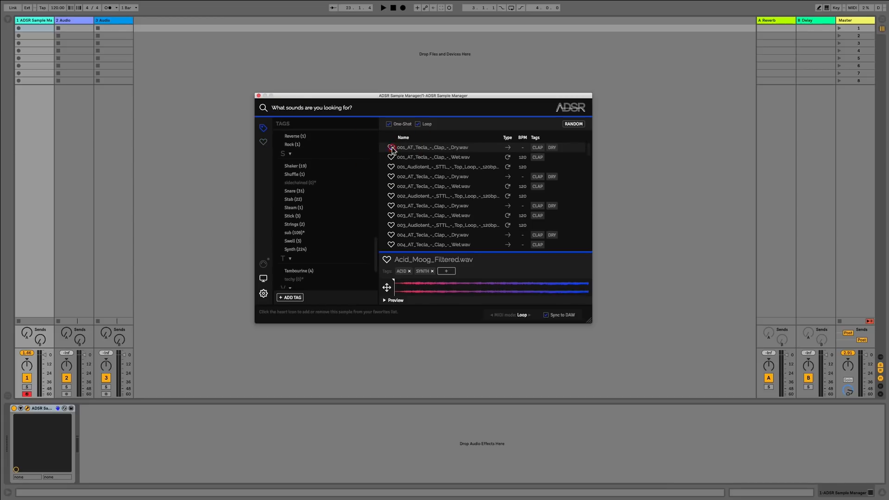
pyautogui.click(391, 206)
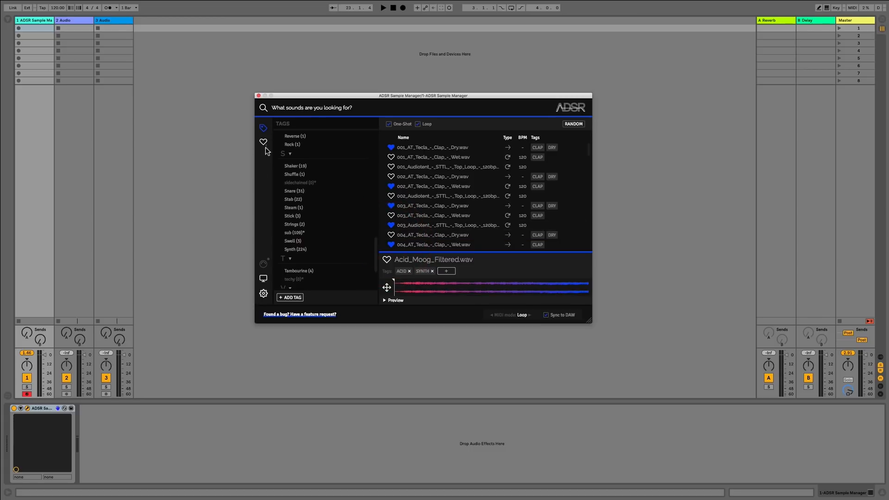
pyautogui.moveTo(263, 141)
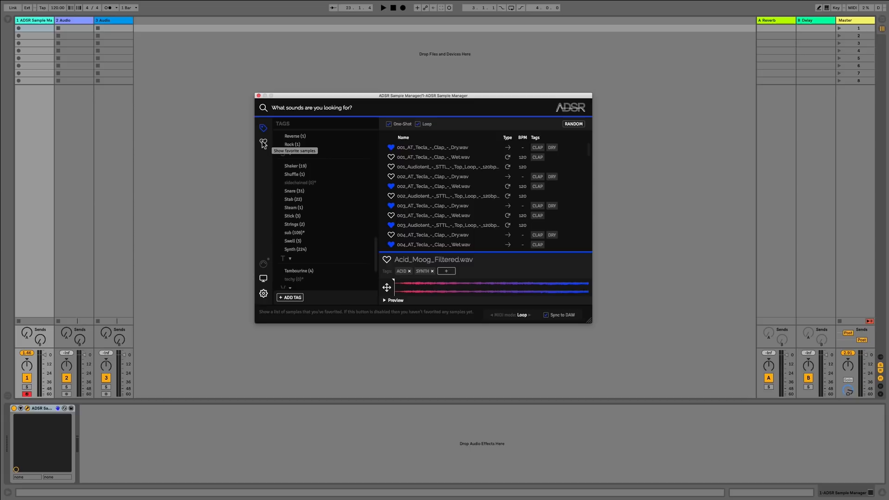
pyautogui.click(263, 142)
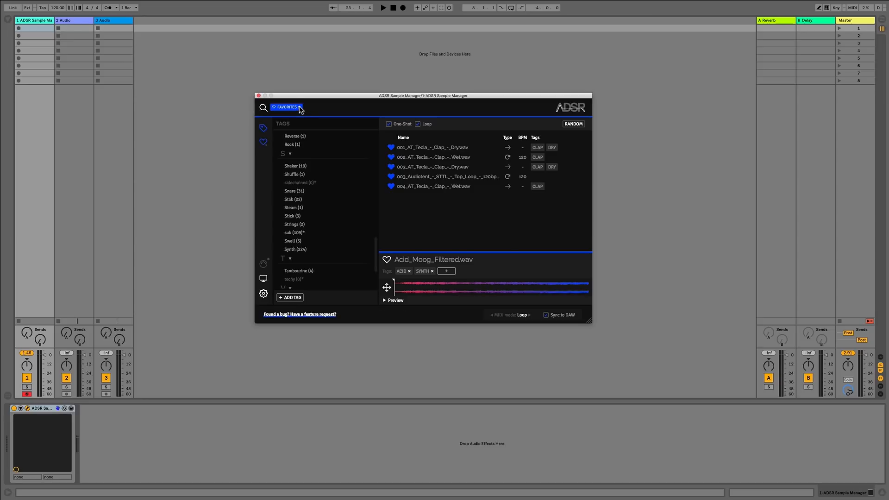
# - Remove the Favorites filter and focus the search field again
pyautogui.click(300, 107)
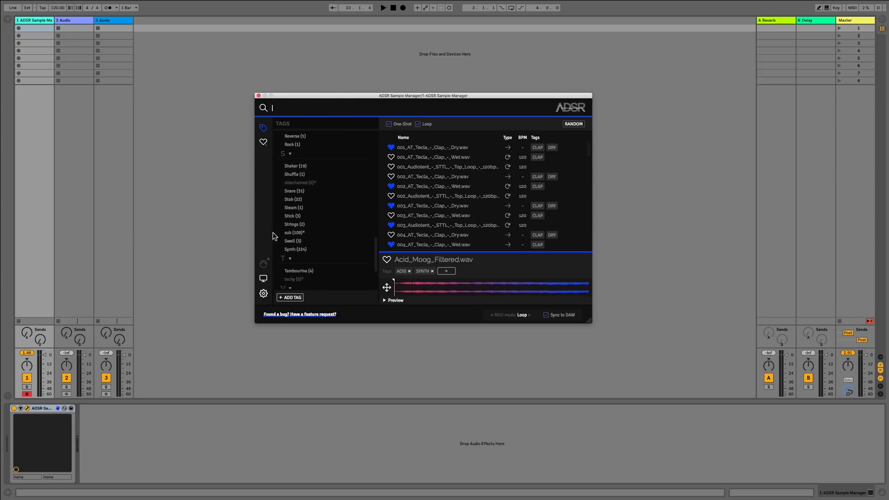
pyautogui.moveTo(264, 264)
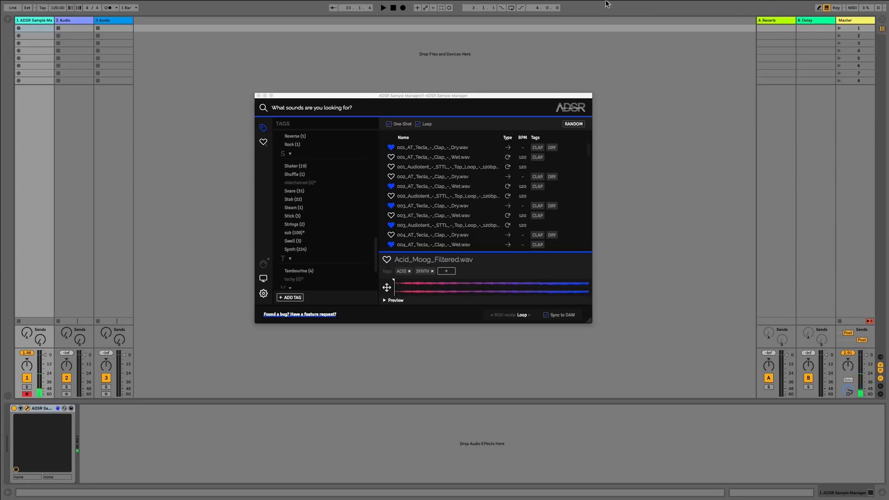
pyautogui.click(340, 107)
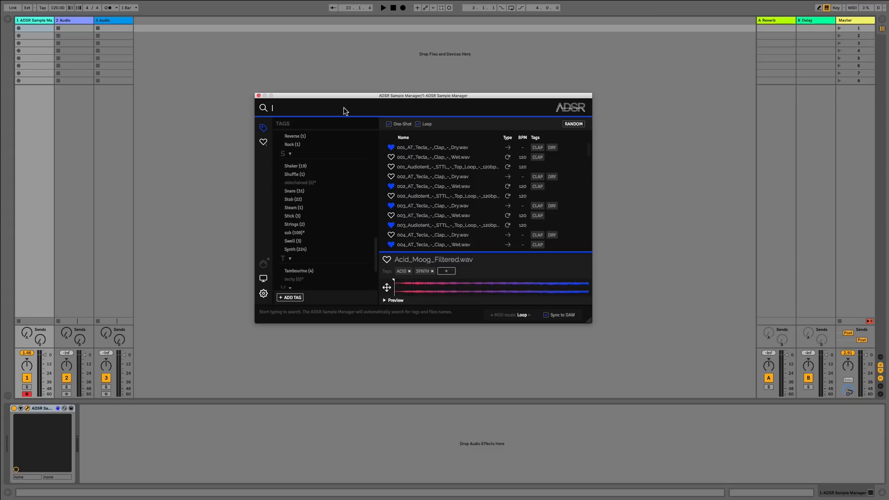
# - Search 'PIANO', load LK2_C3_Piano_Stab.wav and play it from partway through the waveform
pyautogui.write('PIANO')
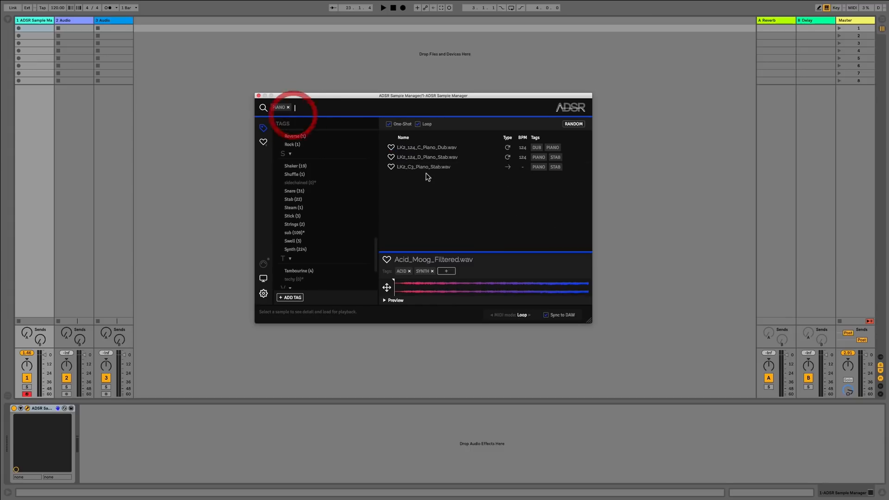
pyautogui.click(424, 166)
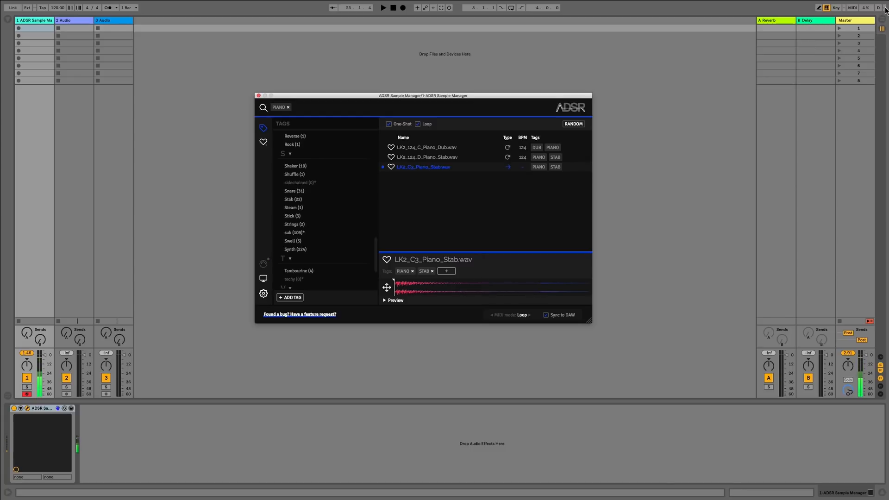
pyautogui.moveTo(190, 325)
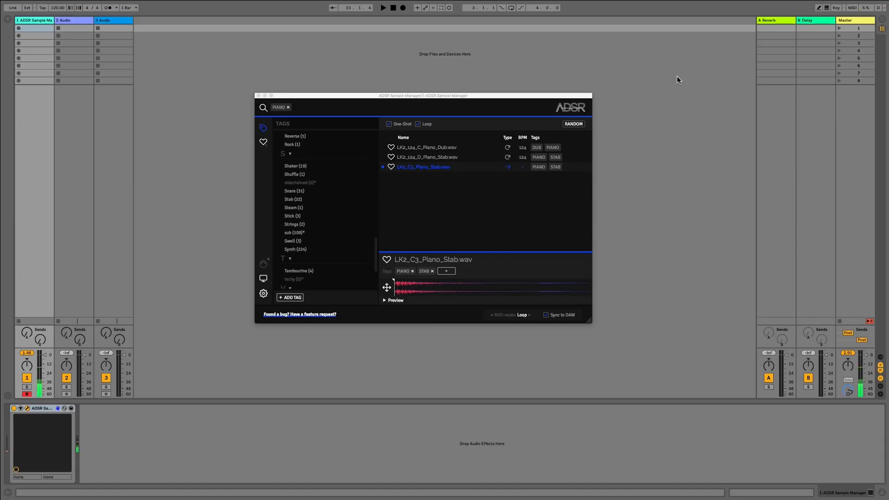
pyautogui.click(396, 300)
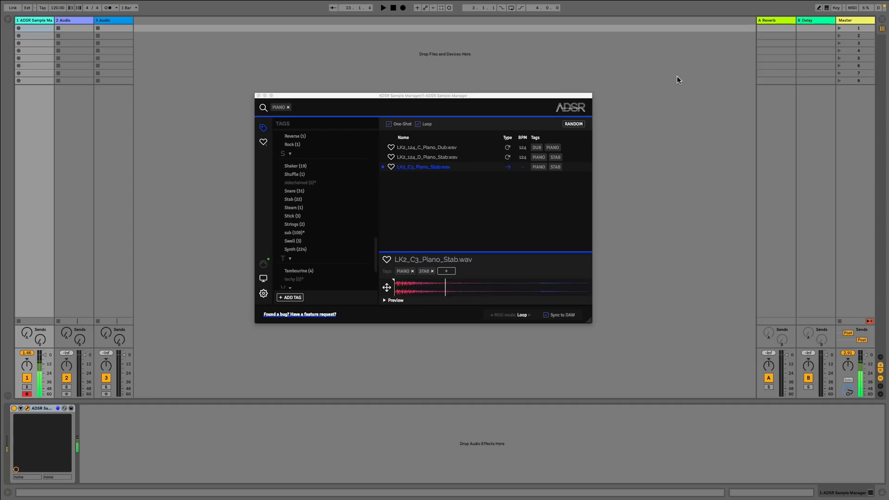
pyautogui.moveTo(272, 269)
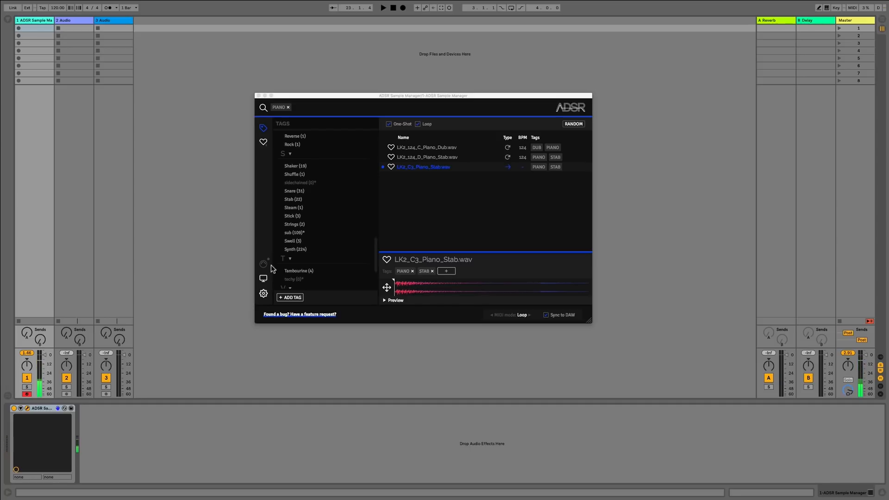
pyautogui.moveTo(275, 260)
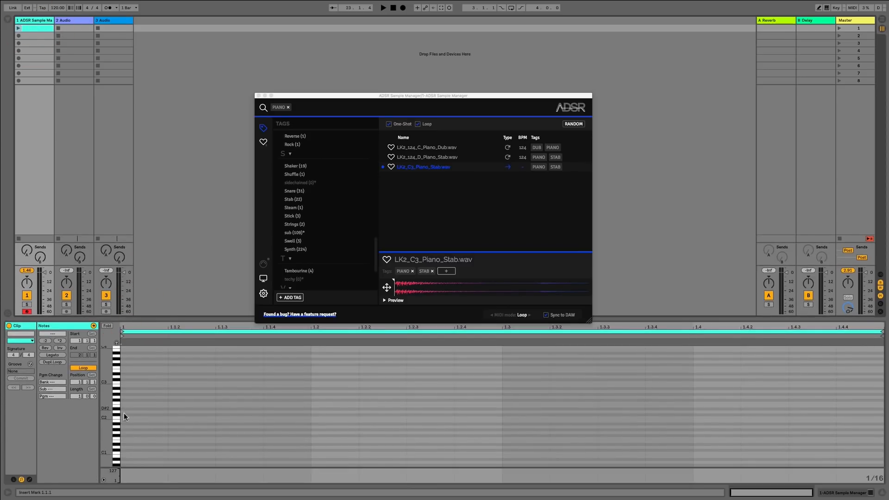
# - Draw notes in the Ableton MIDI clip, clear the PIANO chip and filter by the Kick tag
pyautogui.click(142, 421)
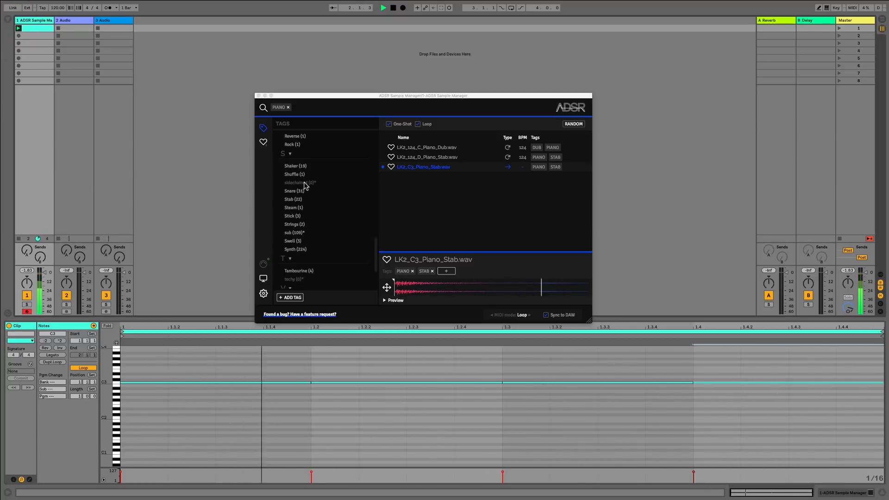
pyautogui.click(403, 8)
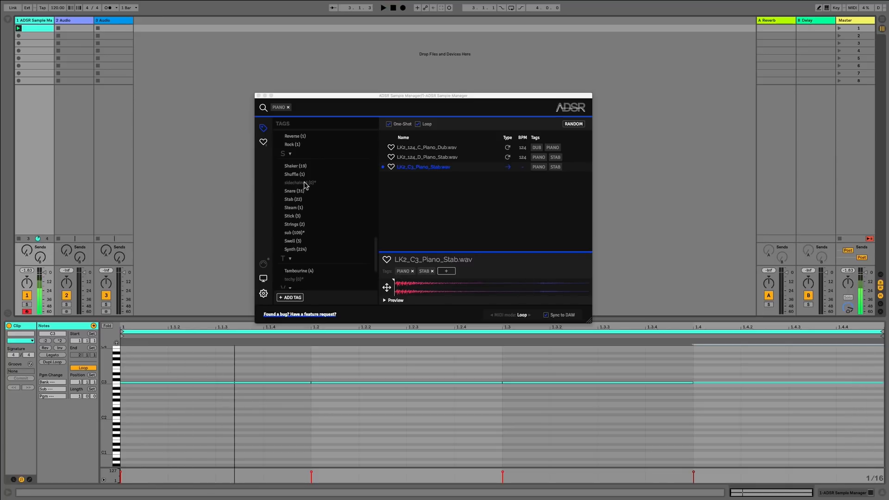
pyautogui.moveTo(254, 256)
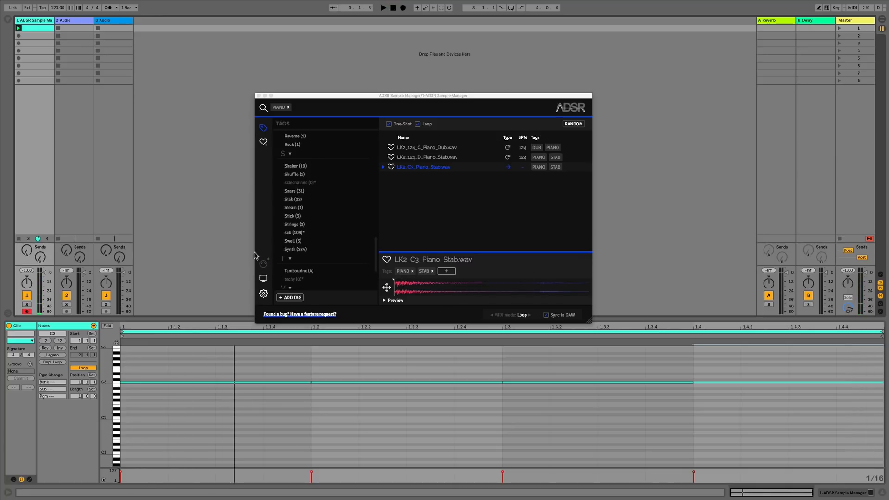
pyautogui.click(288, 107)
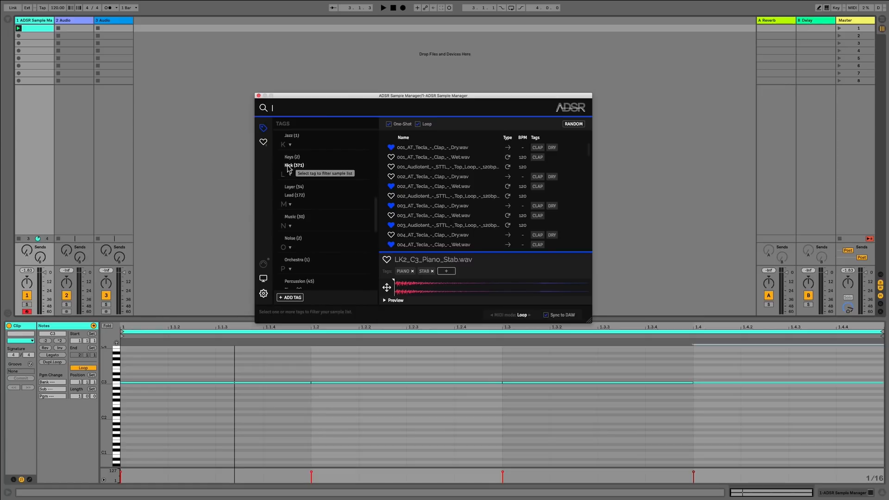
pyautogui.click(295, 165)
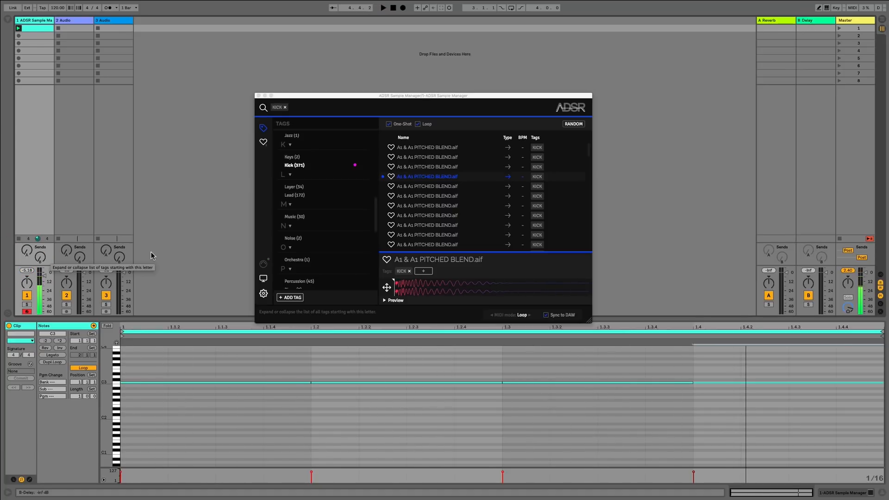
pyautogui.moveTo(267, 266)
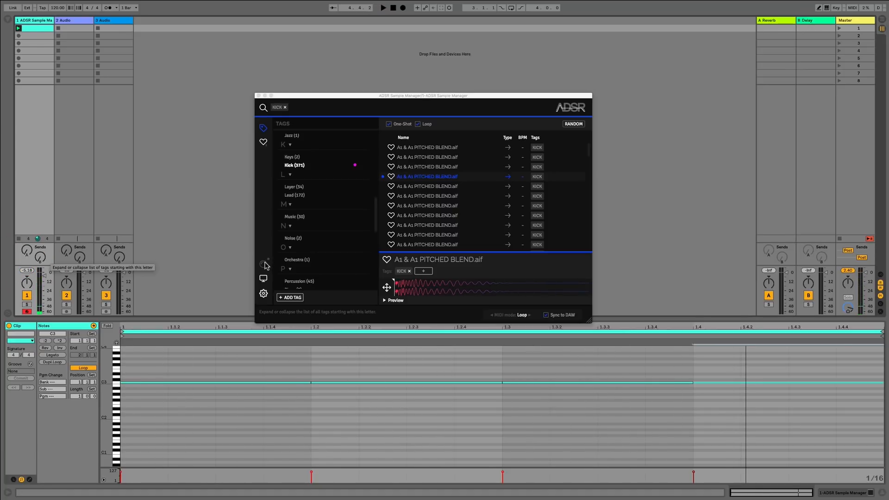
# - Show the list of sample library folders, each marked up to date
pyautogui.click(263, 279)
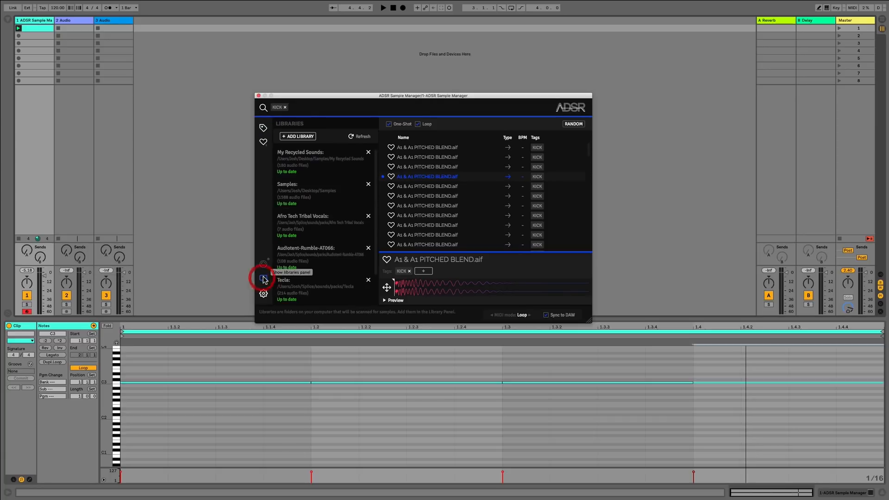
pyautogui.moveTo(296, 137)
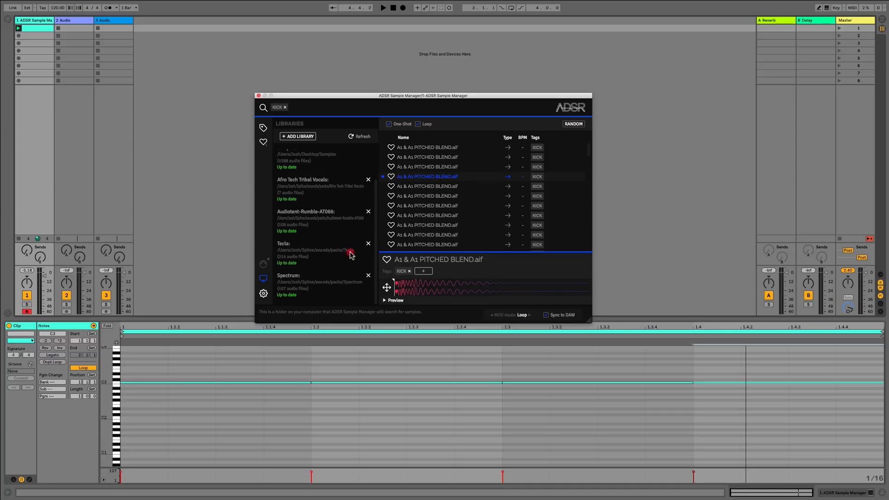
pyautogui.moveTo(281, 261)
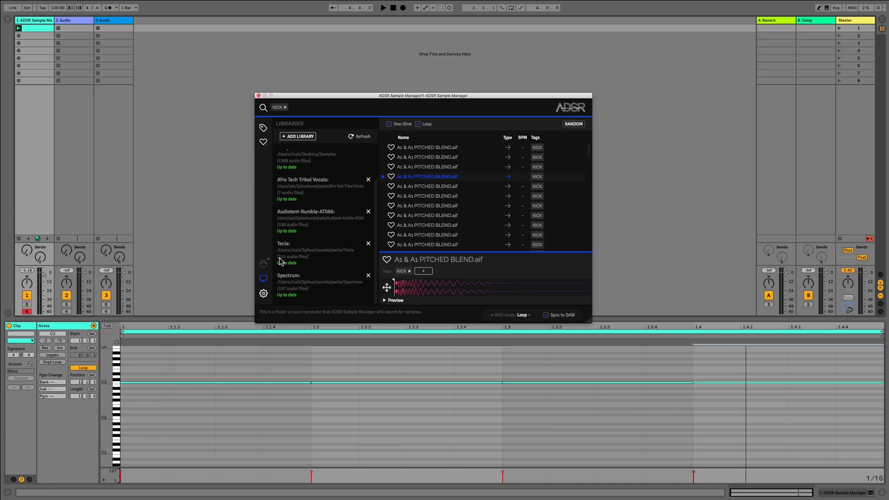
pyautogui.moveTo(287, 269)
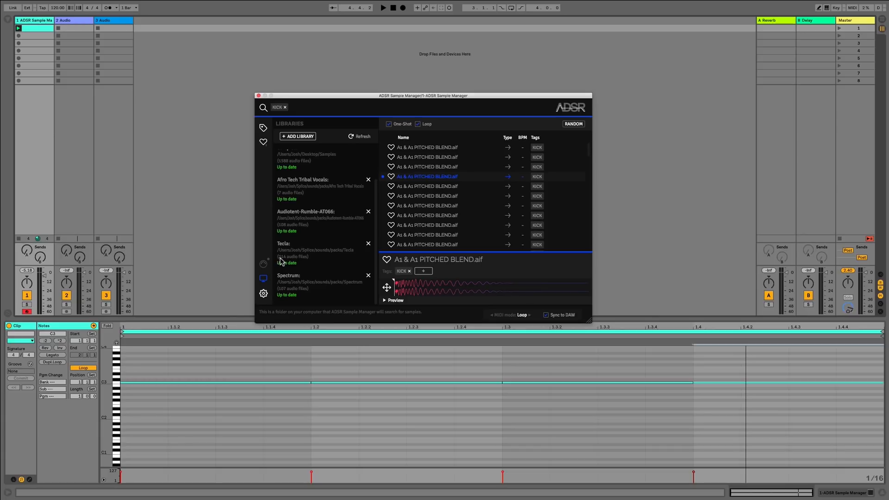
pyautogui.moveTo(300, 253)
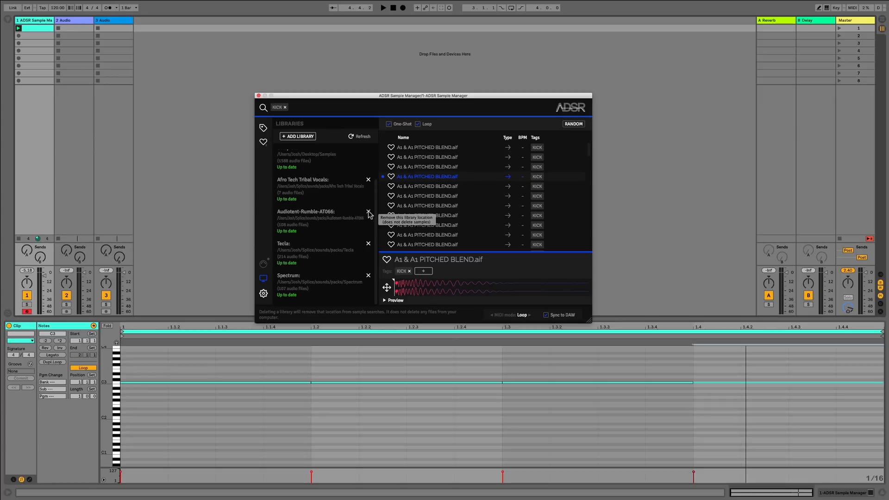
pyautogui.moveTo(352, 138)
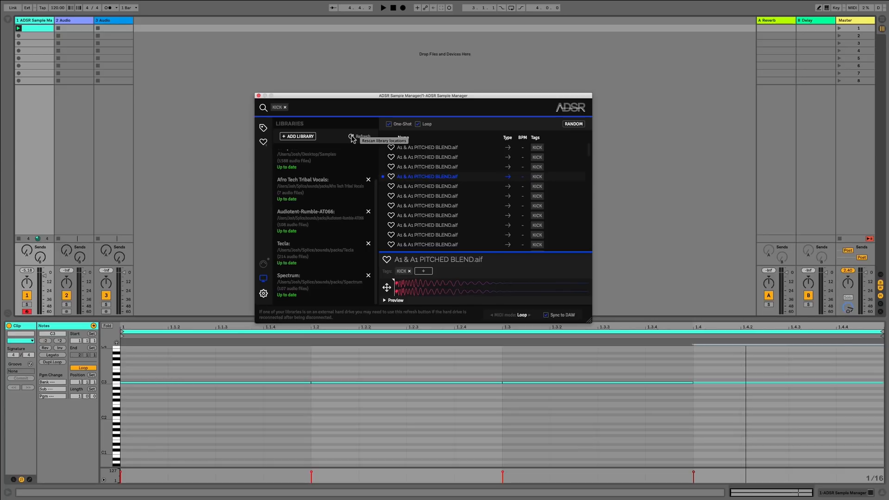
pyautogui.moveTo(352, 151)
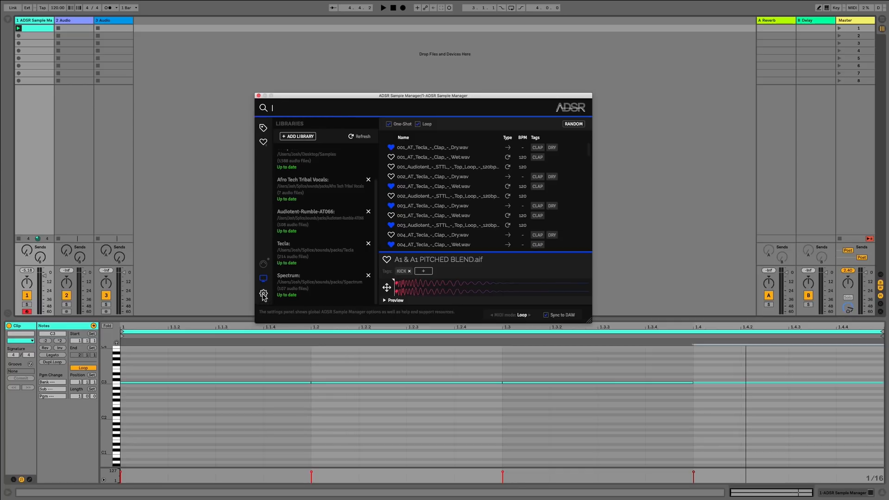
pyautogui.click(263, 294)
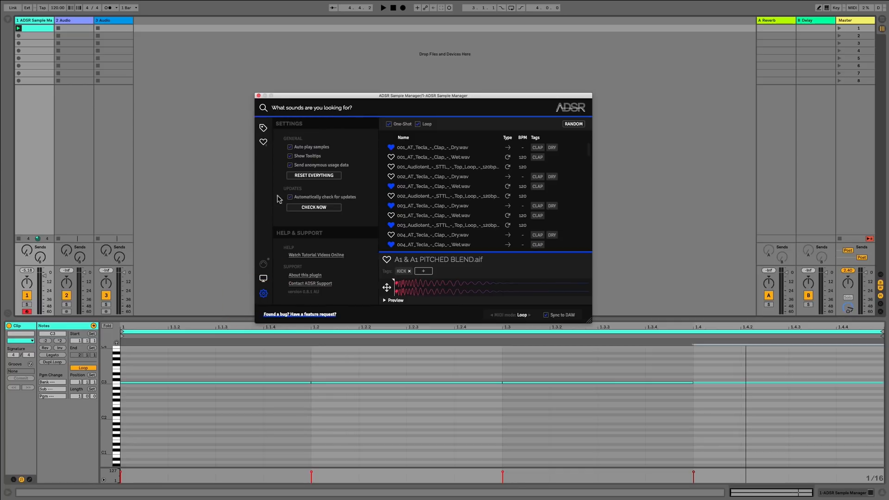
pyautogui.moveTo(291, 147)
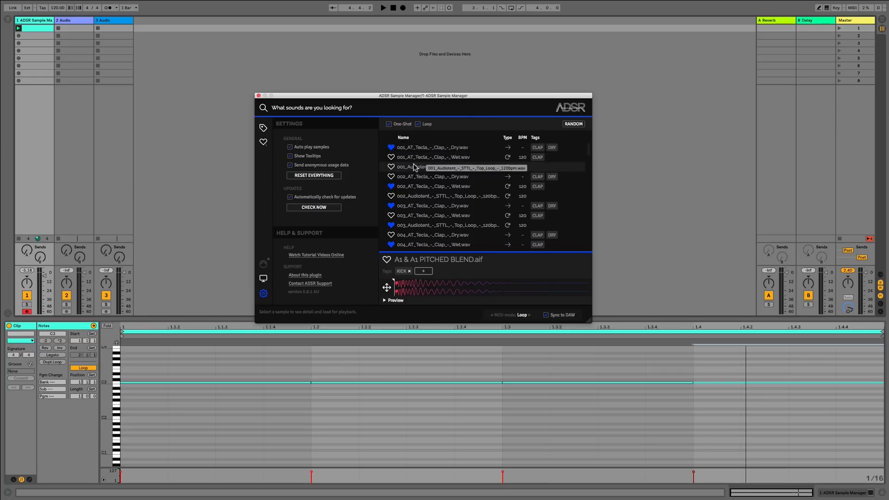
pyautogui.click(446, 166)
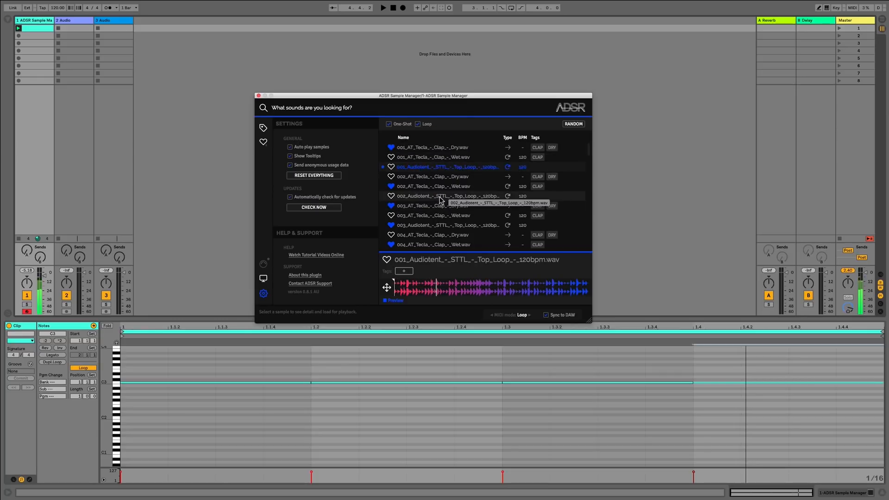
pyautogui.click(446, 224)
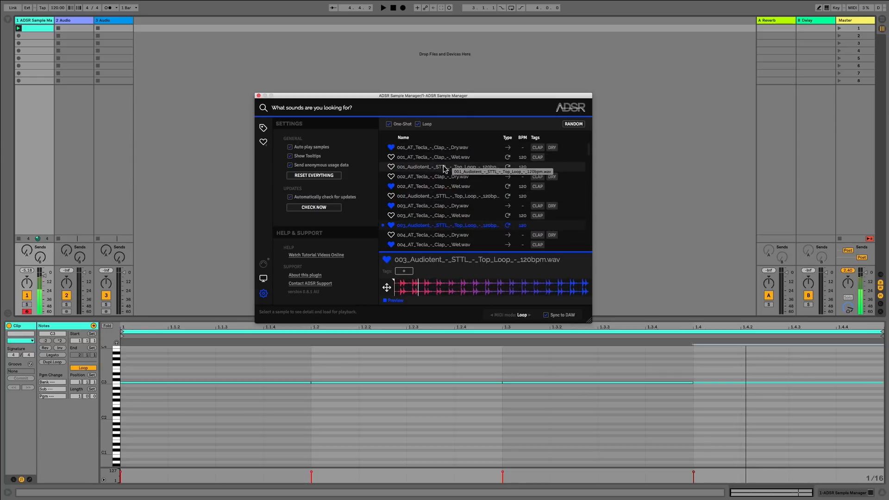
pyautogui.click(446, 167)
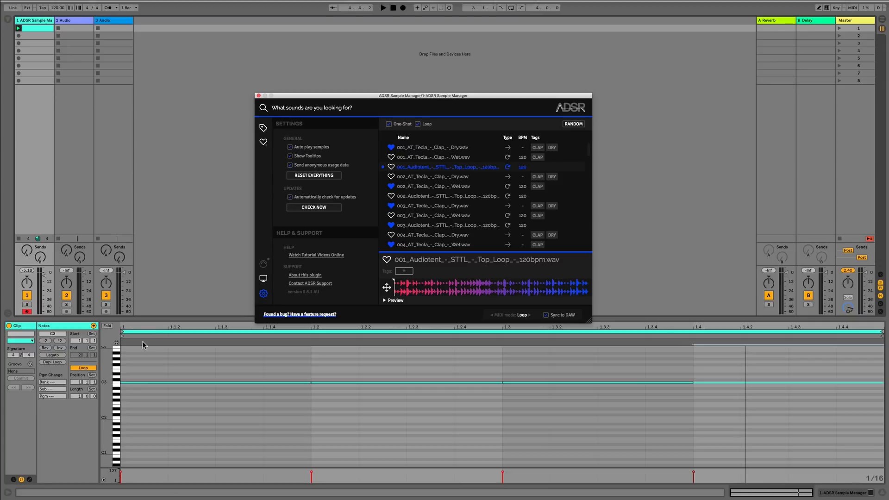
pyautogui.moveTo(116, 356)
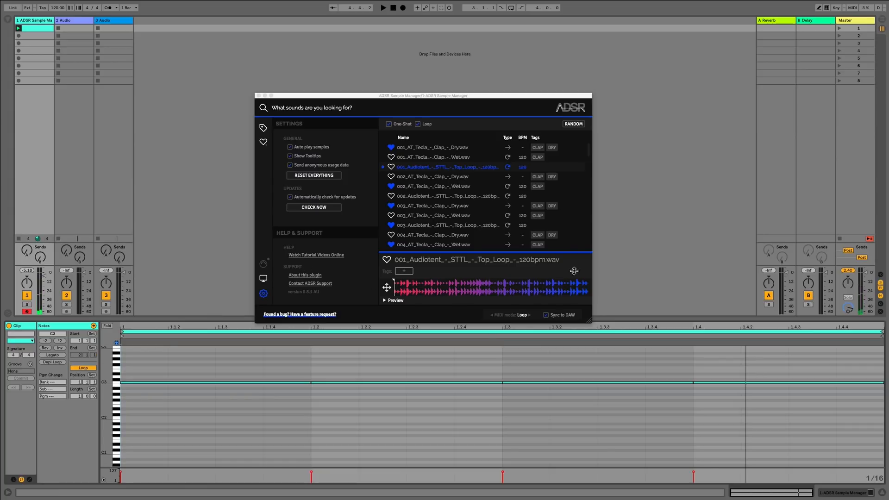
pyautogui.click(290, 147)
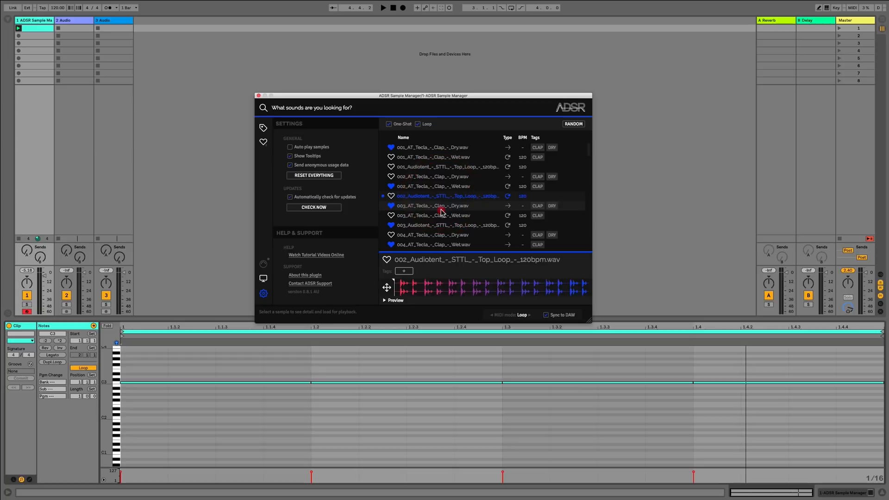
pyautogui.click(433, 148)
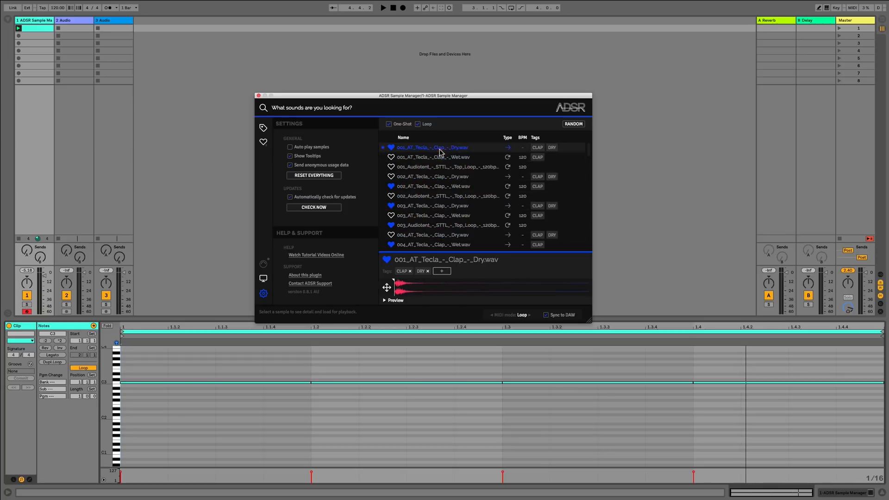
pyautogui.click(447, 195)
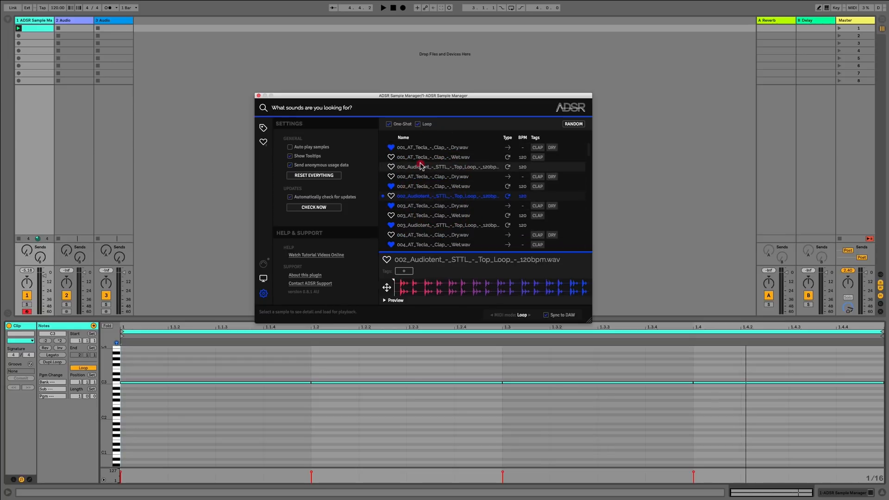
pyautogui.click(445, 235)
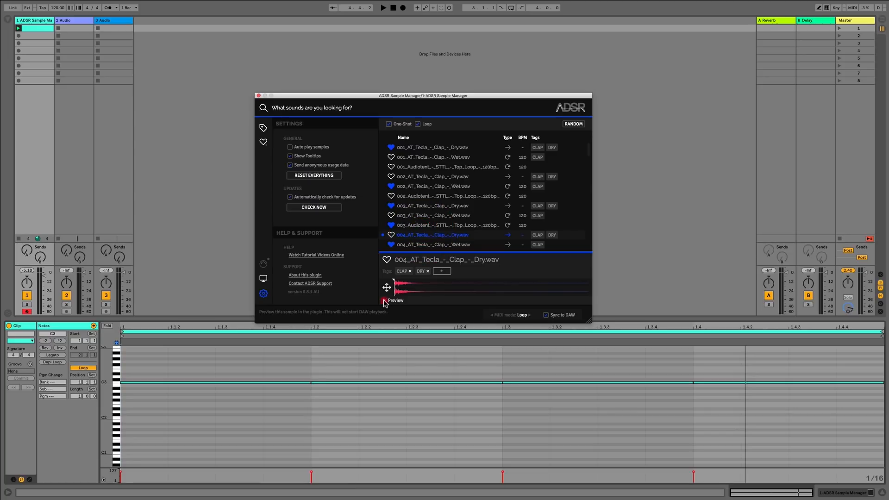
pyautogui.click(290, 148)
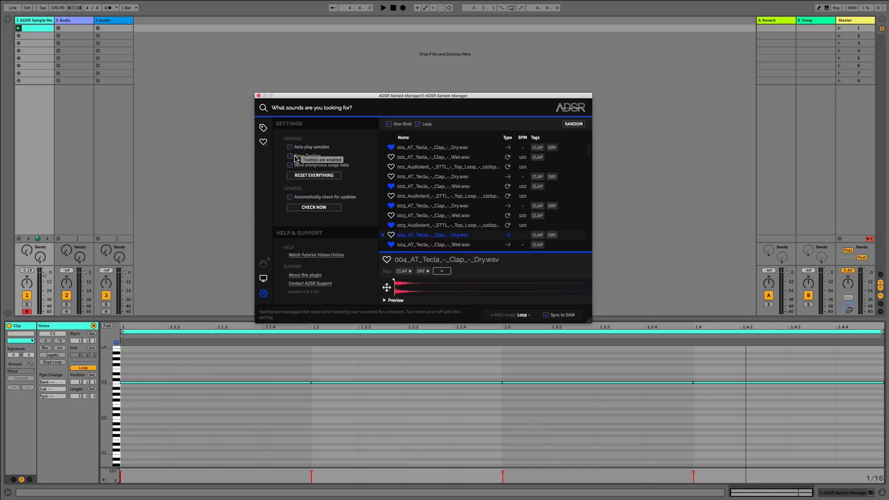
pyautogui.click(290, 156)
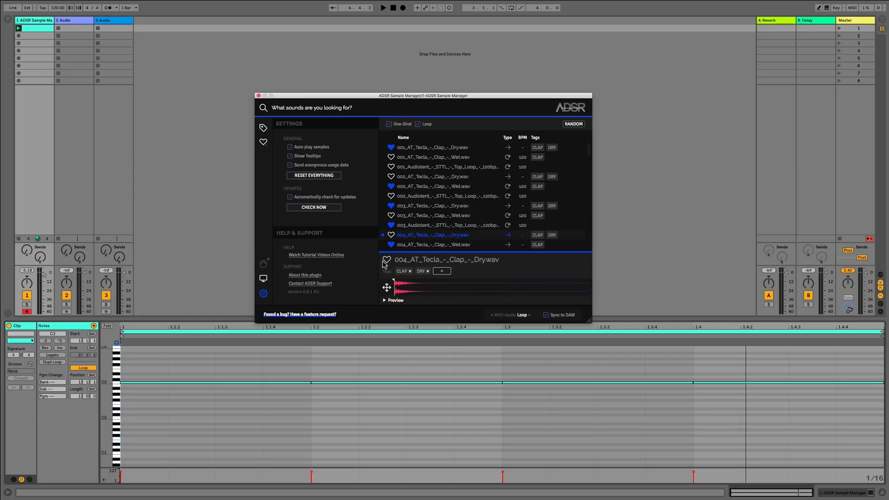
pyautogui.moveTo(388, 260)
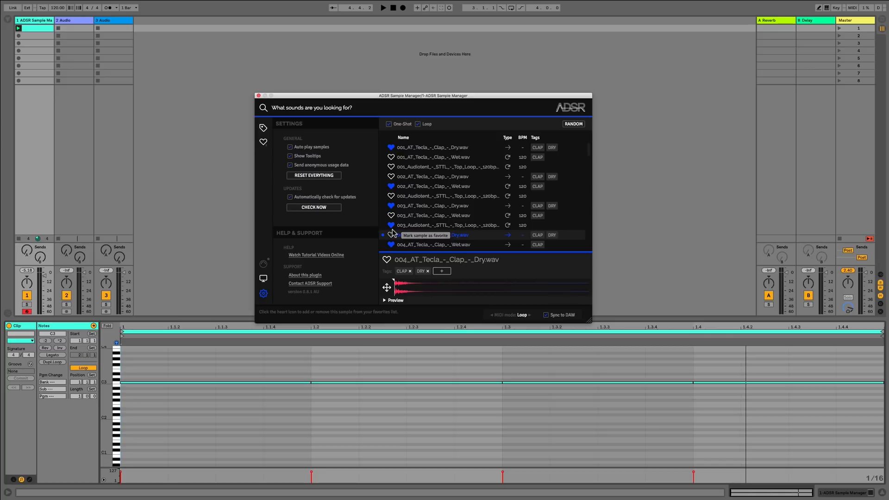
pyautogui.moveTo(521, 315)
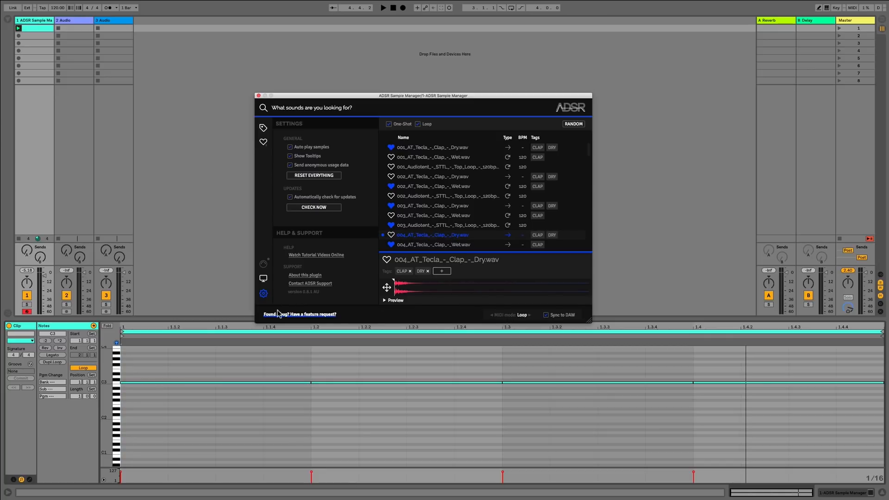
pyautogui.moveTo(514, 318)
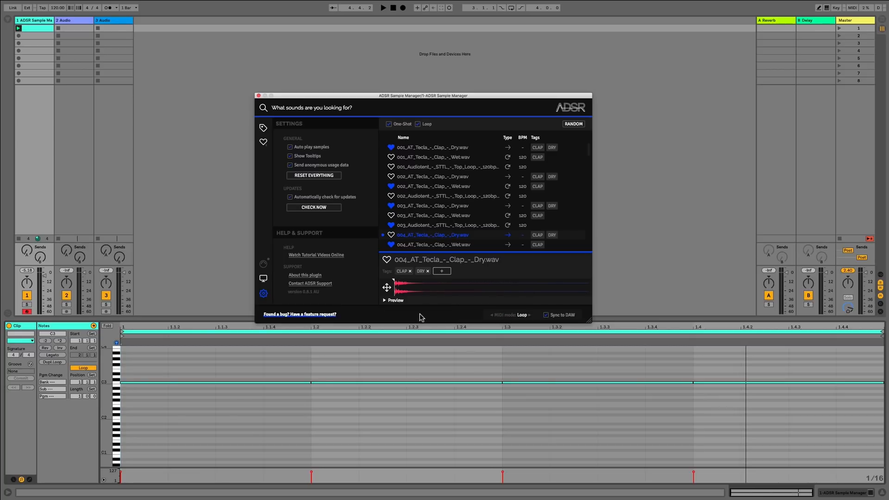
pyautogui.moveTo(458, 276)
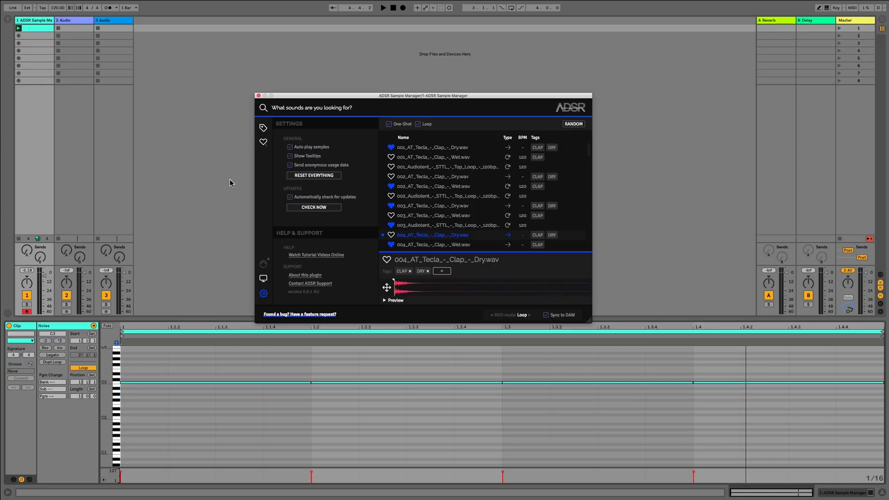
pyautogui.moveTo(273, 172)
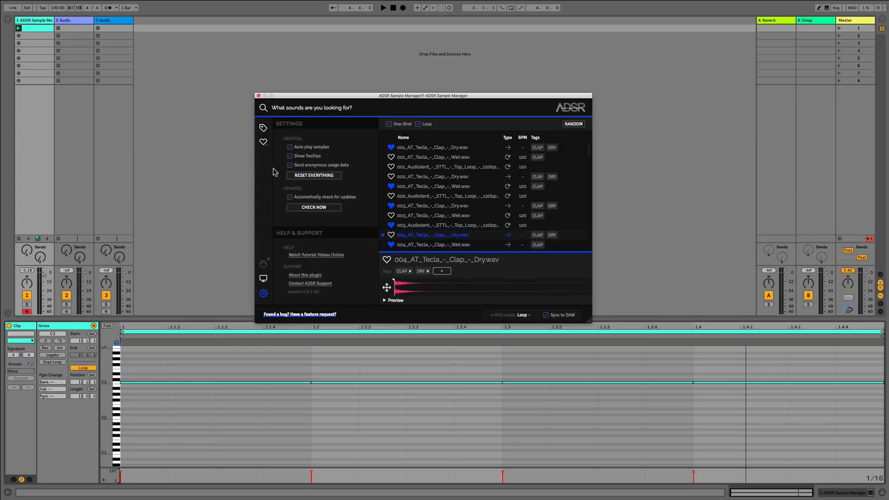
pyautogui.moveTo(284, 173)
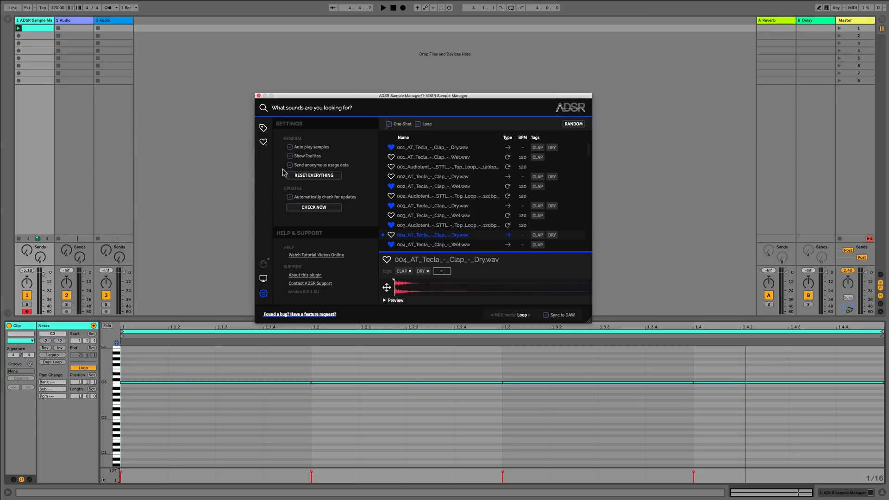
# - Run an update check and dismiss the 'Already up to date' message
pyautogui.click(290, 197)
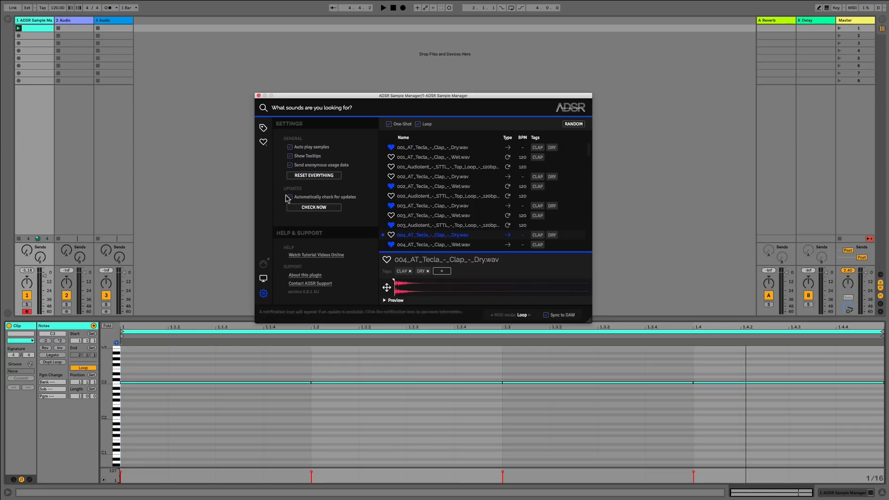
pyautogui.moveTo(289, 197)
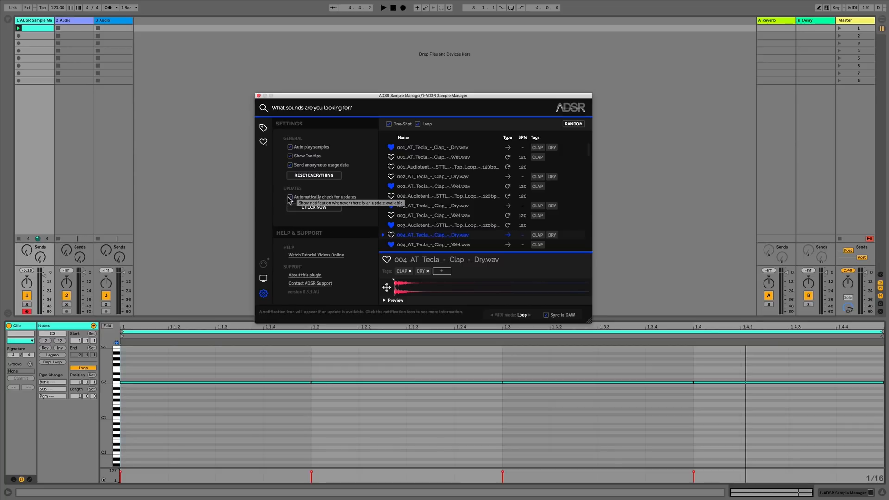
pyautogui.moveTo(299, 210)
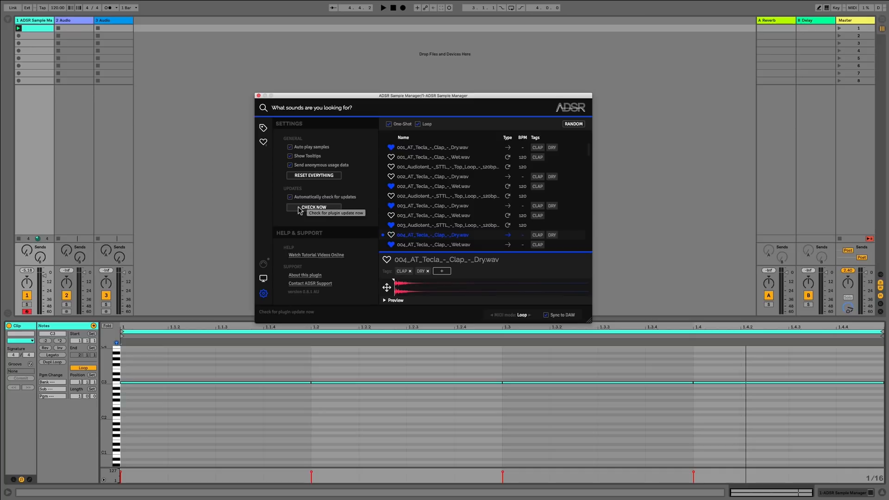
pyautogui.moveTo(263, 257)
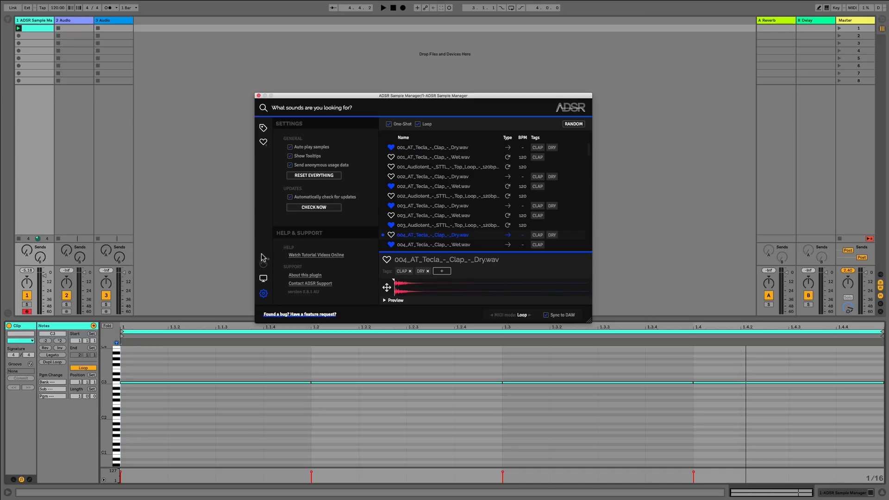
pyautogui.moveTo(309, 205)
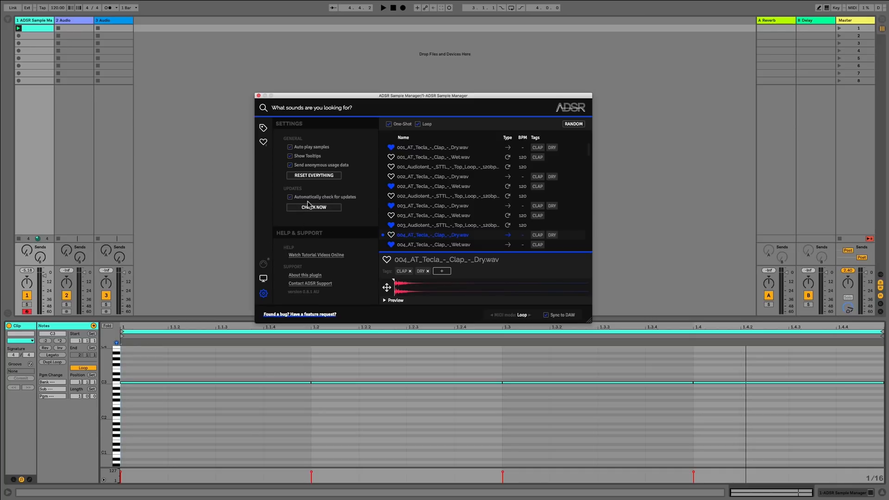
pyautogui.click(313, 206)
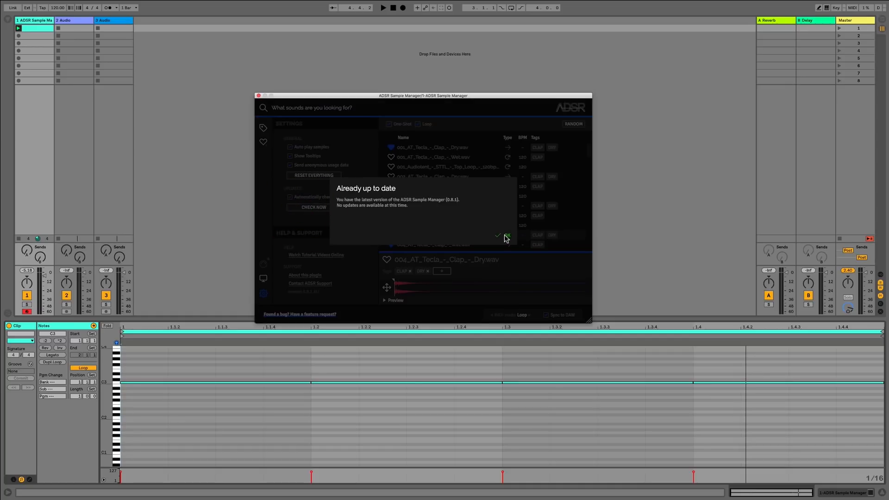
pyautogui.click(507, 235)
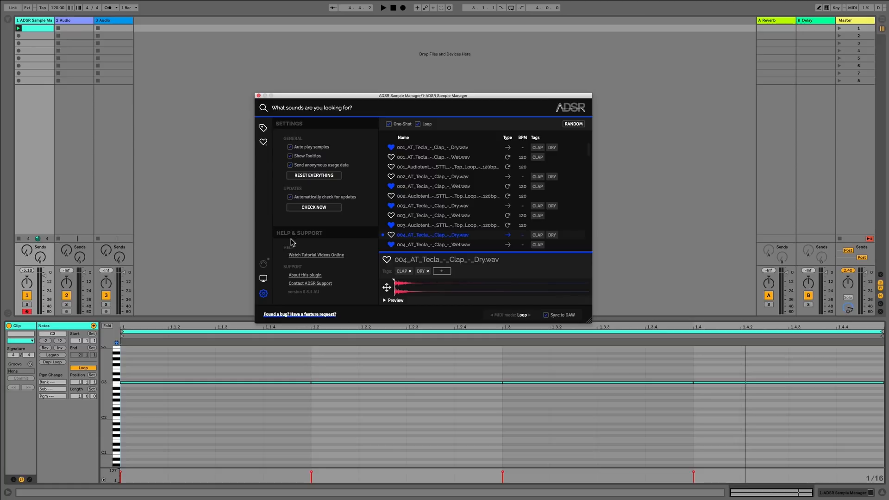
pyautogui.moveTo(331, 258)
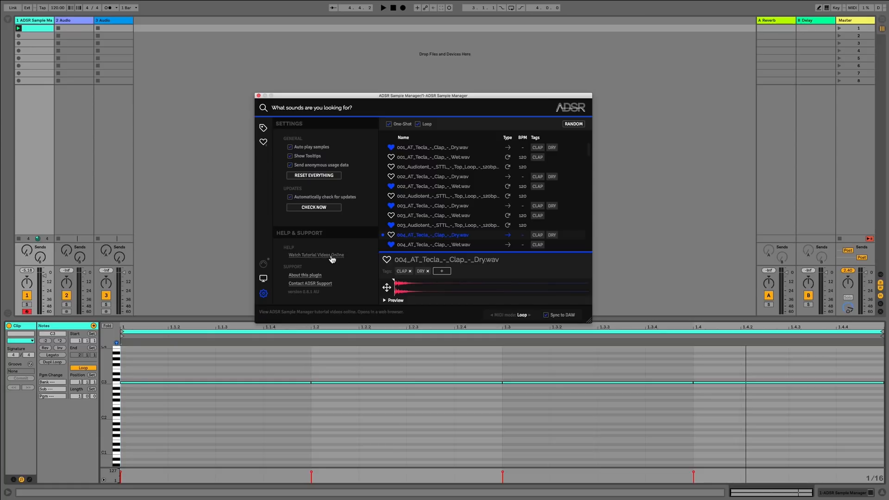
pyautogui.moveTo(326, 260)
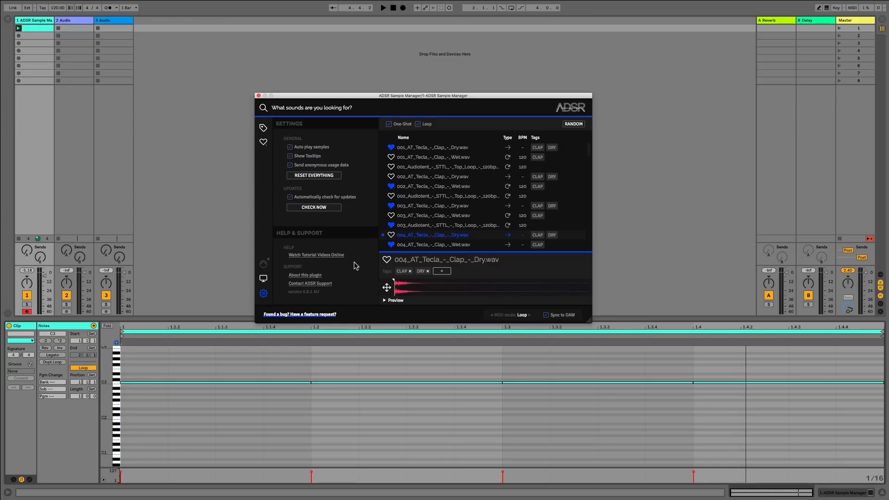
pyautogui.moveTo(310, 284)
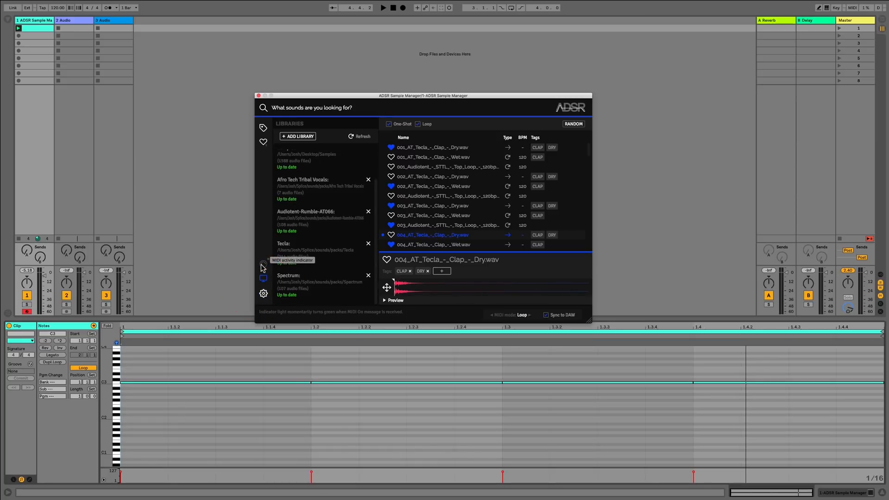
pyautogui.moveTo(260, 257)
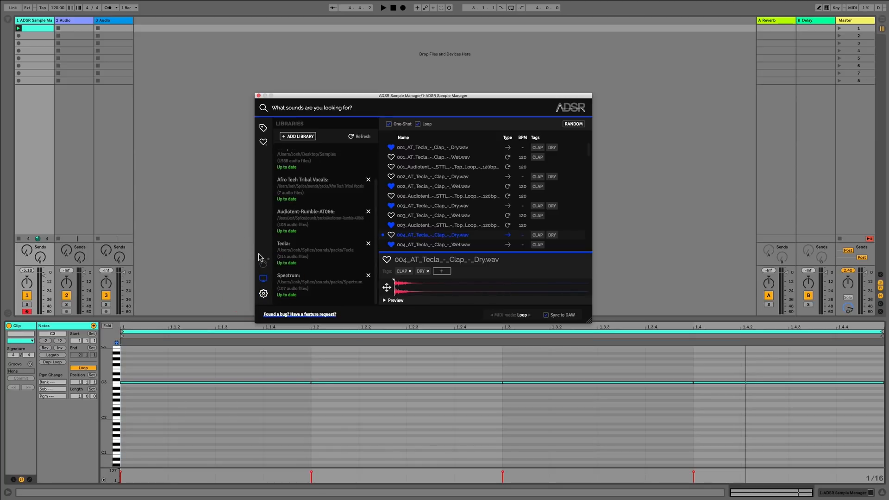
pyautogui.moveTo(249, 299)
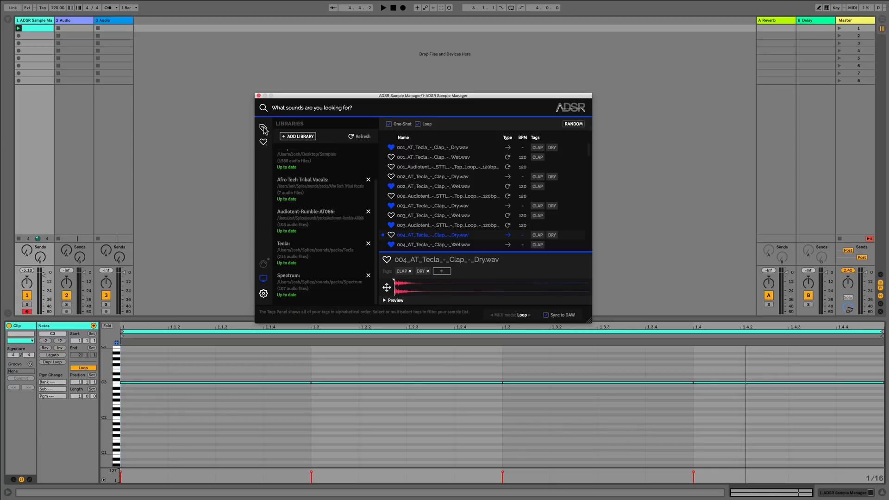
# - Show the Tags panel to filter samples by Kick and Noise
pyautogui.click(263, 128)
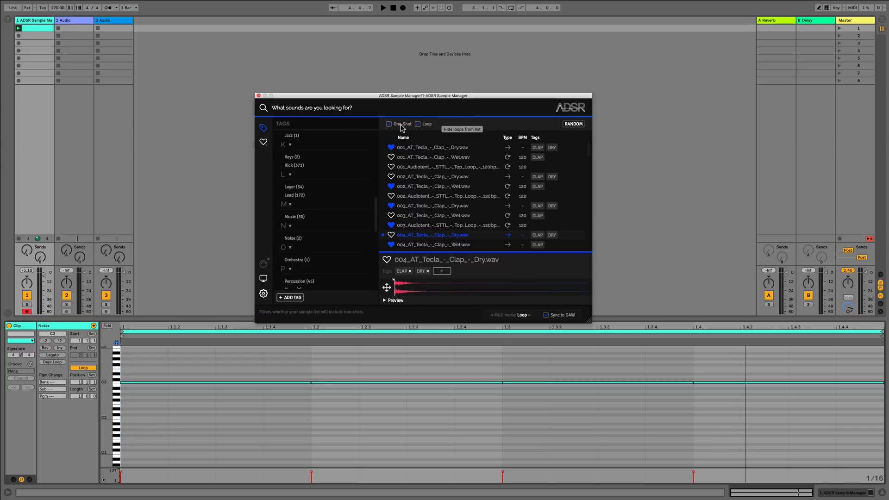
pyautogui.moveTo(582, 258)
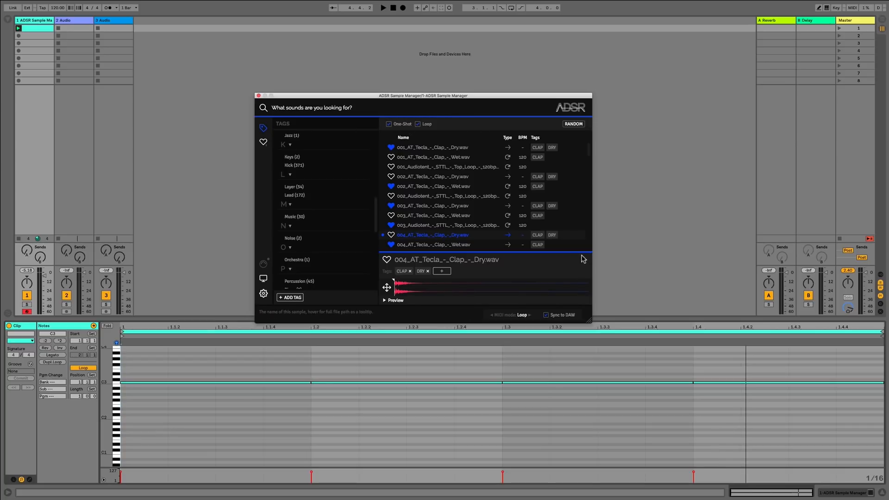
pyautogui.moveTo(379, 170)
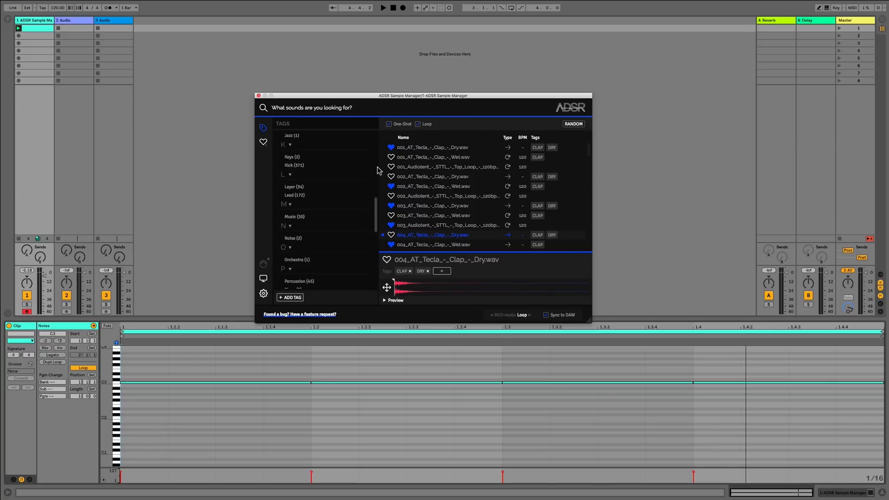
pyautogui.moveTo(304, 174)
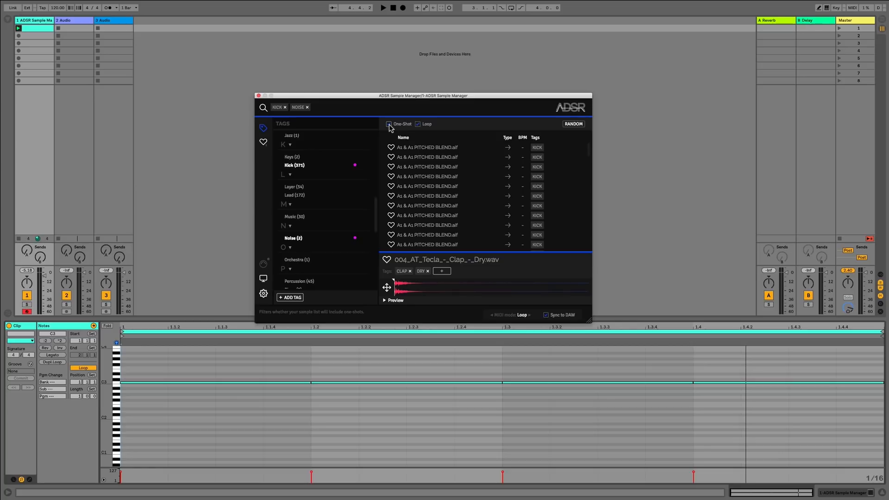
pyautogui.moveTo(390, 124)
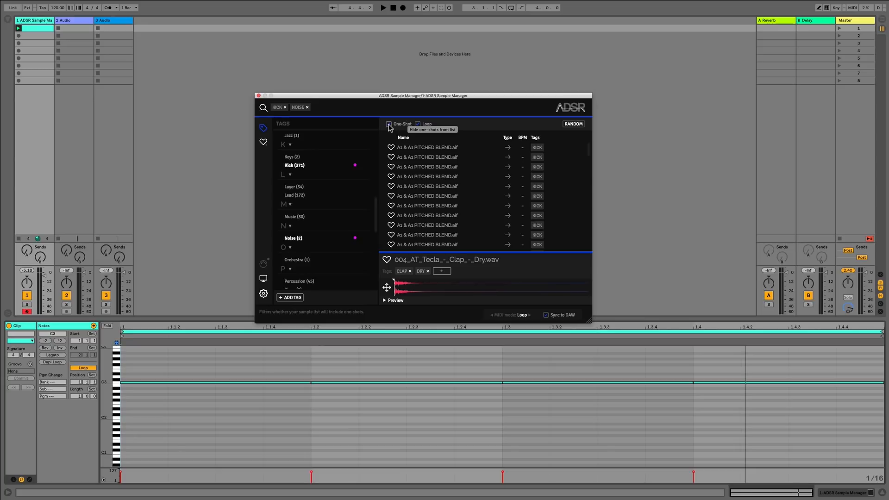
# - Hide one-shots and audition a D 24DB LOW CUT loop from the Kick and Noise results
pyautogui.click(389, 123)
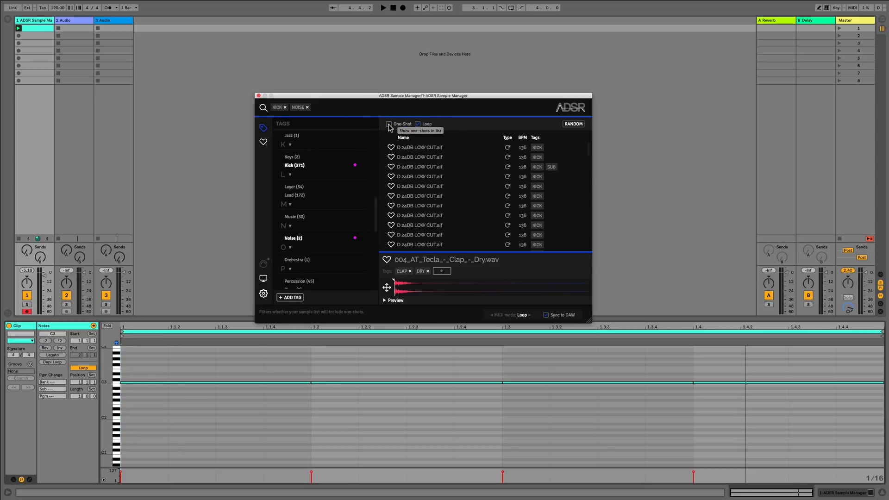
pyautogui.click(419, 167)
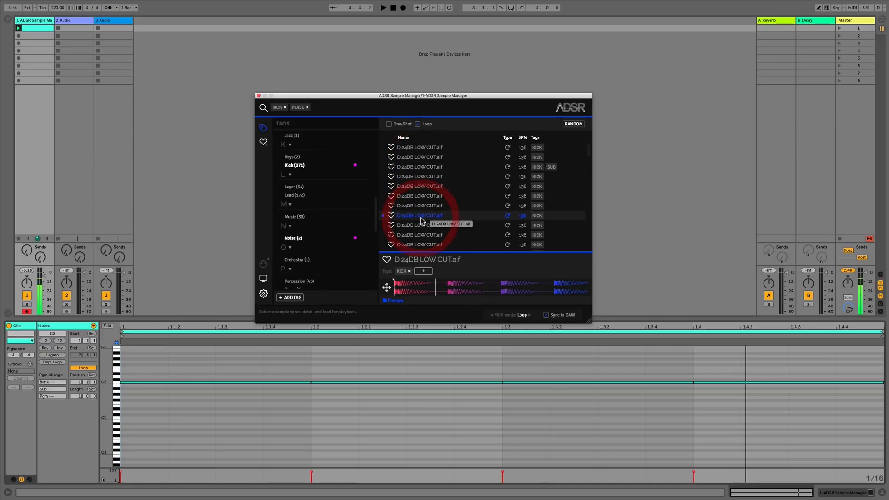
pyautogui.click(394, 300)
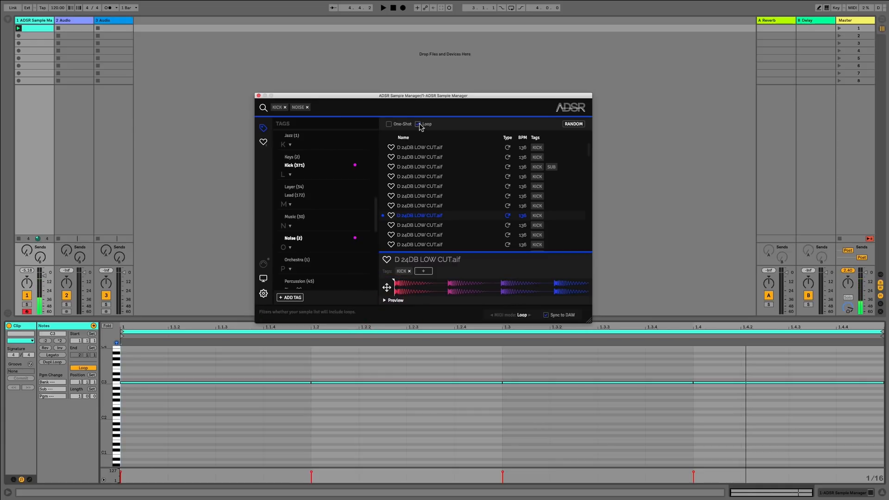
# - List only one-shots instead and load As & As PITCHED BLEND.aif for preview
pyautogui.click(389, 123)
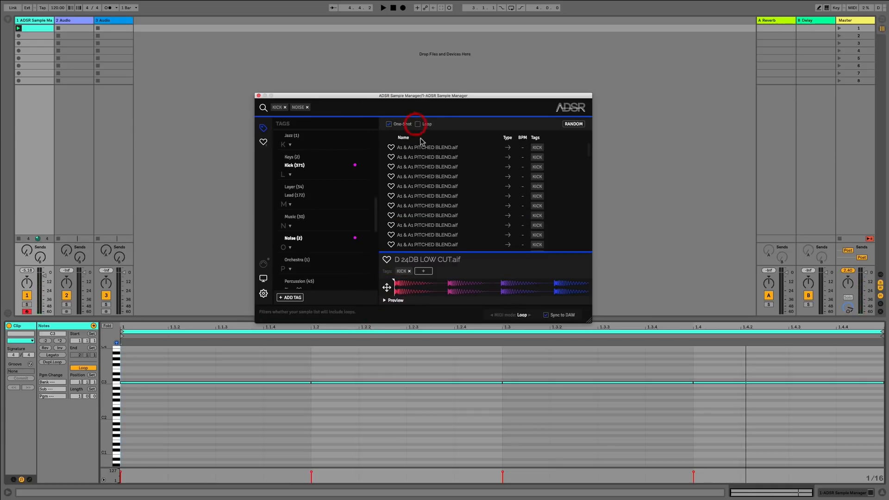
pyautogui.click(425, 158)
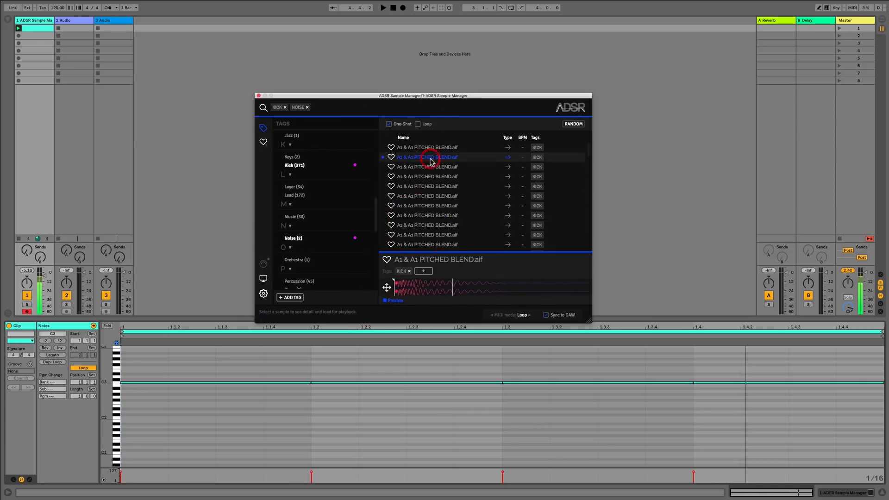
pyautogui.click(425, 195)
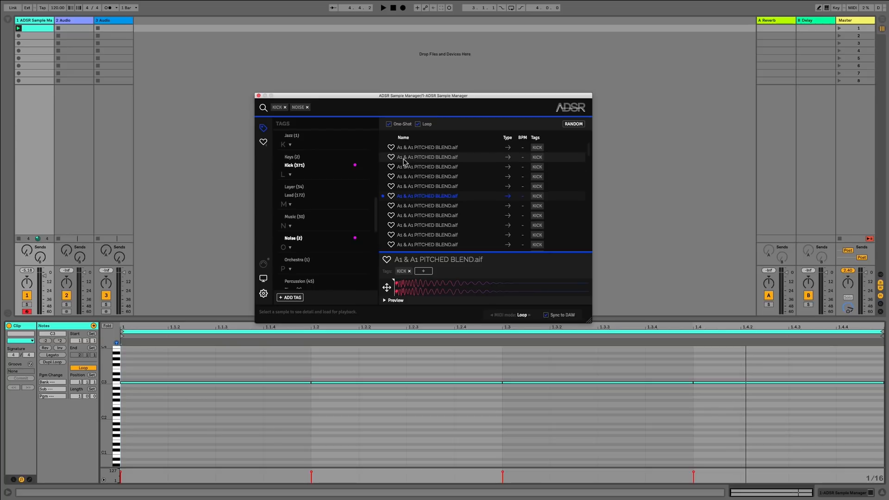
pyautogui.moveTo(391, 182)
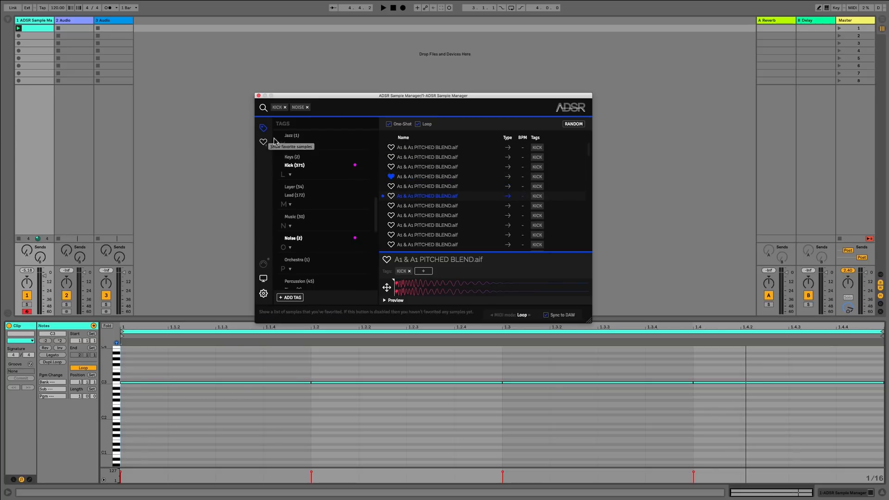
pyautogui.moveTo(434, 178)
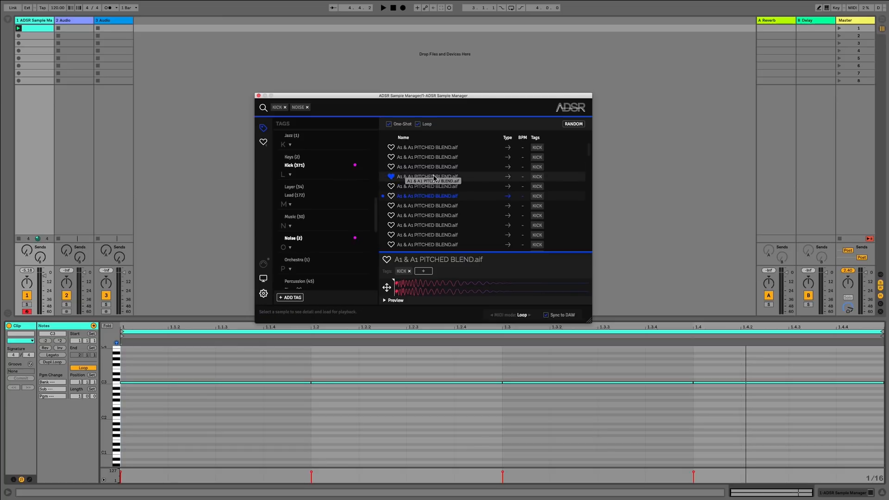
pyautogui.moveTo(504, 182)
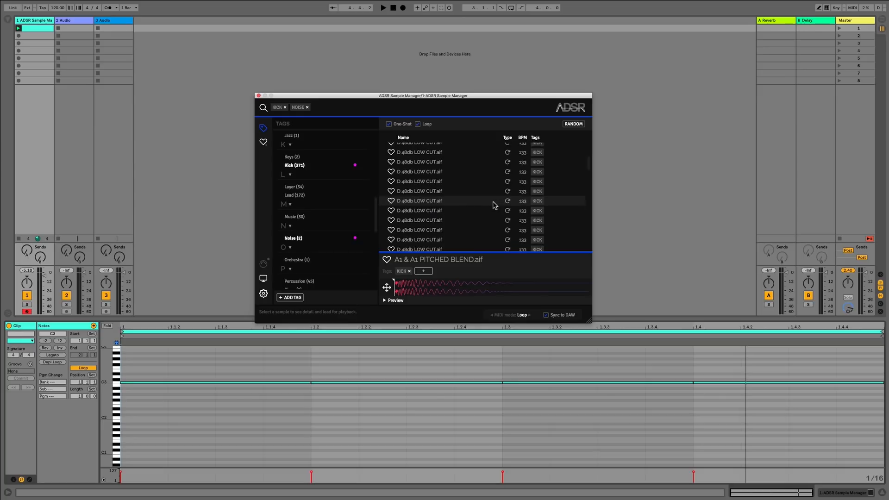
# - Audition six RANDOM picks from the filtered kicks, ending on As & As PITCHED BLEND.aif
pyautogui.scroll(3)
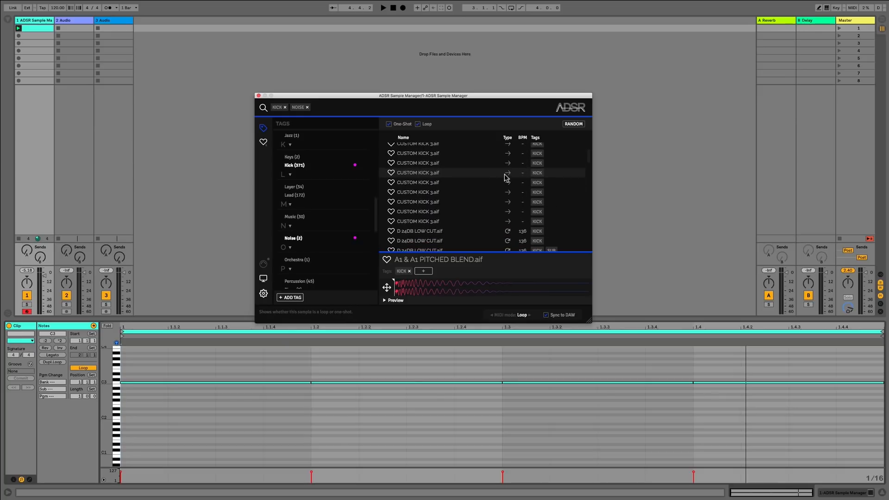
pyautogui.scroll(3)
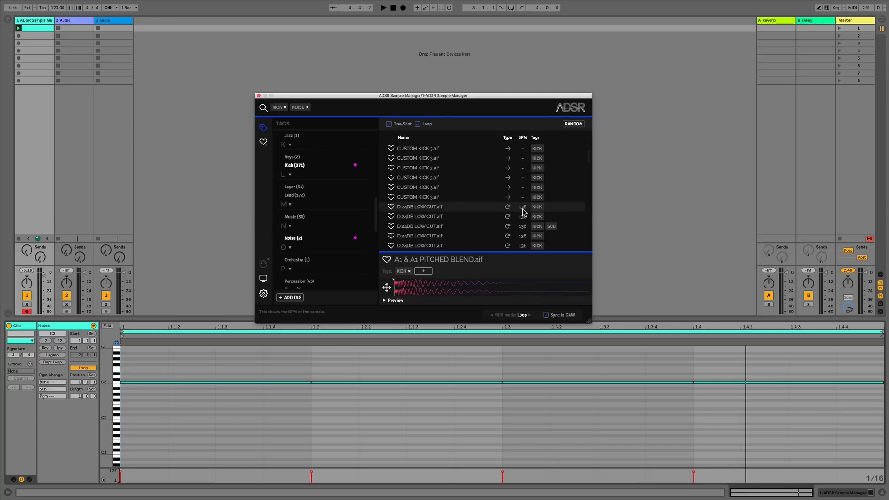
pyautogui.moveTo(349, 297)
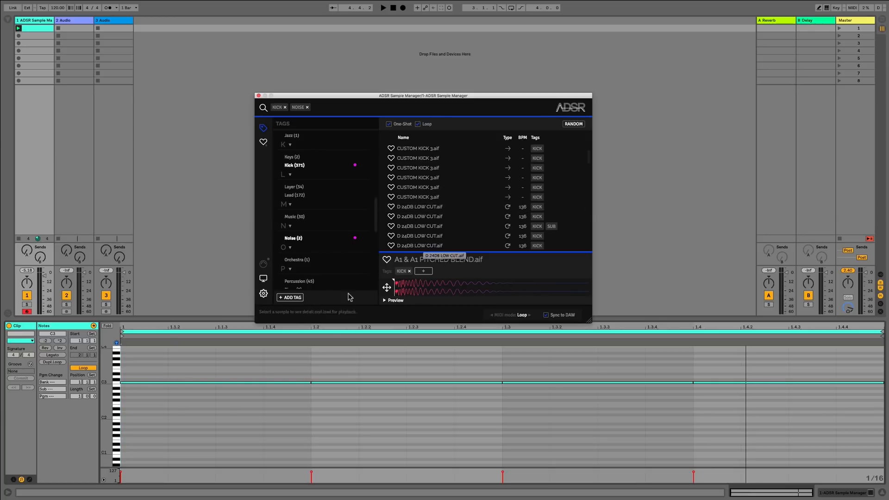
pyautogui.moveTo(516, 213)
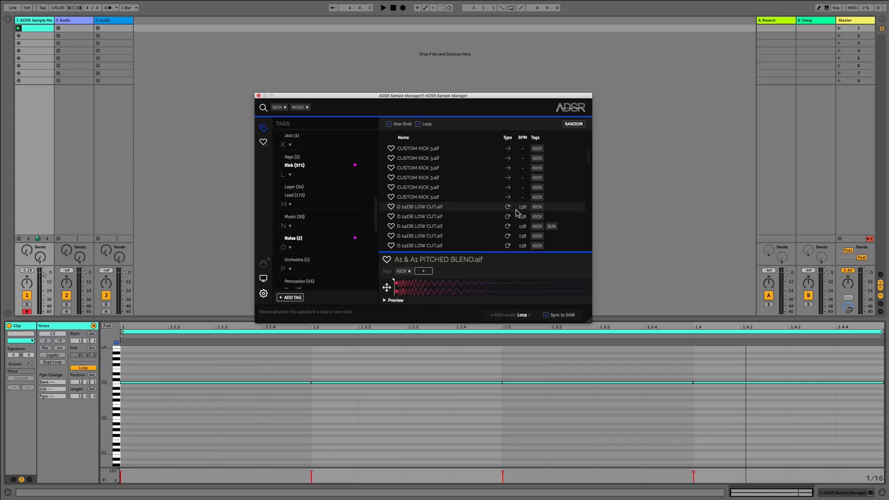
pyautogui.moveTo(526, 178)
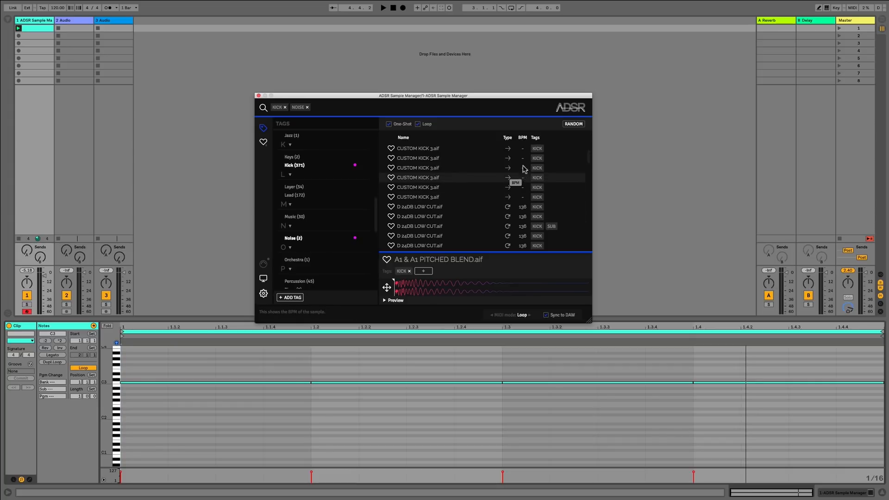
pyautogui.scroll(-3)
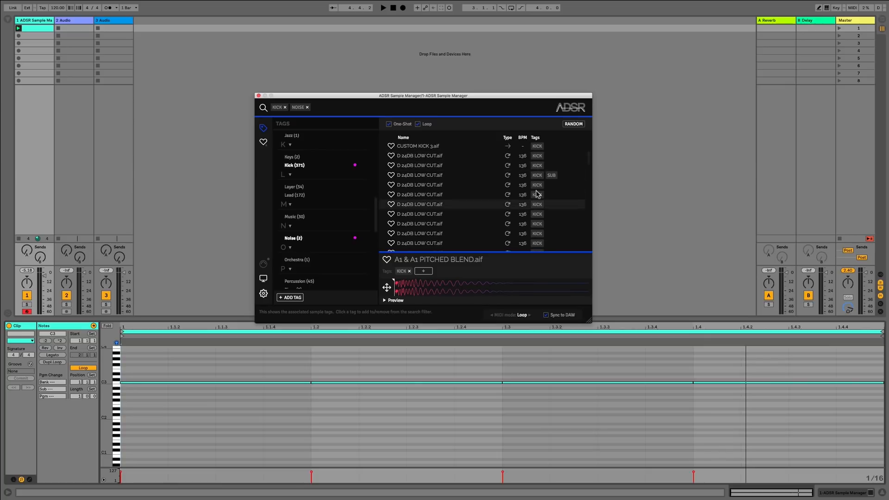
pyautogui.scroll(3)
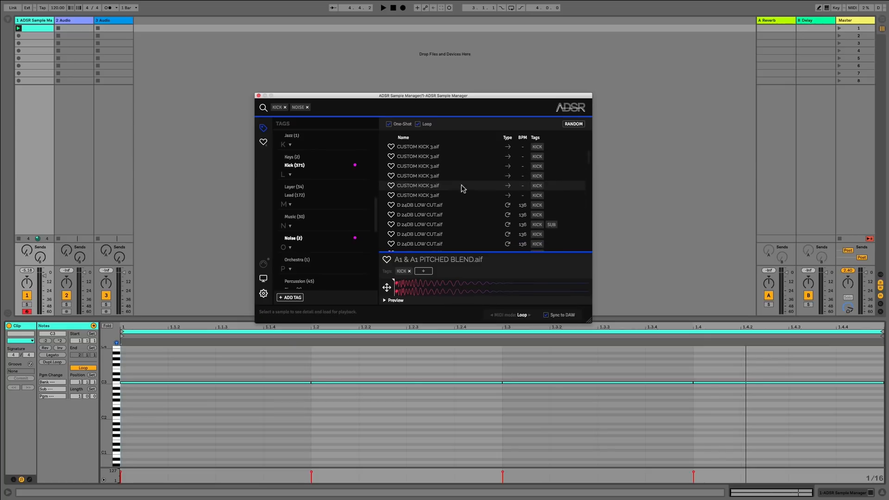
pyautogui.scroll(3)
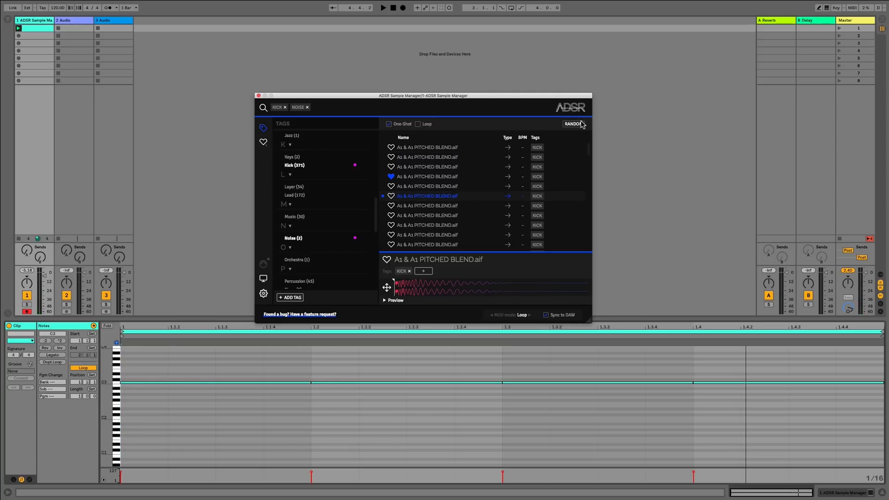
pyautogui.click(572, 123)
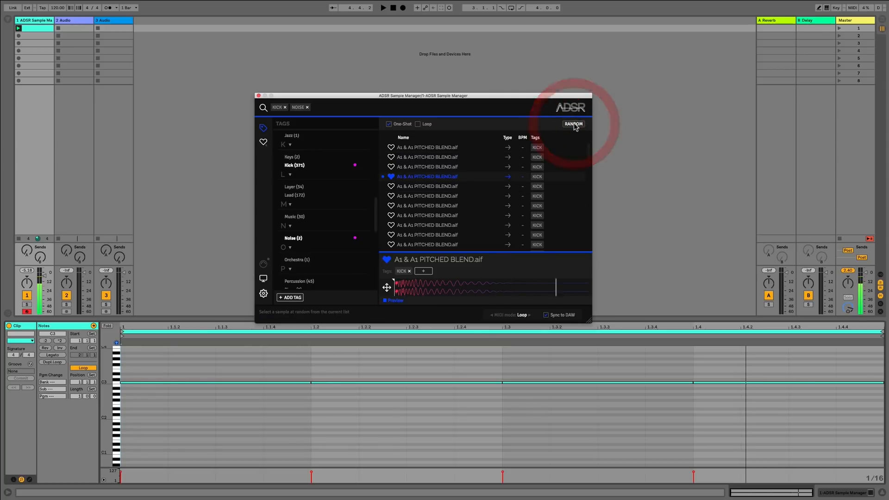
pyautogui.click(573, 123)
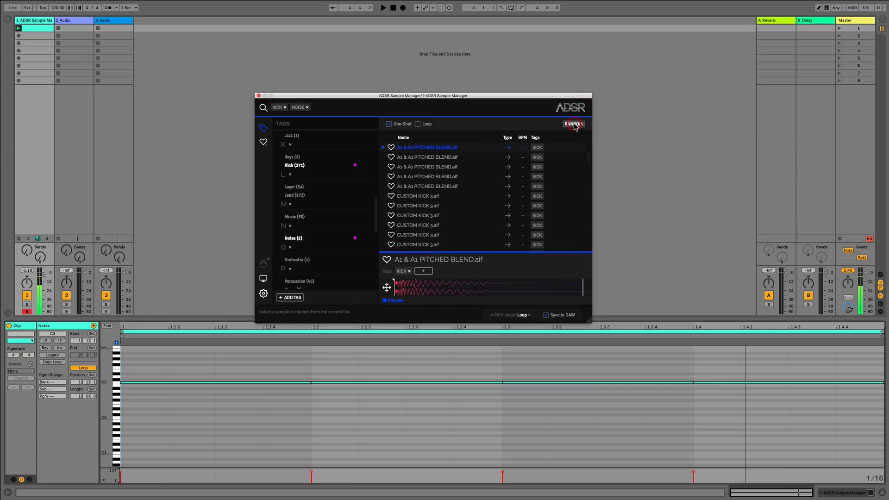
pyautogui.click(572, 123)
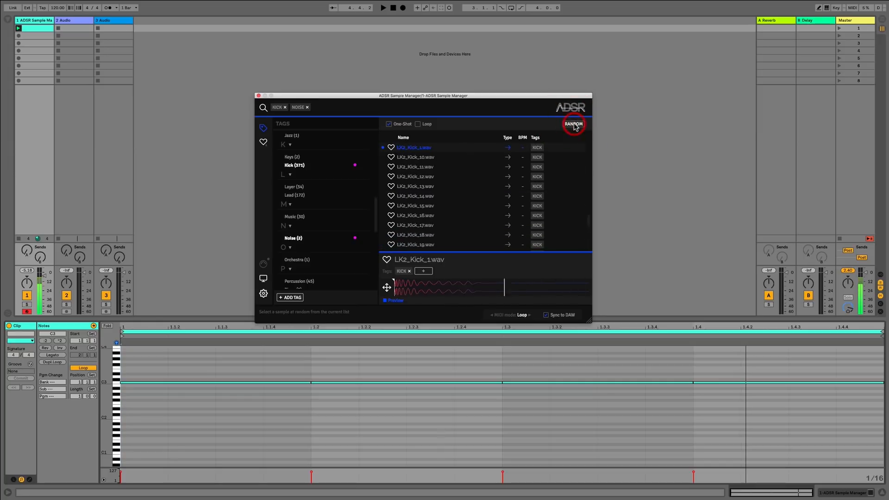
pyautogui.click(573, 123)
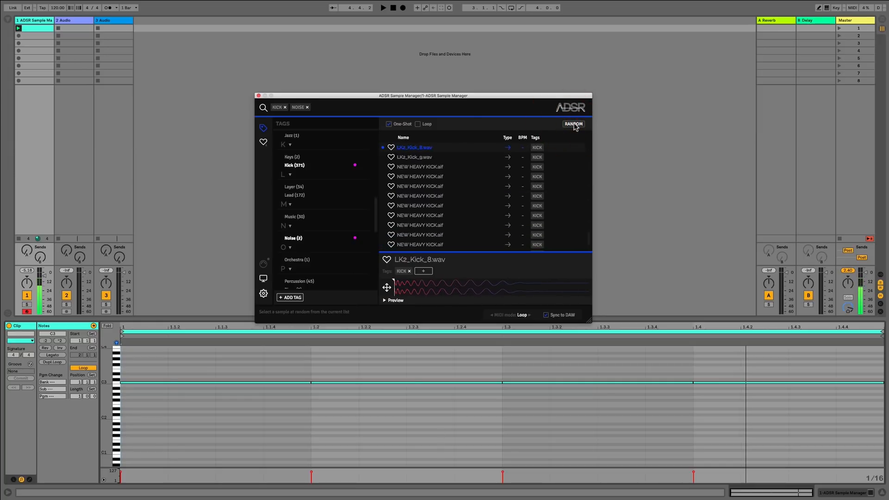
pyautogui.click(573, 124)
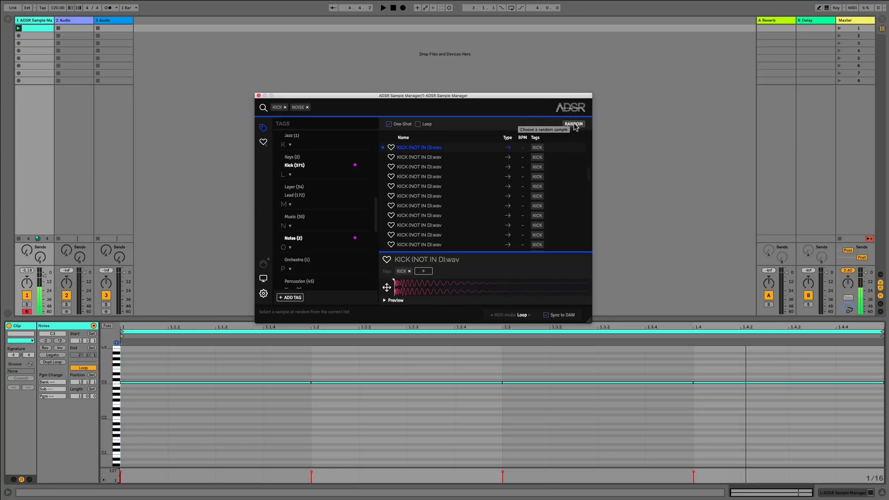
pyautogui.click(574, 123)
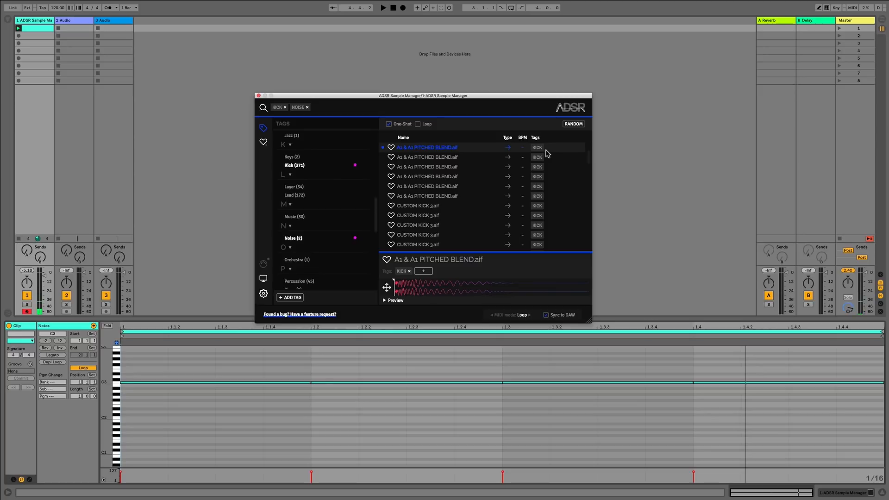
pyautogui.moveTo(537, 158)
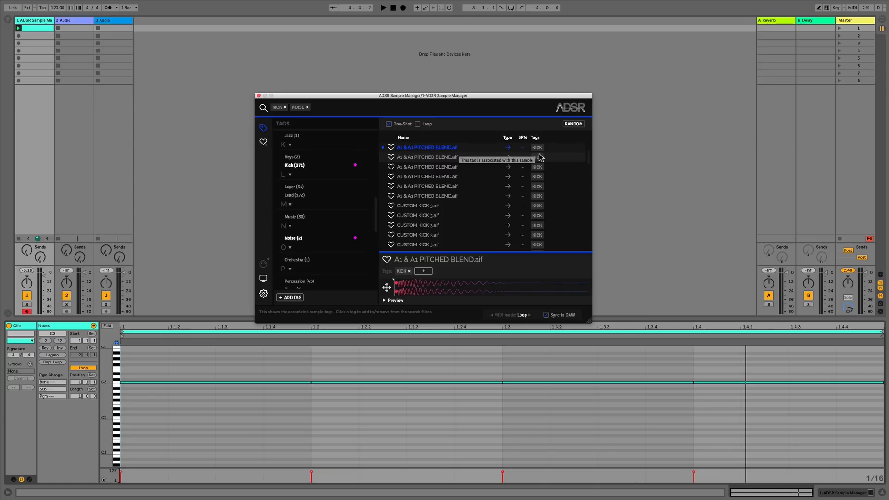
pyautogui.moveTo(532, 159)
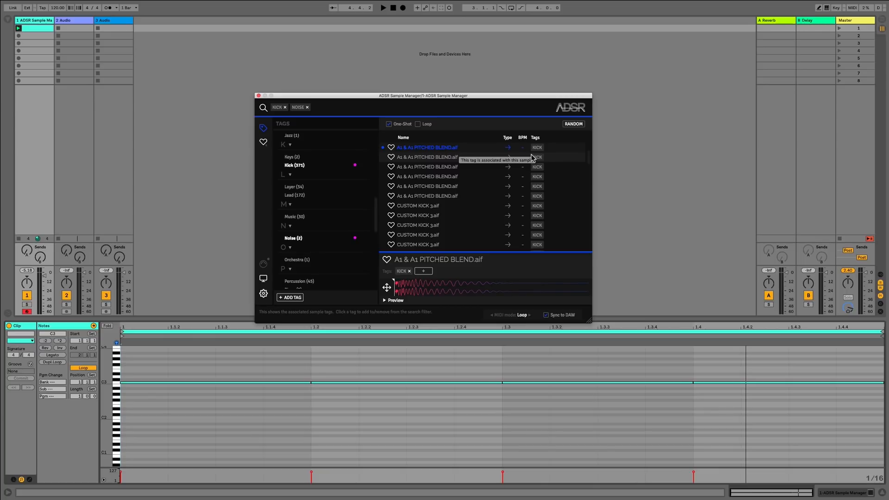
pyautogui.moveTo(453, 253)
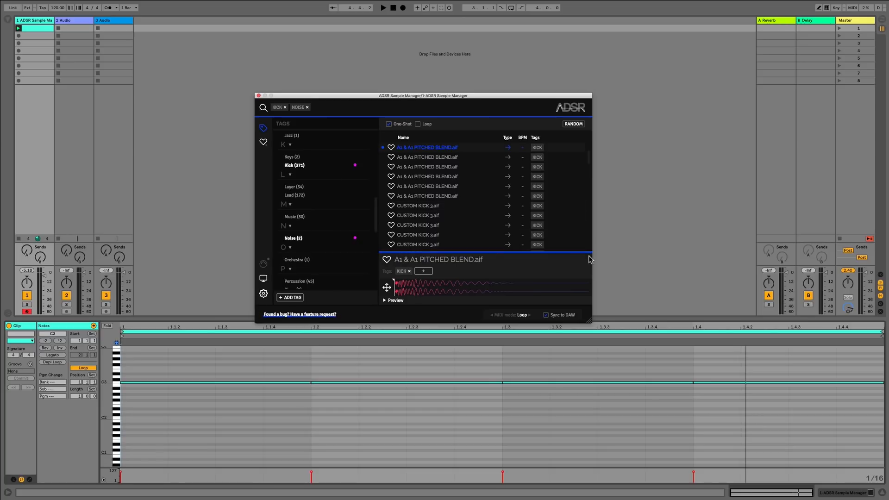
pyautogui.moveTo(361, 305)
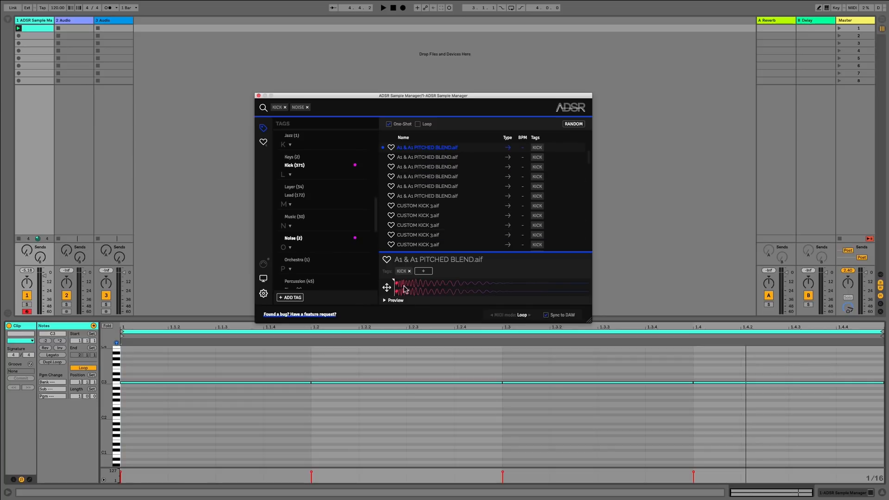
pyautogui.moveTo(387, 260)
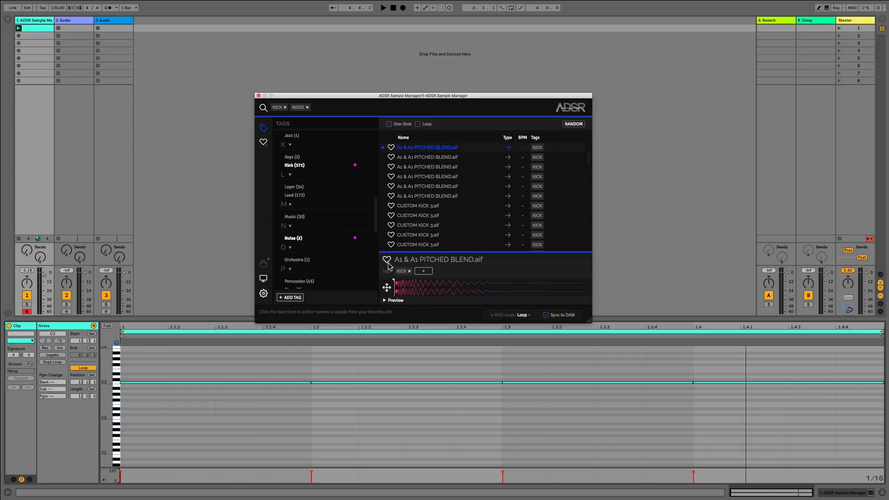
pyautogui.moveTo(388, 261)
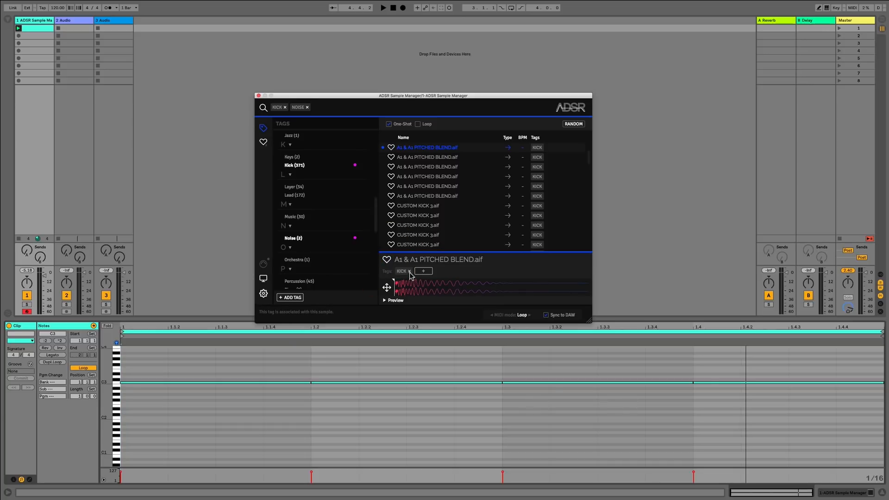
pyautogui.moveTo(420, 277)
pyautogui.write('te')
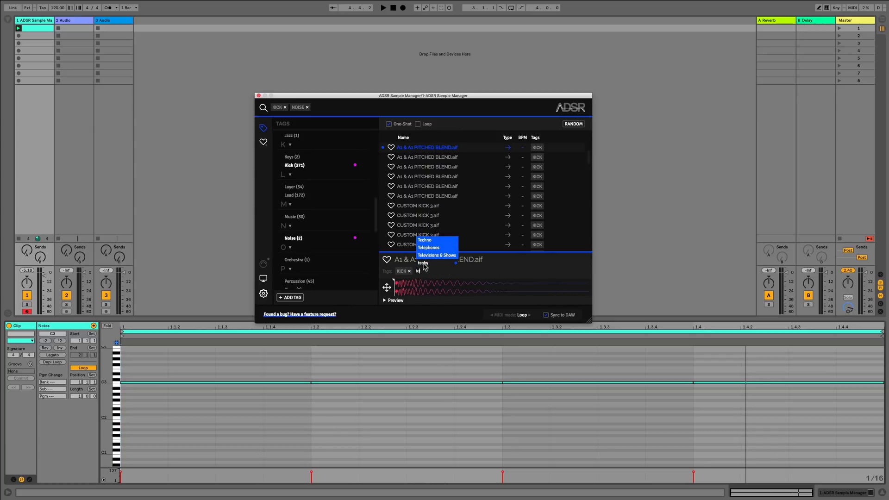
# - Tag the PITCHED BLEND sample Techy and start adding a 'tech' (Techno) tag
pyautogui.click(424, 262)
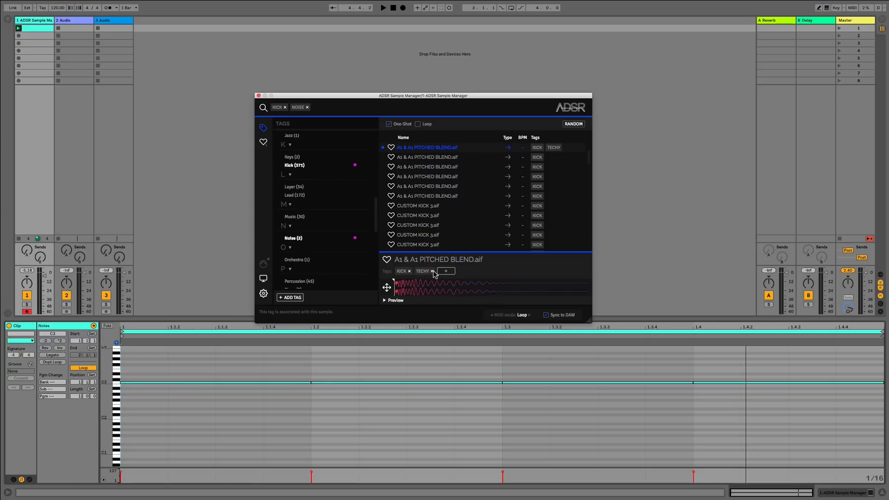
pyautogui.moveTo(432, 275)
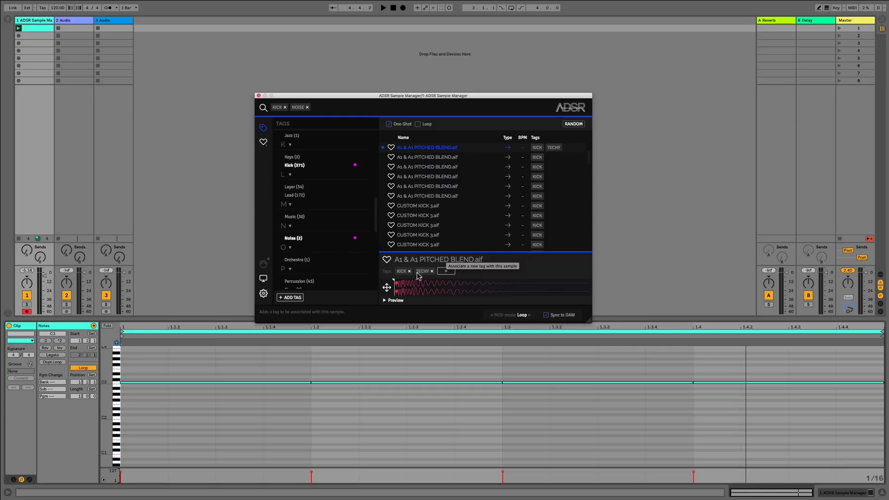
pyautogui.click(445, 271)
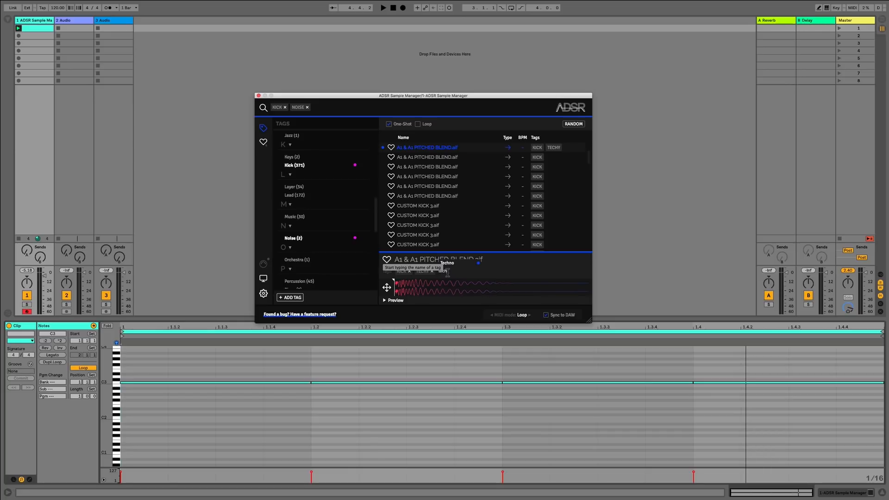
pyautogui.write('tech')
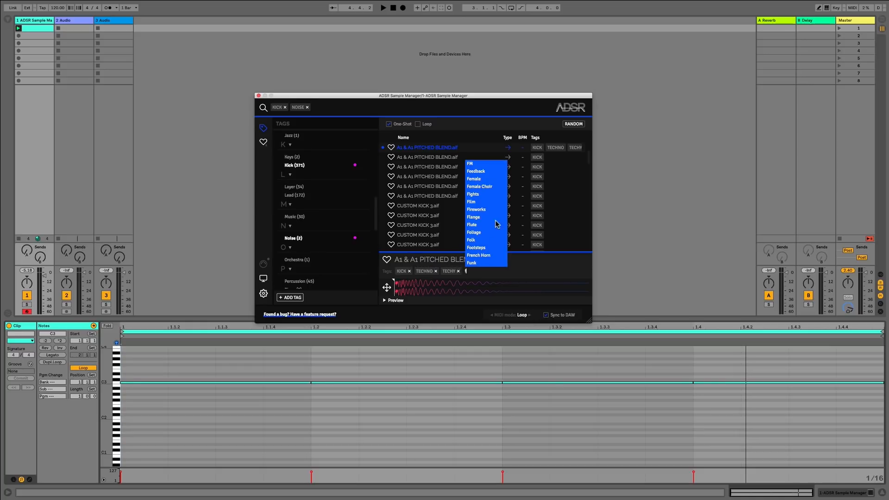
pyautogui.moveTo(482, 171)
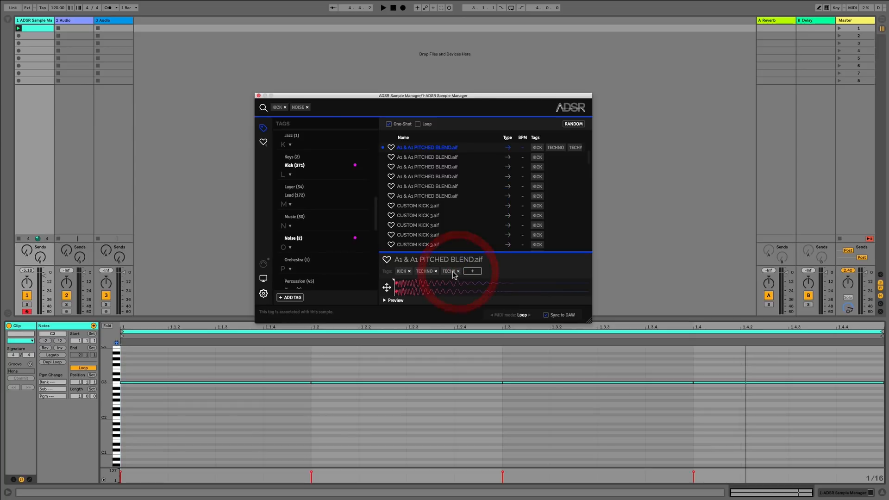
# - Remove the Techy and Techno tags again so the sample keeps only KICK
pyautogui.click(457, 271)
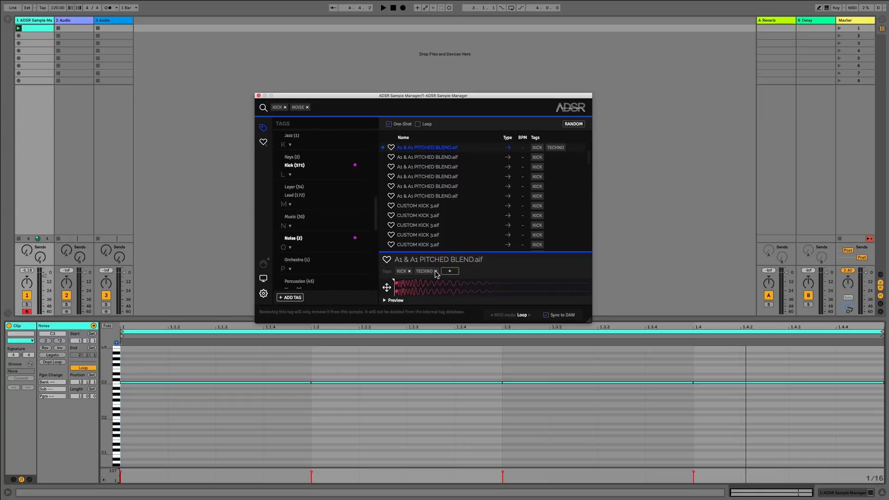
pyautogui.click(435, 271)
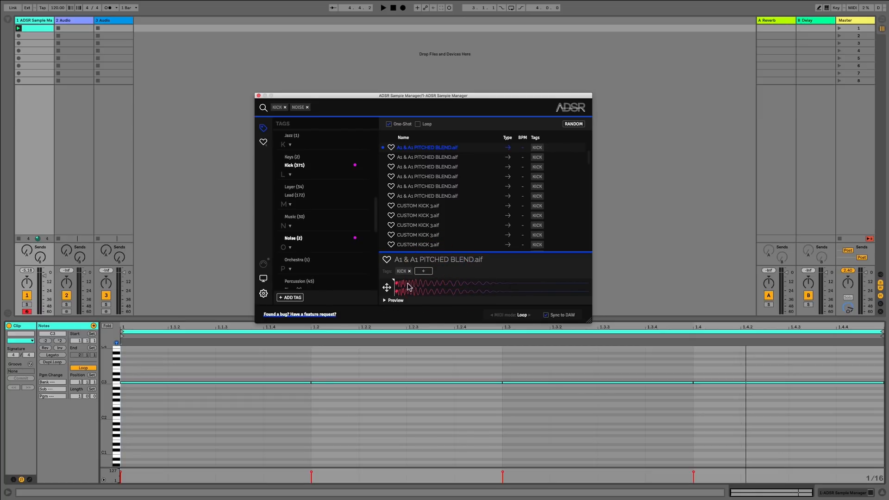
pyautogui.moveTo(388, 287)
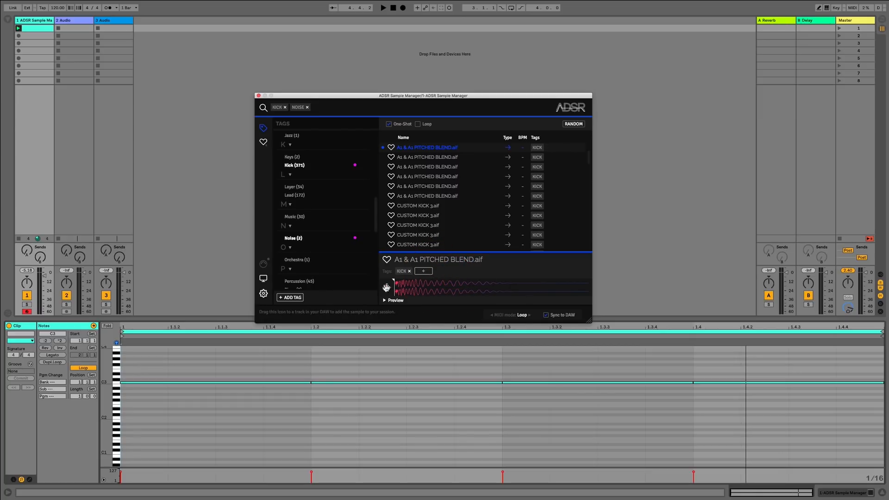
pyautogui.moveTo(388, 288)
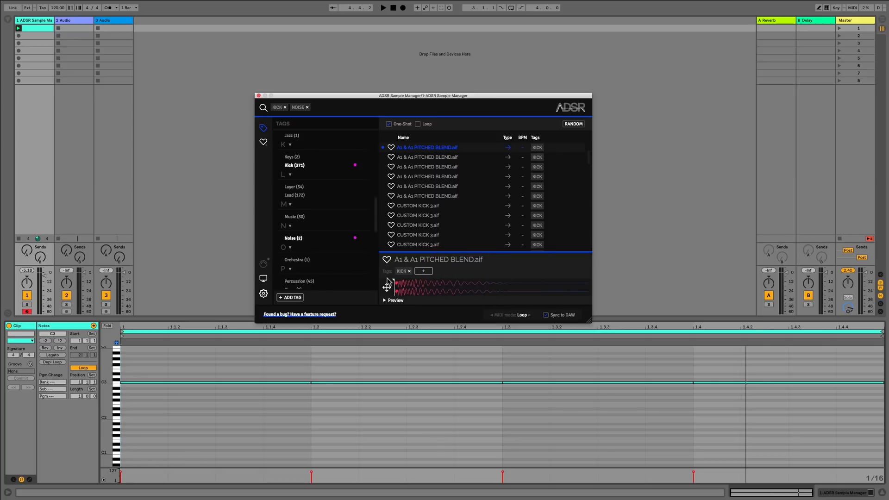
# - Move the playback start flag partway into the PITCHED BLEND kick's waveform
pyautogui.click(394, 286)
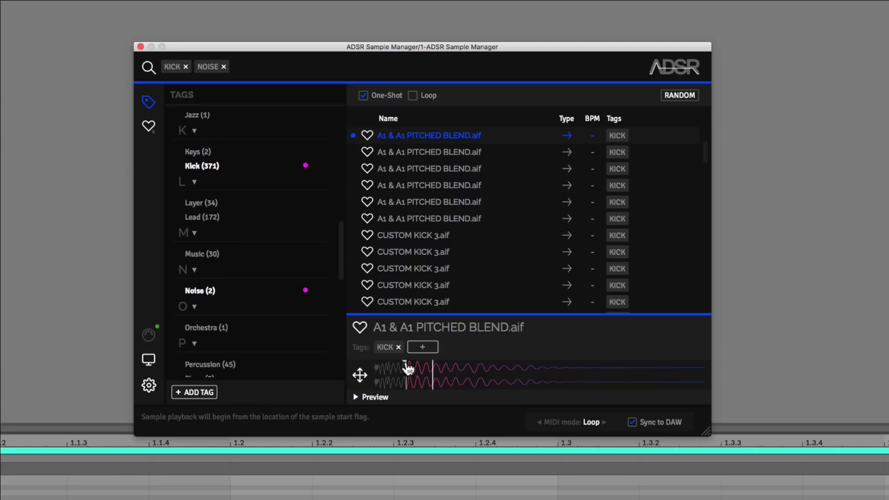
pyautogui.moveTo(408, 370)
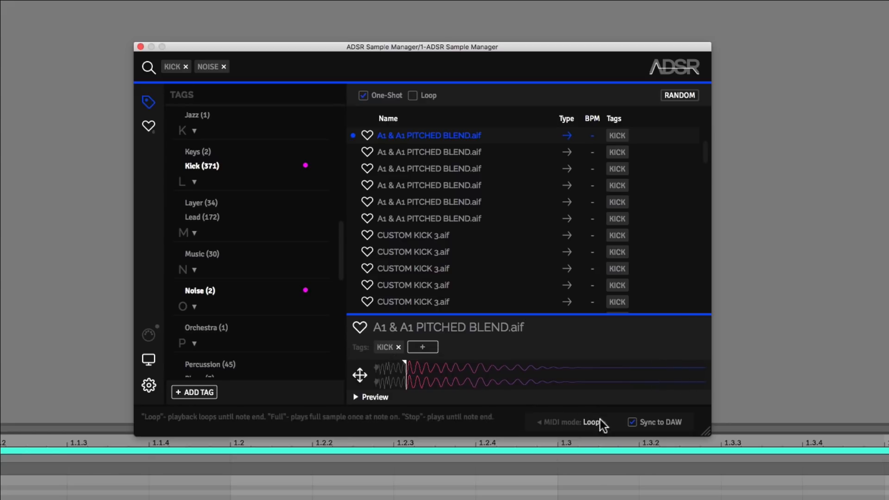
# - Cycle the MIDI playback mode from Loop through Stop to Full
pyautogui.click(608, 422)
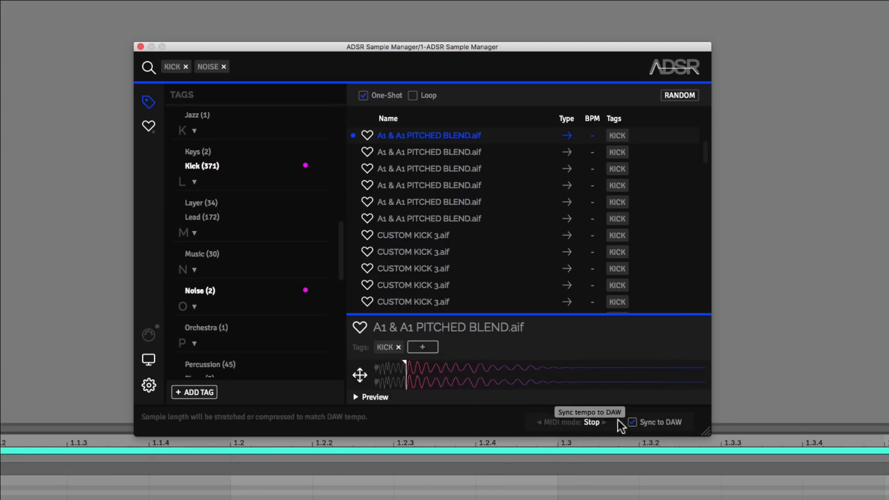
pyautogui.click(593, 422)
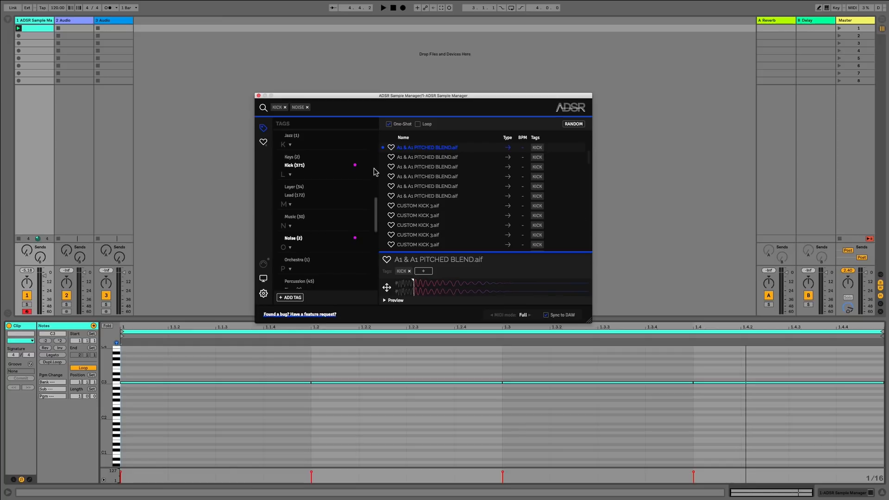
# - Load the third A1 & A1 PITCHED BLEND.aif kick while the clip plays
pyautogui.click(427, 166)
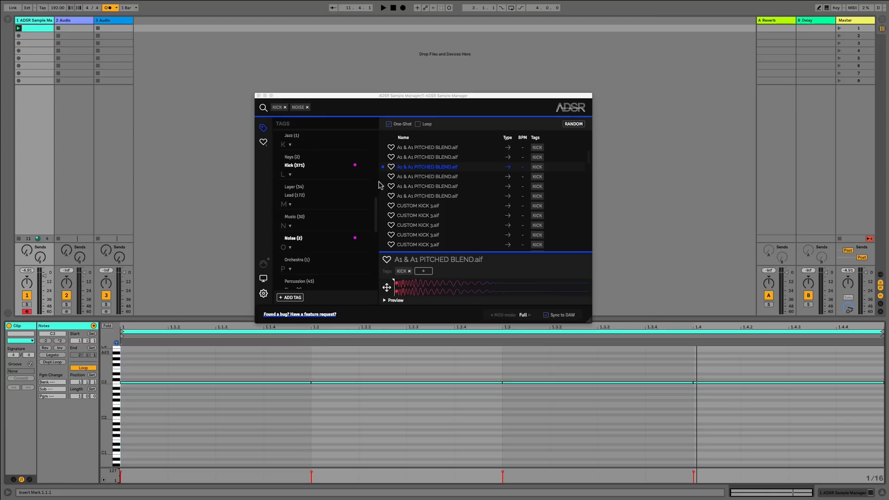
pyautogui.moveTo(791, 375)
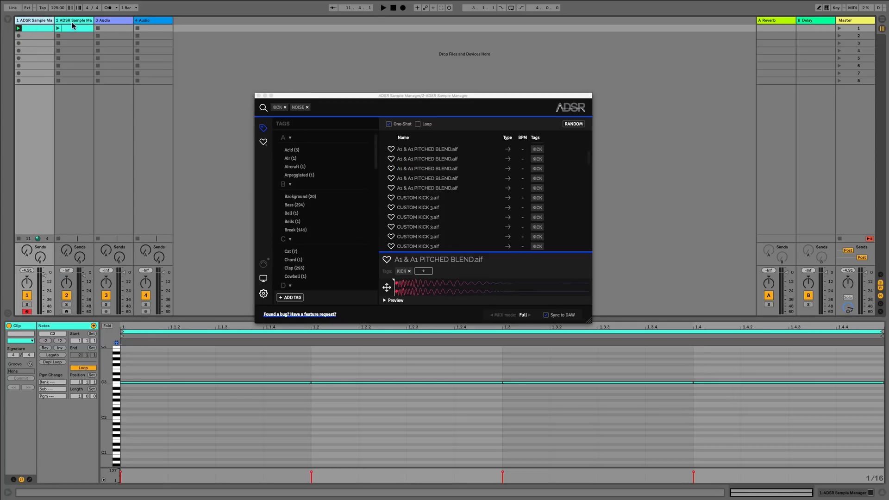
# - Select the second ADSR Sample Manager track and clear its search to show the full library
pyautogui.click(307, 433)
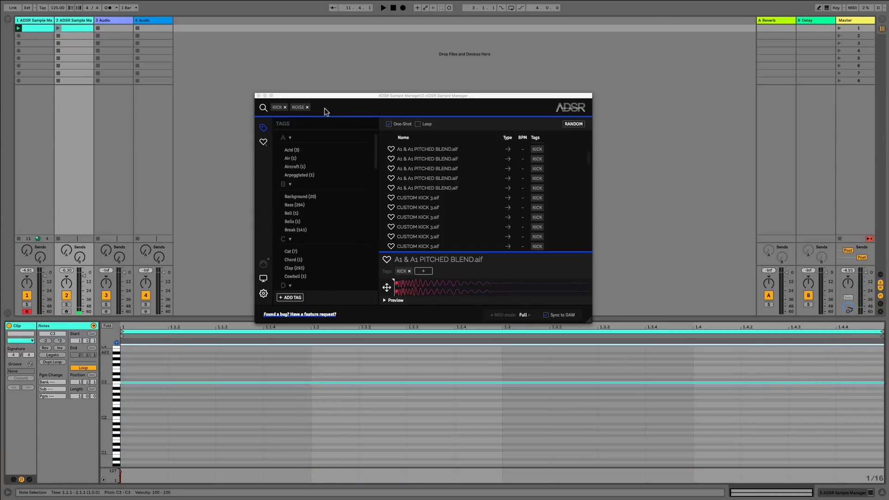
pyautogui.click(307, 108)
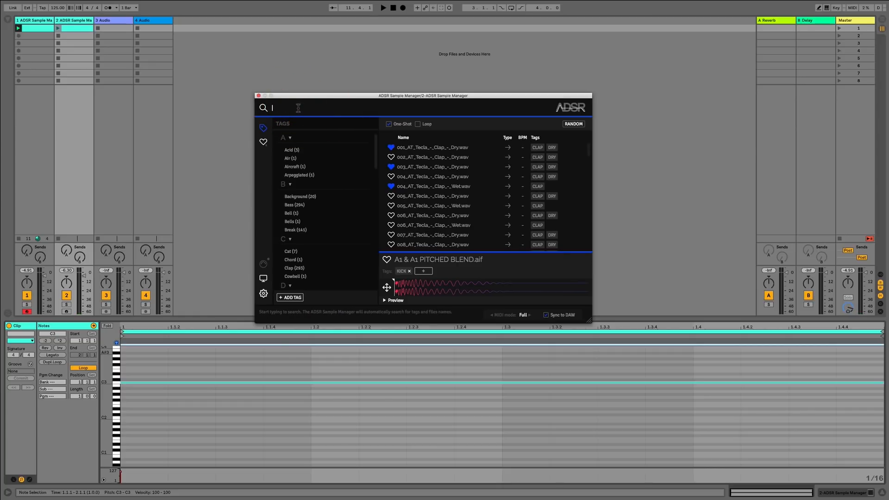
# - Search 'loop' with the Loop filter ticked, listing the 120 bpm top loops
pyautogui.scroll(-3)
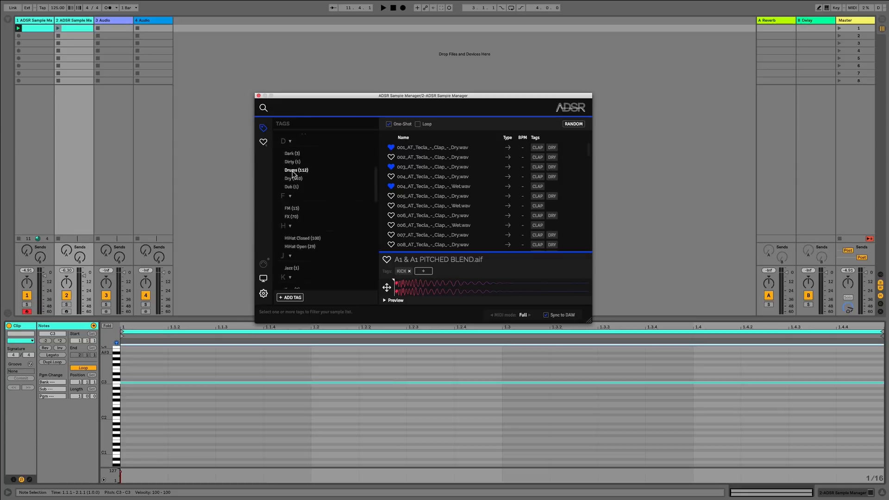
pyautogui.scroll(-3)
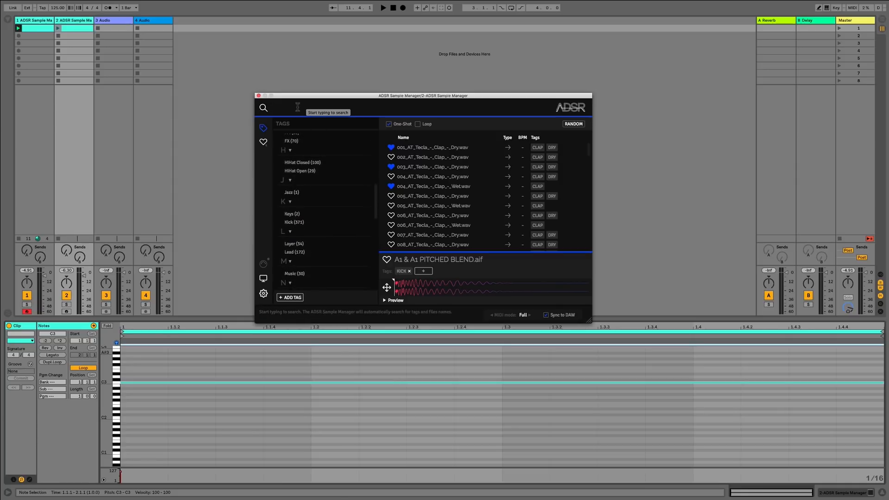
pyautogui.write('loop')
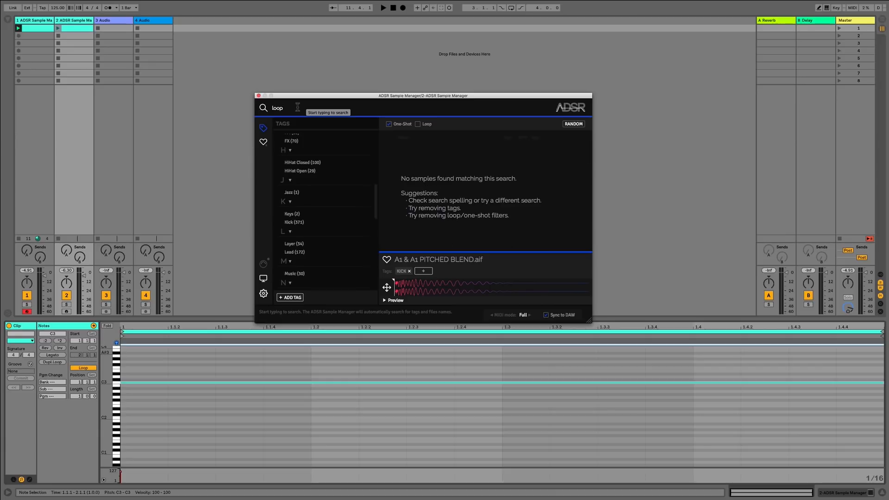
pyautogui.click(418, 123)
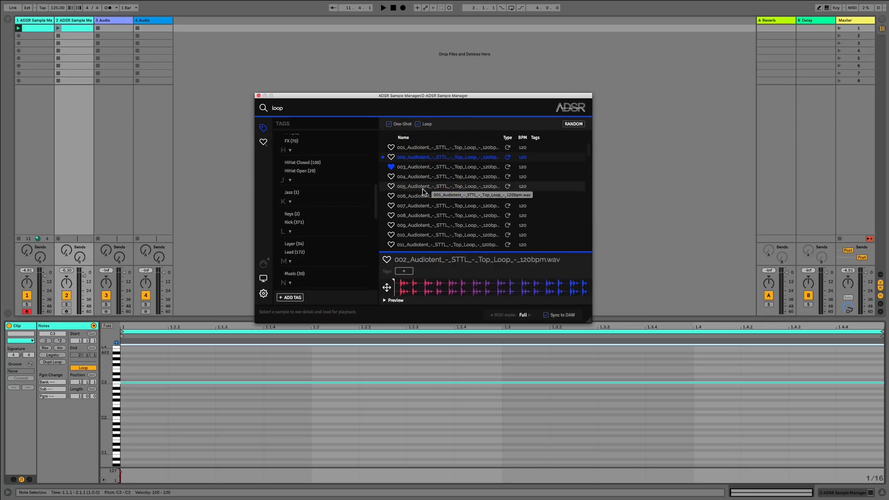
pyautogui.moveTo(315, 196)
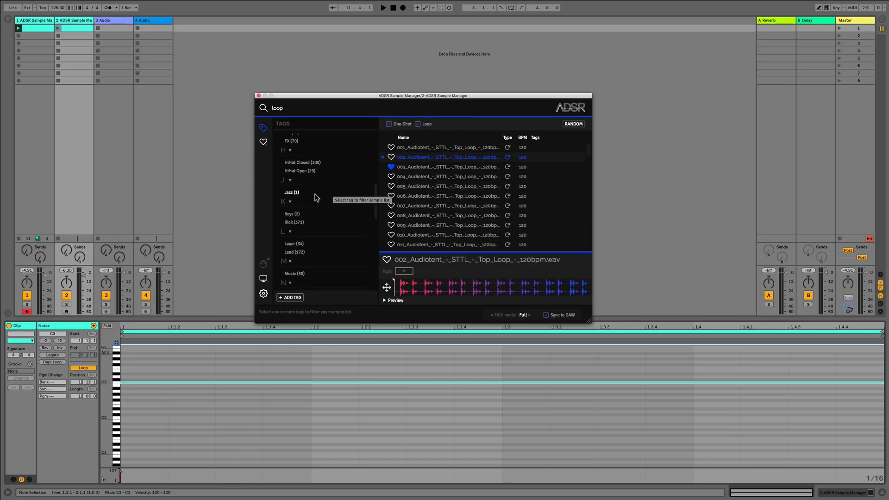
pyautogui.moveTo(151, 120)
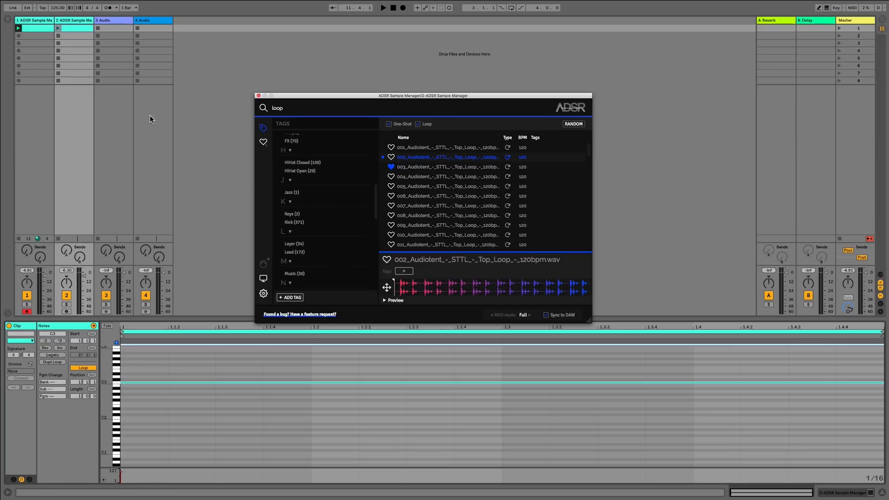
pyautogui.moveTo(89, 265)
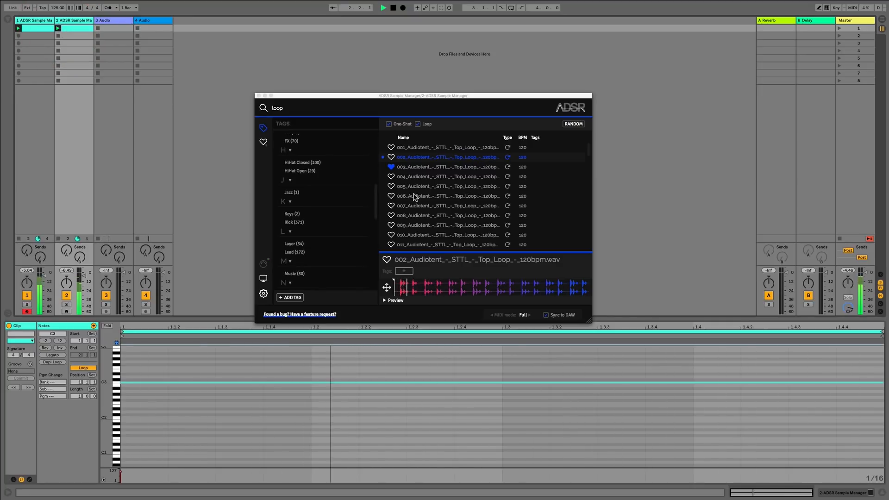
# - Change the session tempo while playing, then return it to 125 bpm with Sync to DAW on
pyautogui.click(57, 7)
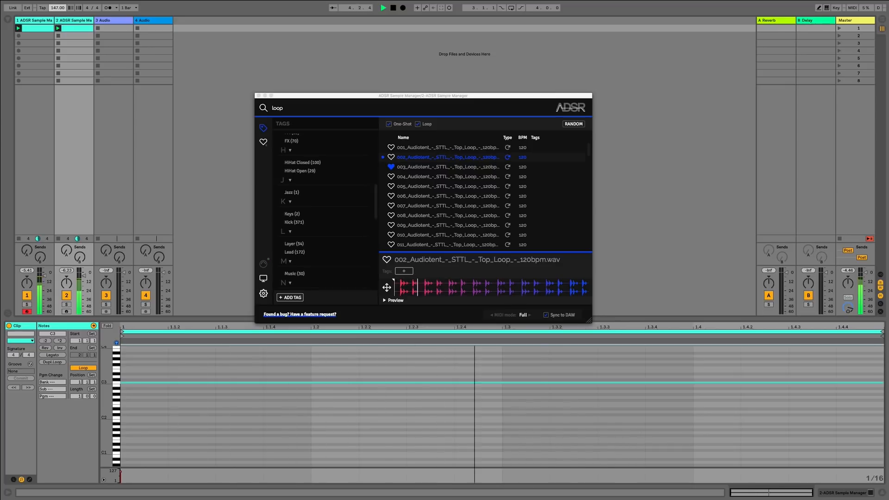
pyautogui.tripleClick(57, 7)
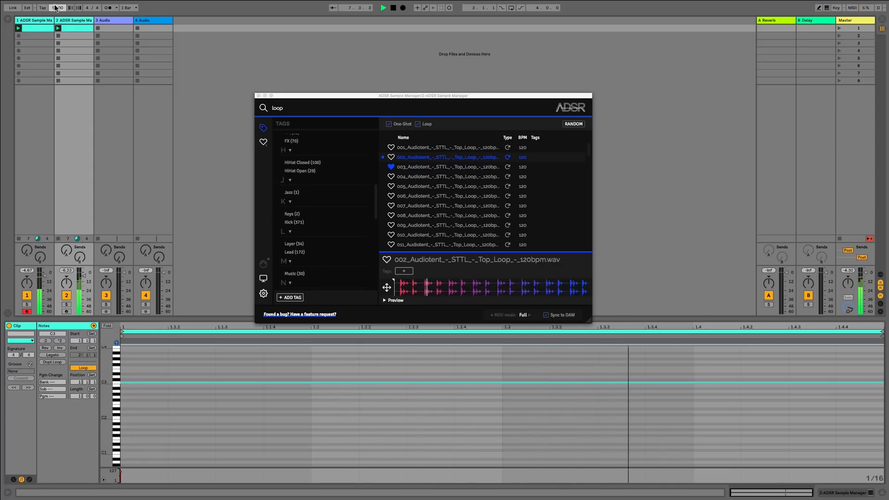
pyautogui.click(42, 8)
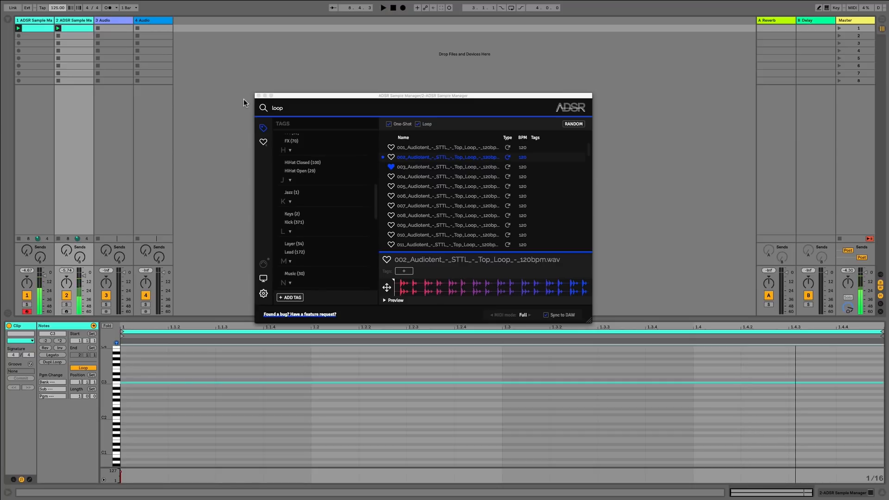
pyautogui.moveTo(241, 125)
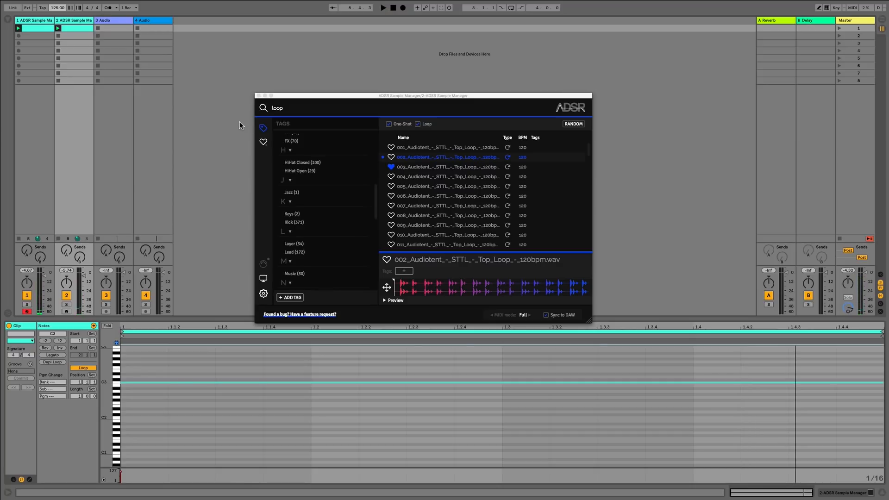
pyautogui.moveTo(529, 241)
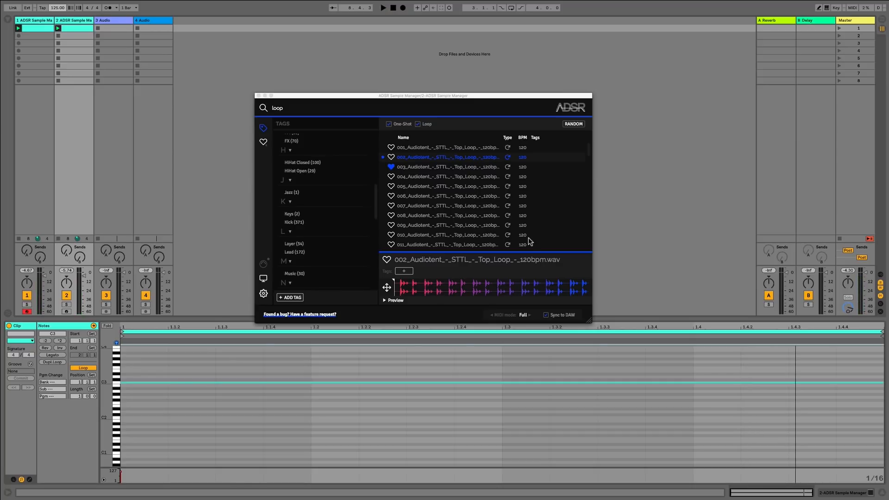